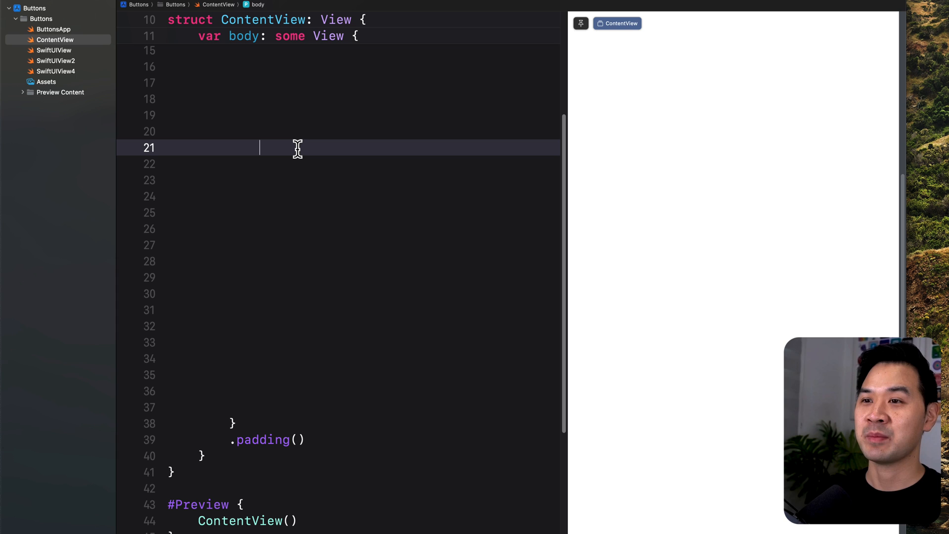
- Add a Button with the title "Hello" using the titleKey/action completion
{"action": "type", "text": "B"}
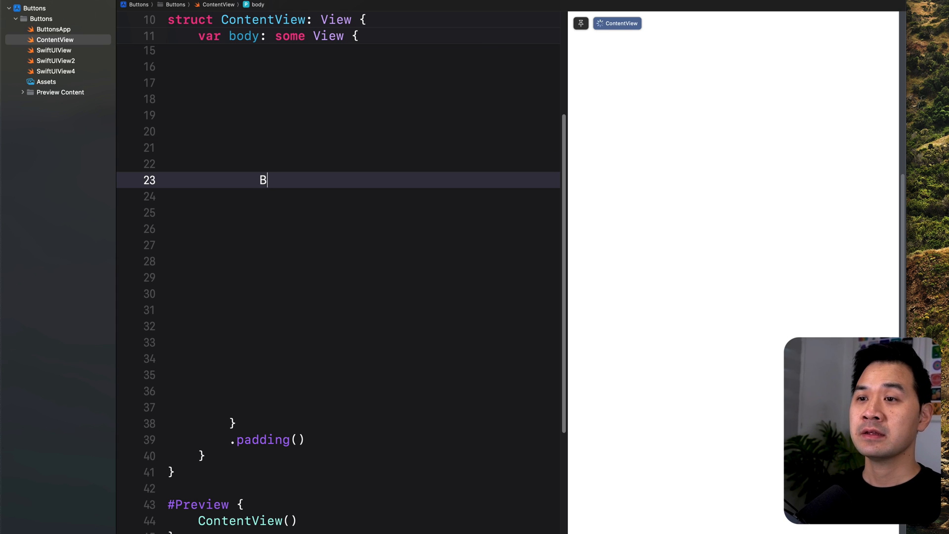
{"action": "type", "text": "utton"}
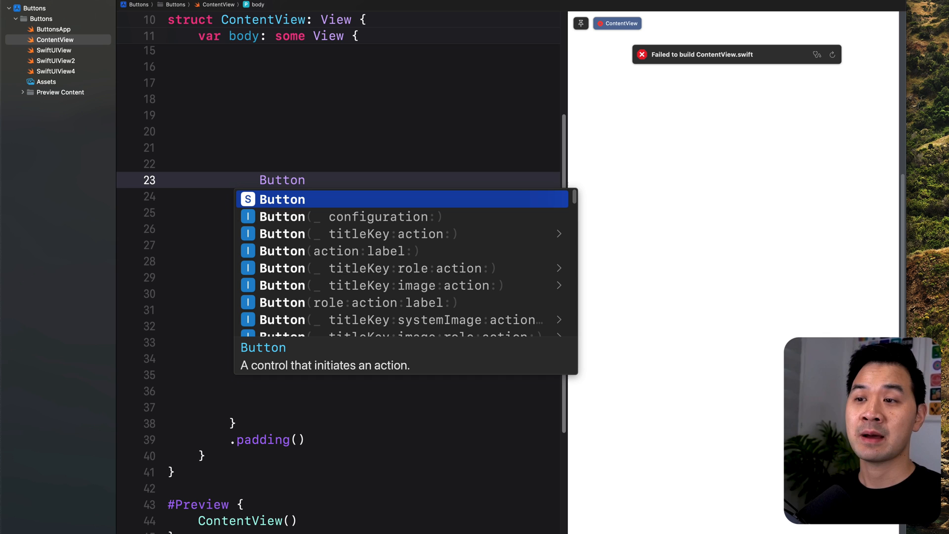
{"action": "mouse_move", "coordinate": [386, 344]}
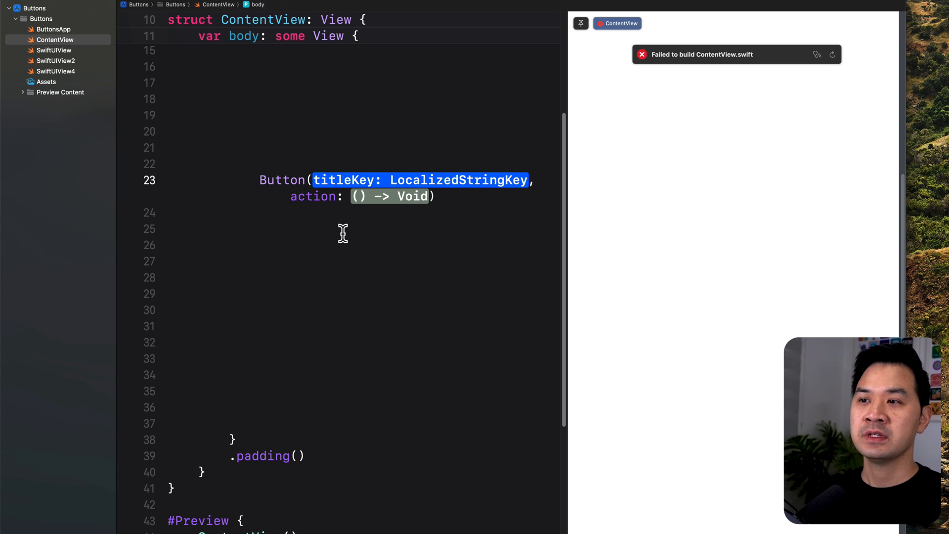
{"action": "type", "text": "\"\""}
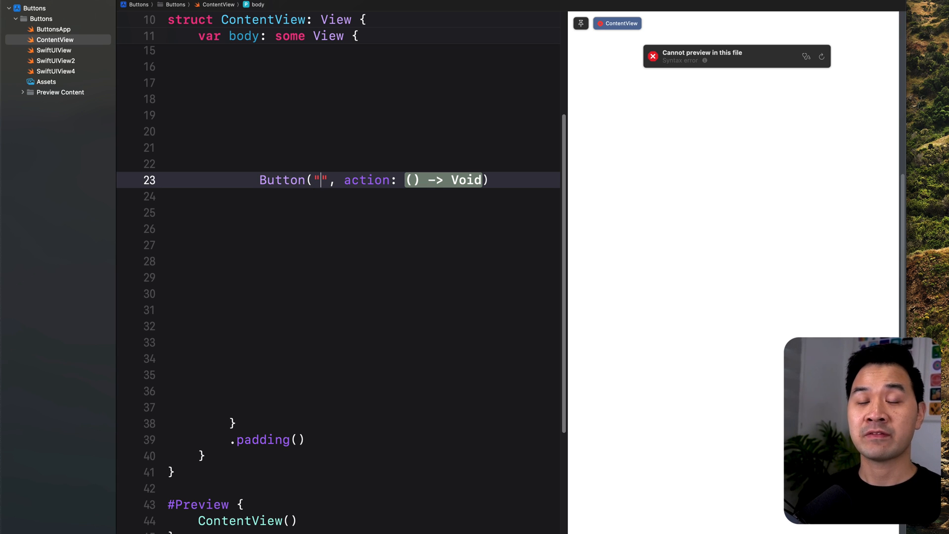
{"action": "type", "text": "Hel"}
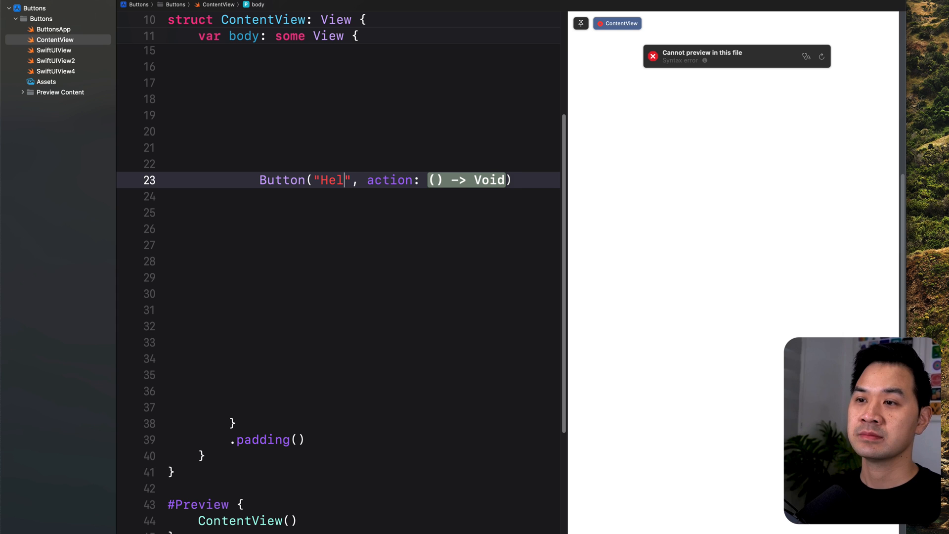
{"action": "type", "text": "lo"}
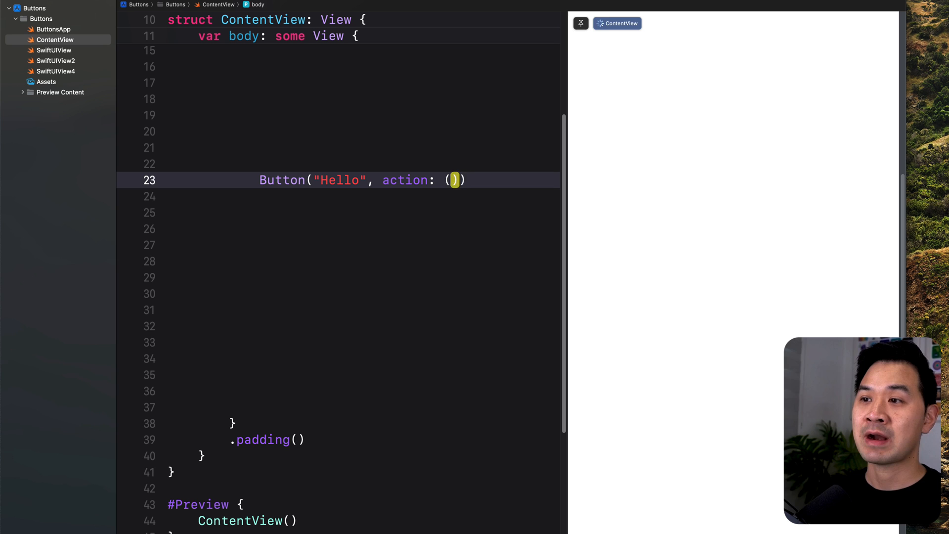
- Give the button an action closure { } holding the comment // Execute action
{"action": "type", "text": "{}"}
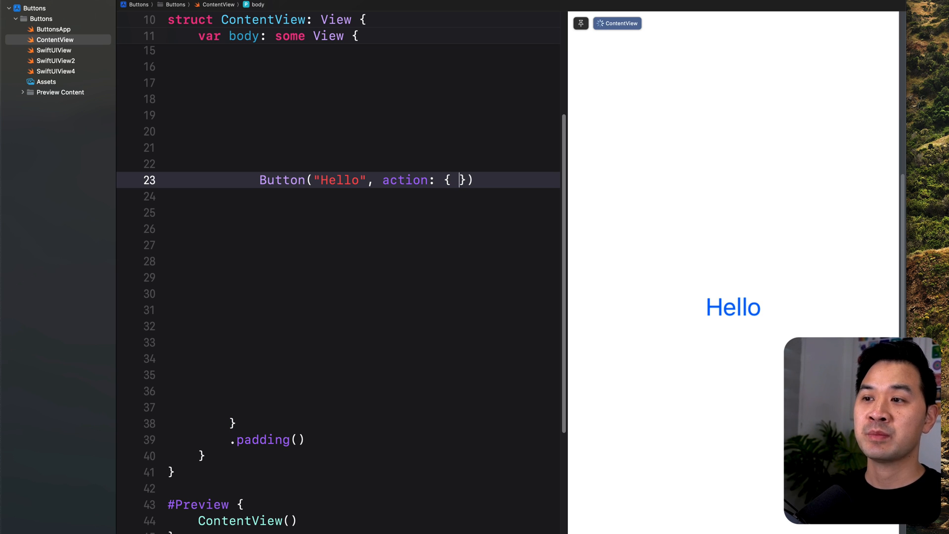
{"action": "type", "text": "//"}
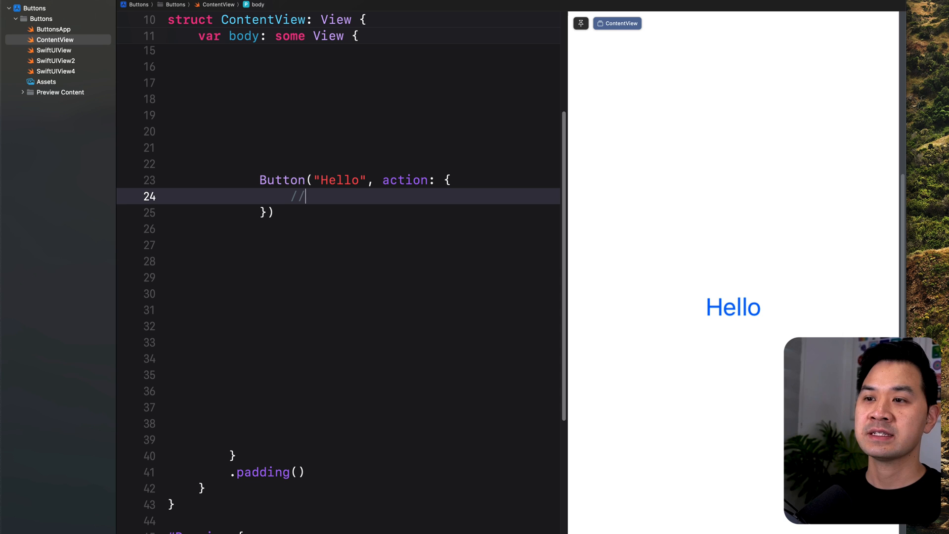
{"action": "type", "text": "Execute"}
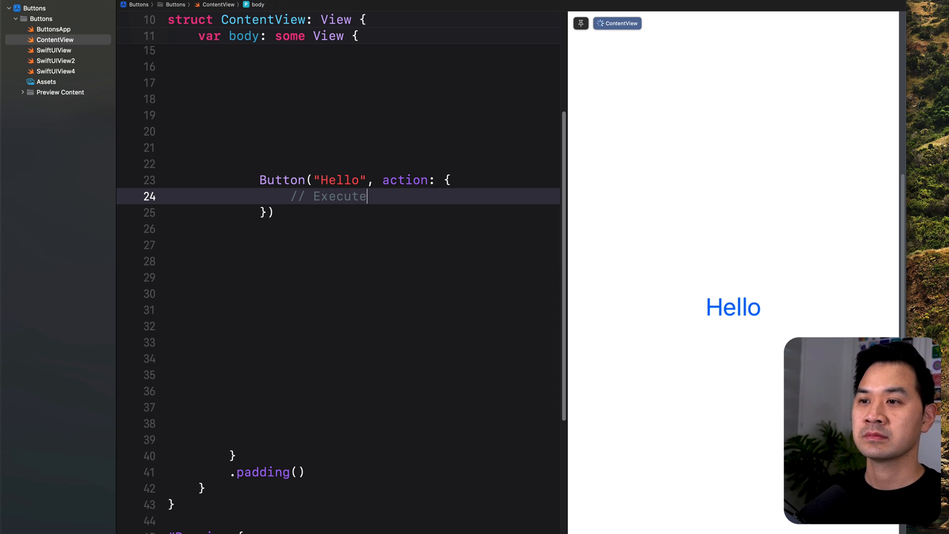
{"action": "type", "text": "actio"}
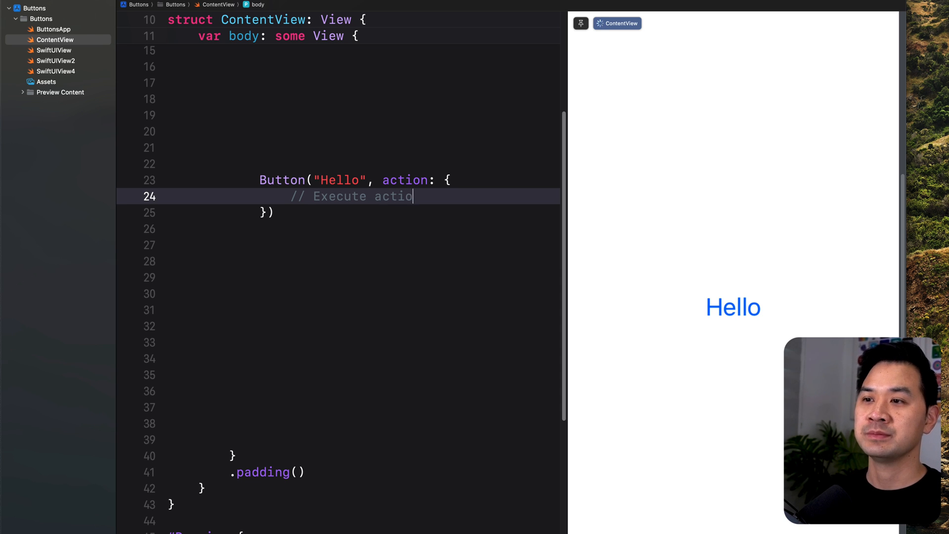
{"action": "type", "text": "n"}
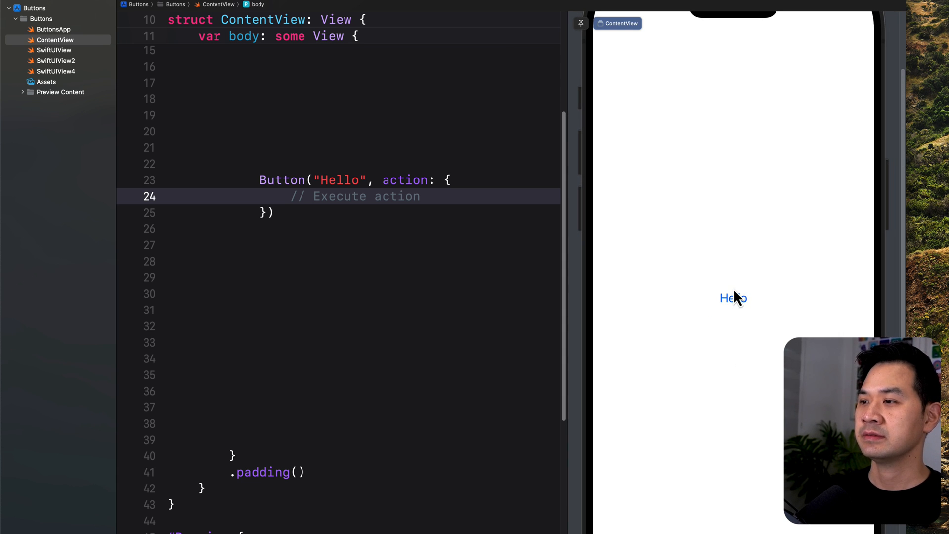
{"action": "mouse_move", "coordinate": [289, 259]}
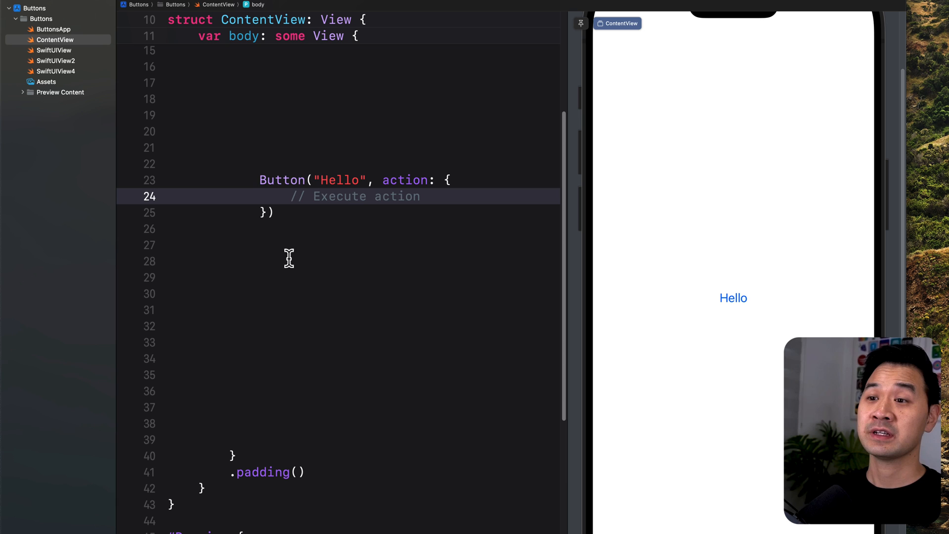
- Add a second Button("Hello") below the first with a trailing-closure action
{"action": "left_click", "coordinate": [291, 245]}
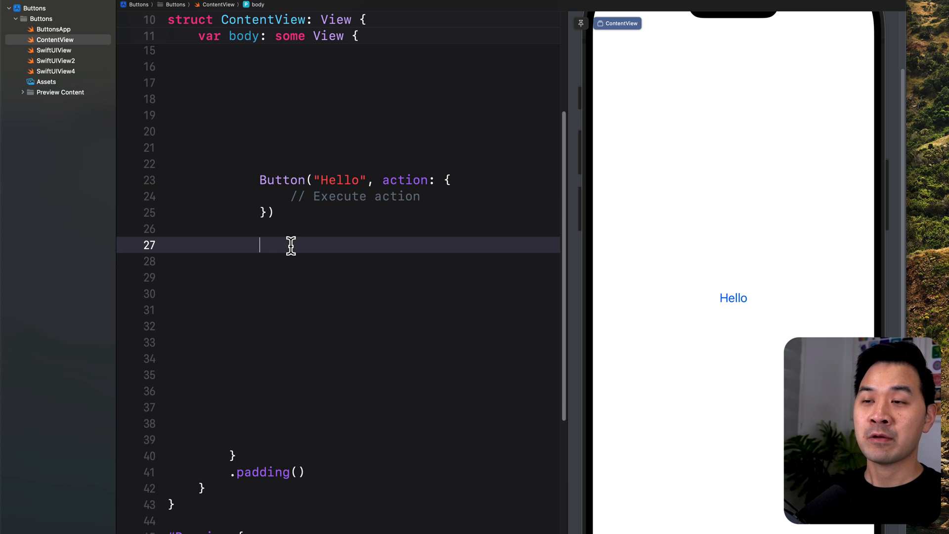
{"action": "type", "text": "Button(\"\", action: () -> Void"}
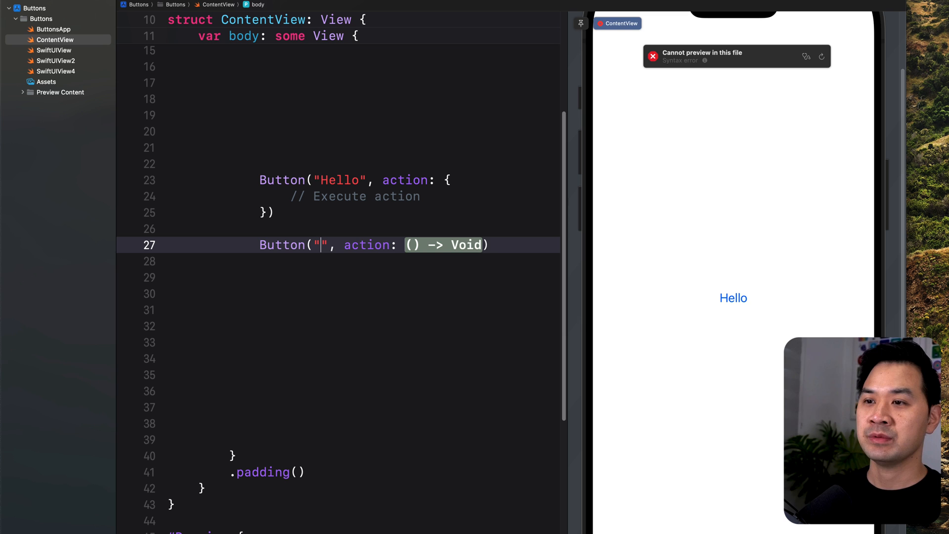
{"action": "type", "text": "Hello"}
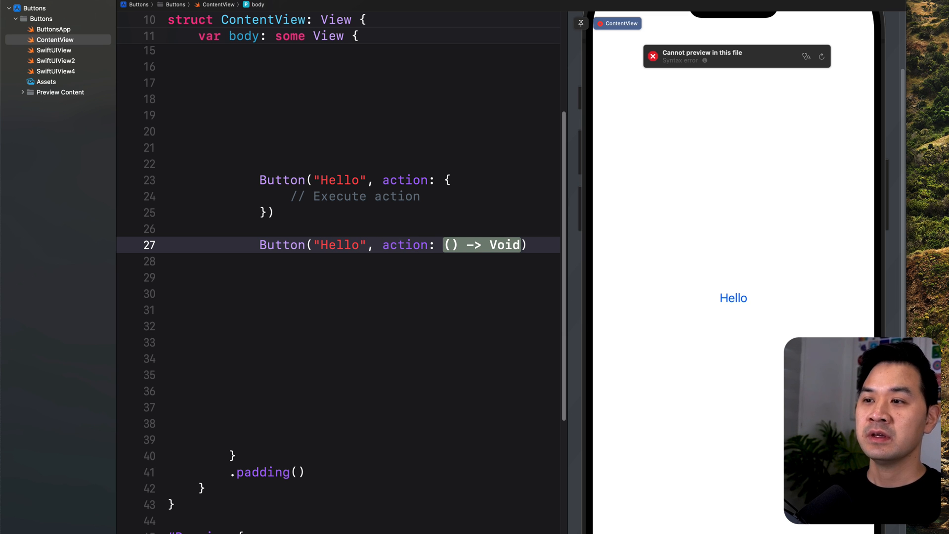
{"action": "double_click", "coordinate": [485, 245]}
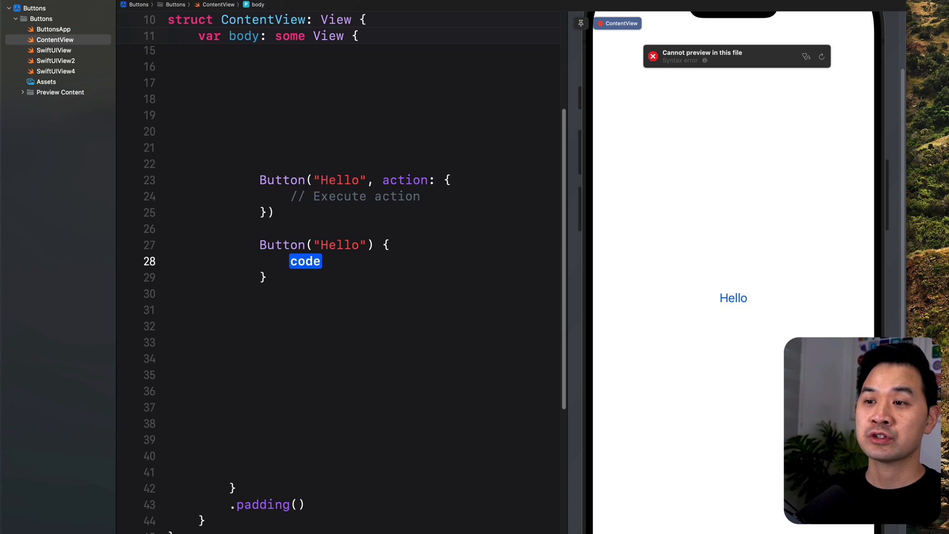
{"action": "mouse_move", "coordinate": [421, 237]}
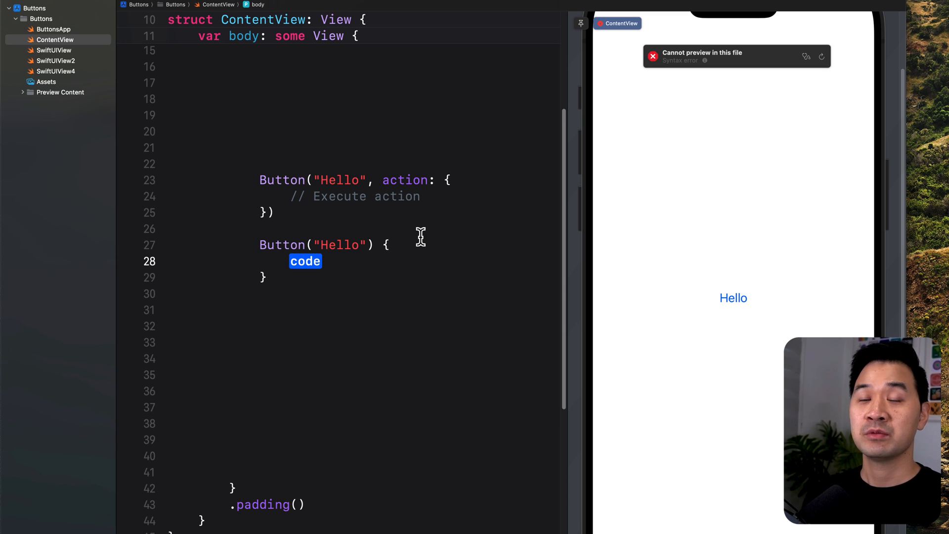
{"action": "mouse_move", "coordinate": [429, 196]}
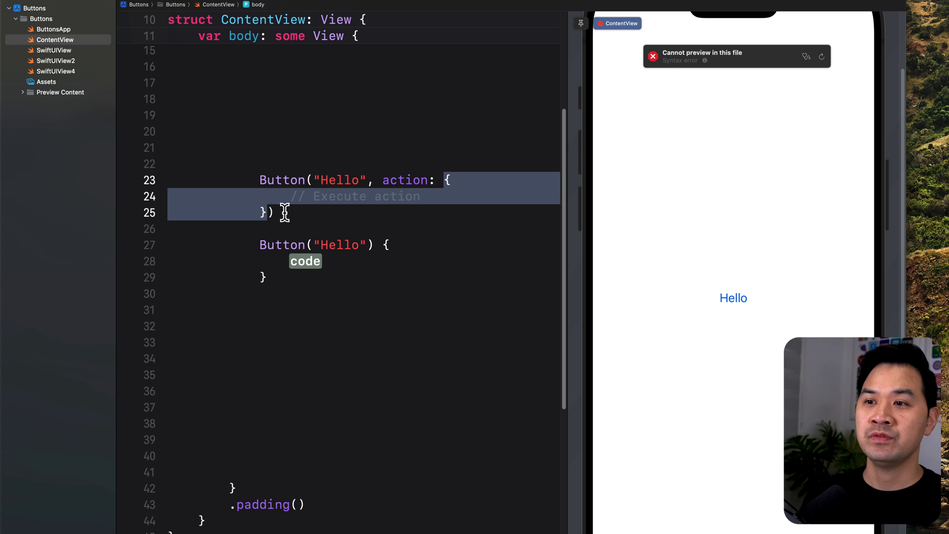
{"action": "mouse_move", "coordinate": [278, 212]}
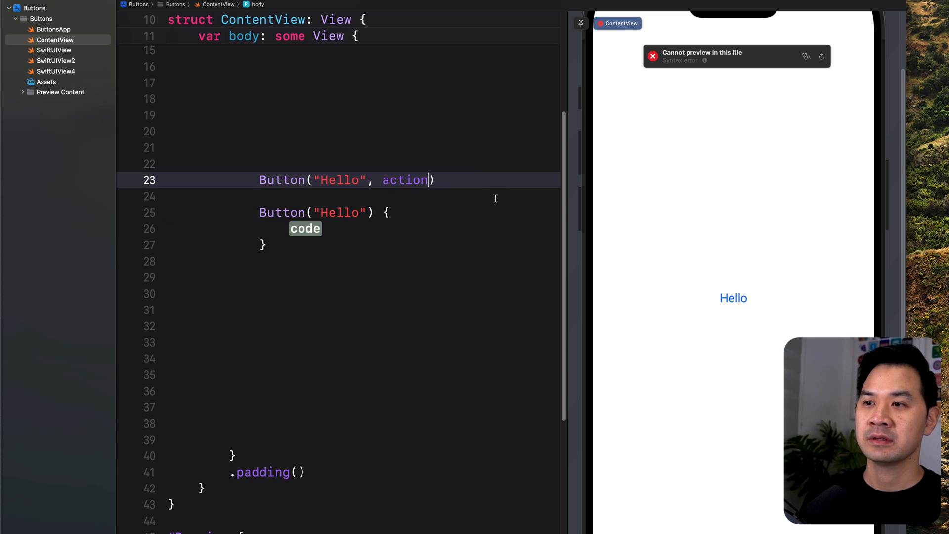
- Convert the first button to trailing-closure syntax and paste the comment into the second
{"action": "key", "text": "backspace"}
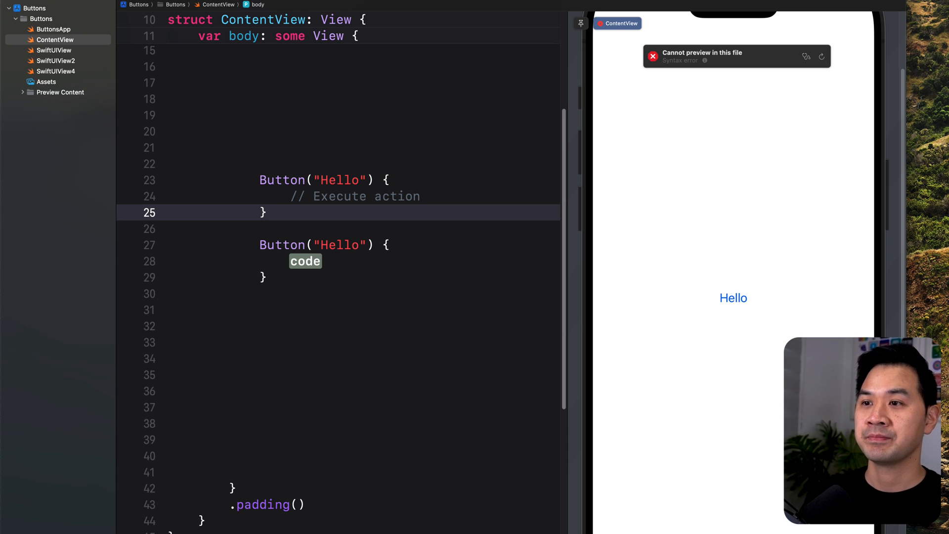
{"action": "left_click", "coordinate": [291, 353]}
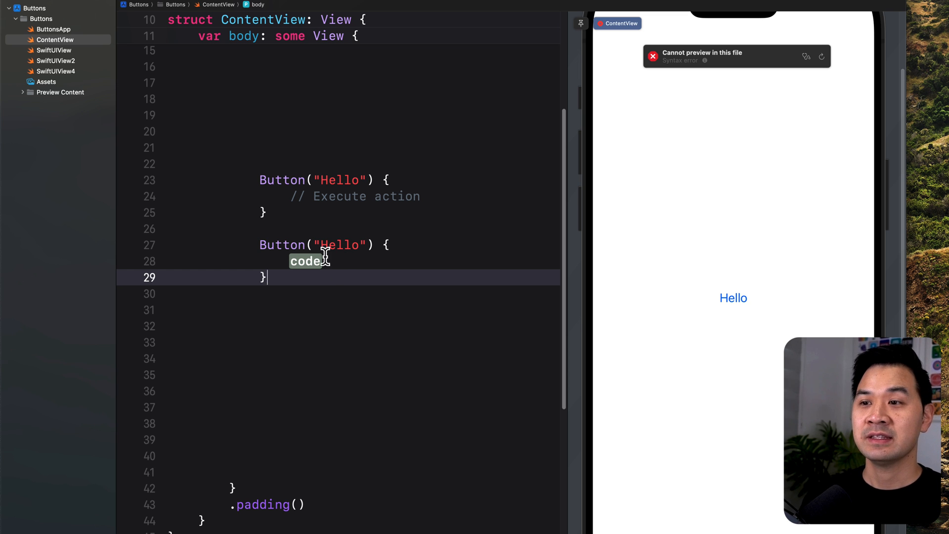
{"action": "double_click", "coordinate": [305, 261]}
{"action": "type", "text": "// Execute action"}
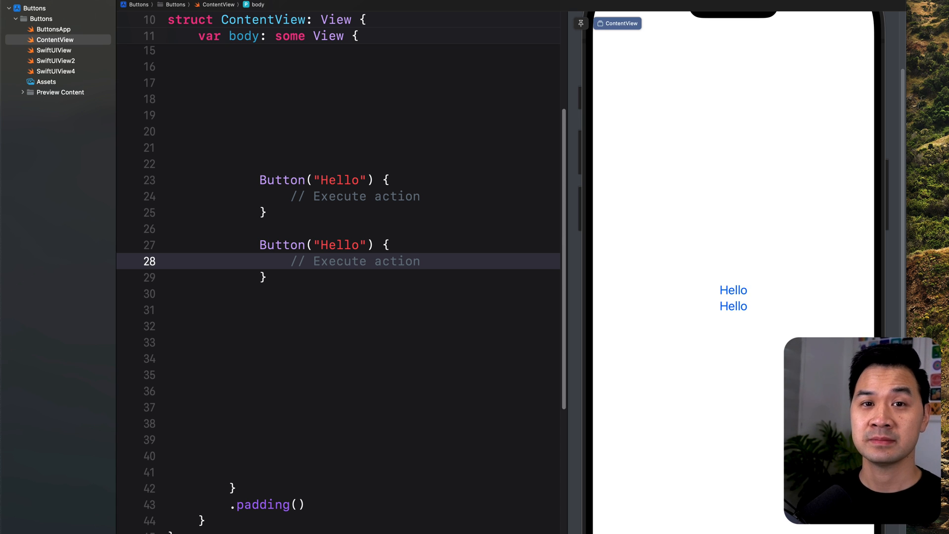
- Apply .buttonStyle(.bordered) to the first Hello button
{"action": "left_click", "coordinate": [420, 260]}
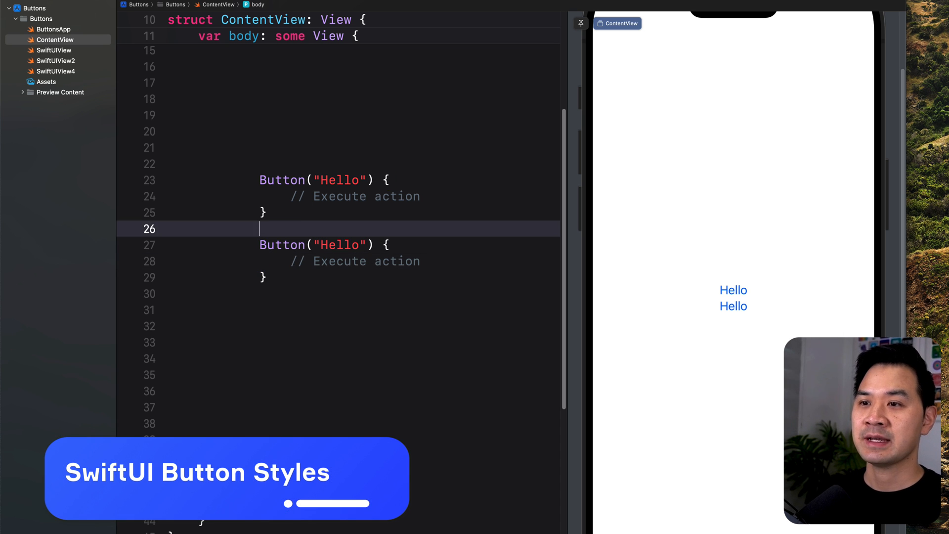
{"action": "type", "text": ".b"}
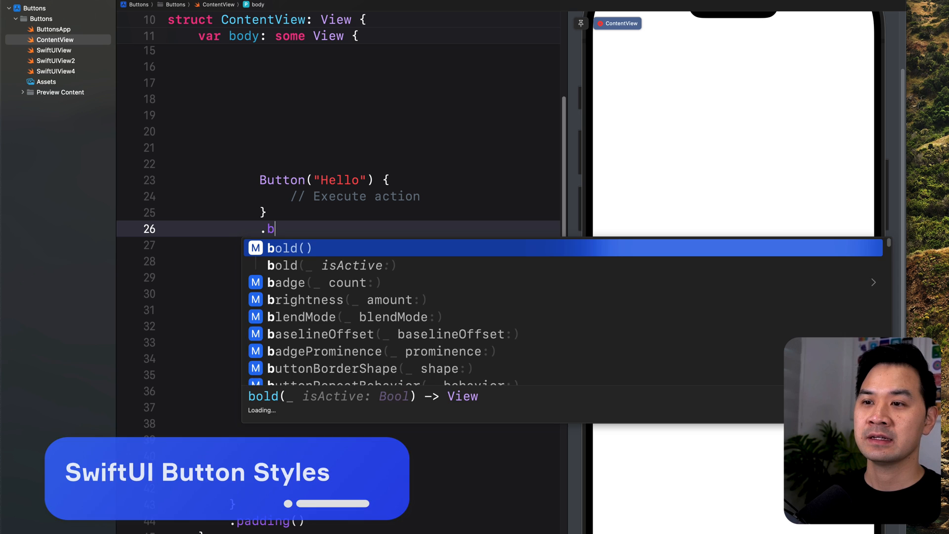
{"action": "type", "text": "utton"}
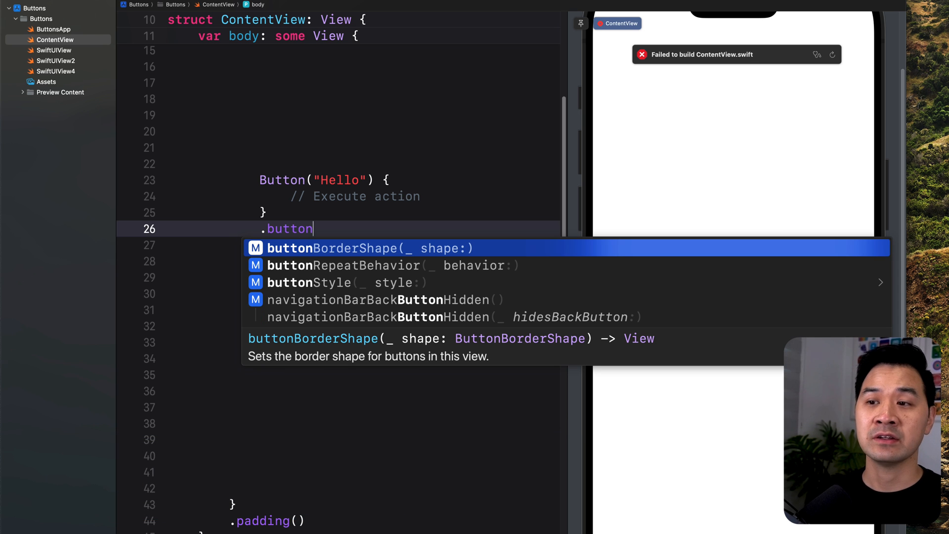
{"action": "key", "text": "Down"}
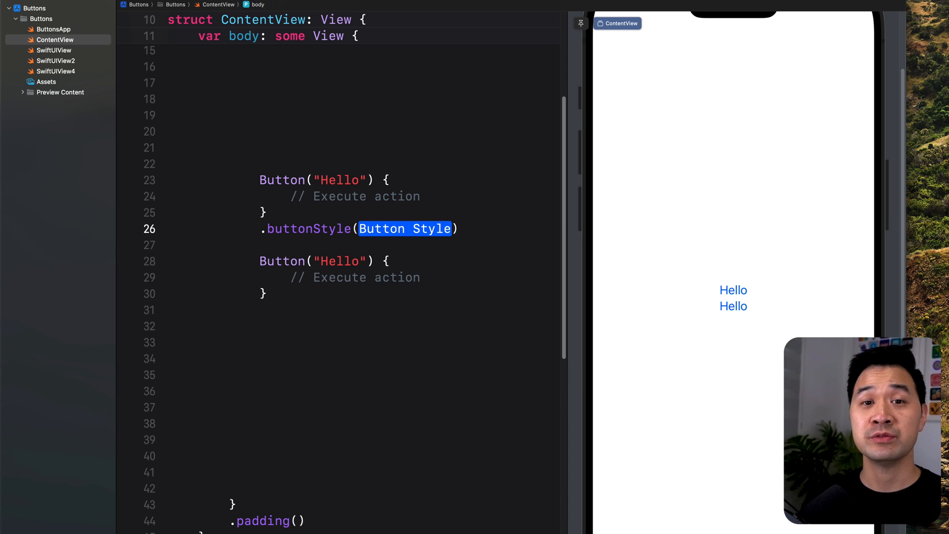
{"action": "mouse_move", "coordinate": [383, 237]}
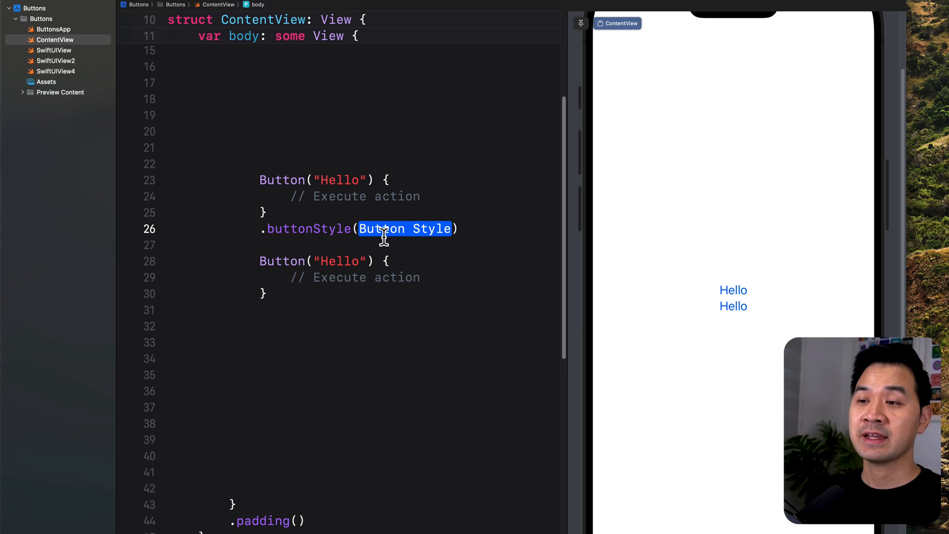
{"action": "type", "text": ".bordered"}
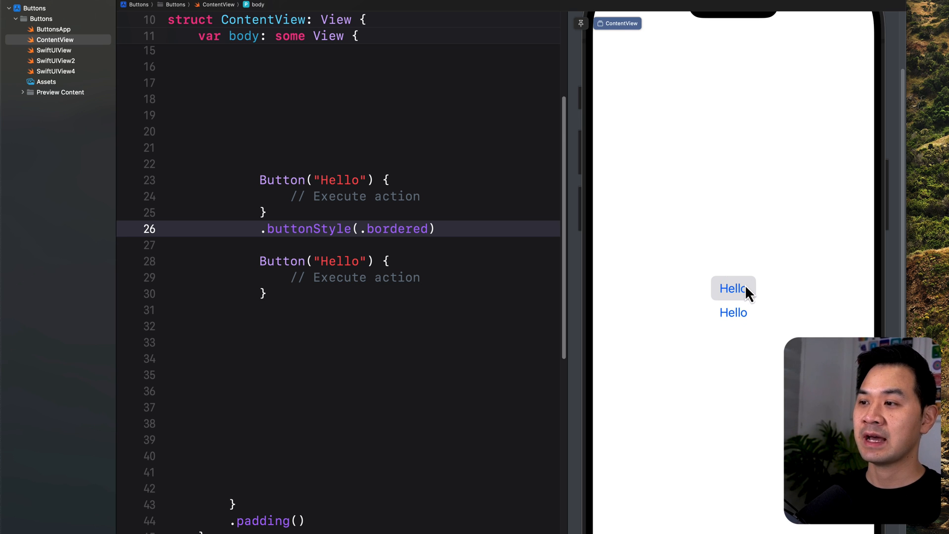
{"action": "mouse_move", "coordinate": [709, 370]}
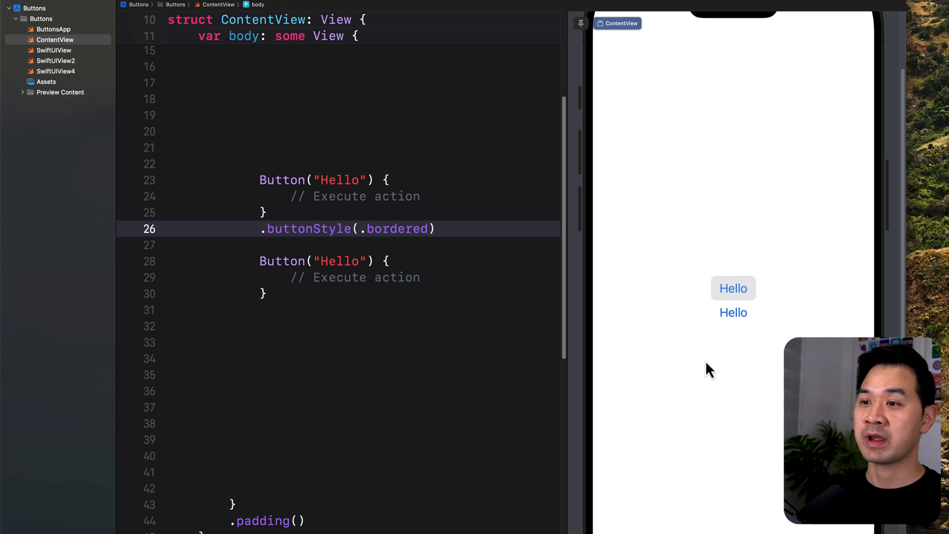
{"action": "left_click", "coordinate": [437, 229]}
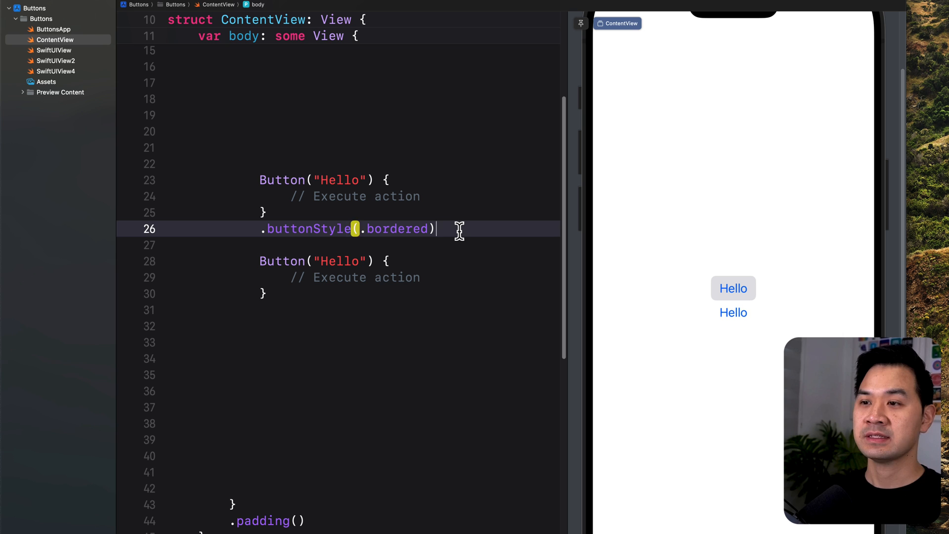
{"action": "mouse_move", "coordinate": [797, 248]}
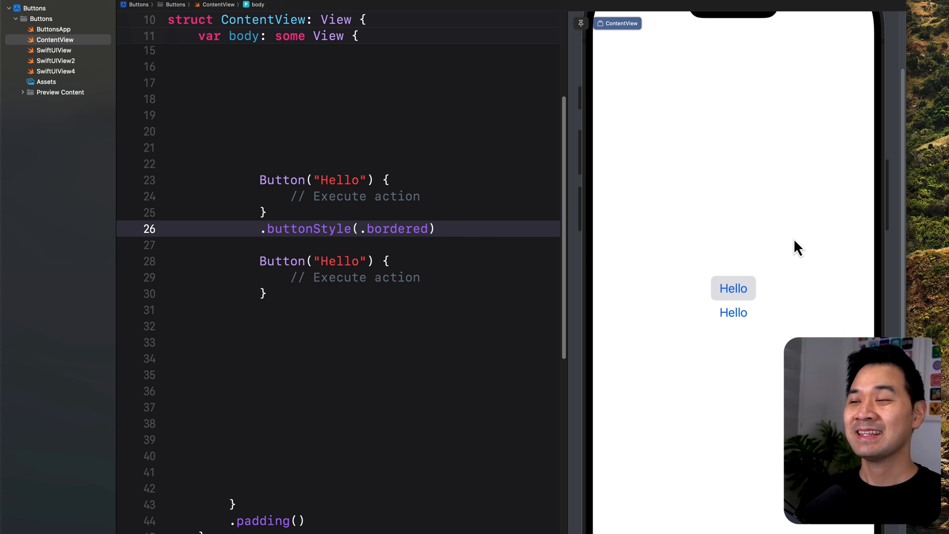
{"action": "mouse_move", "coordinate": [452, 405]}
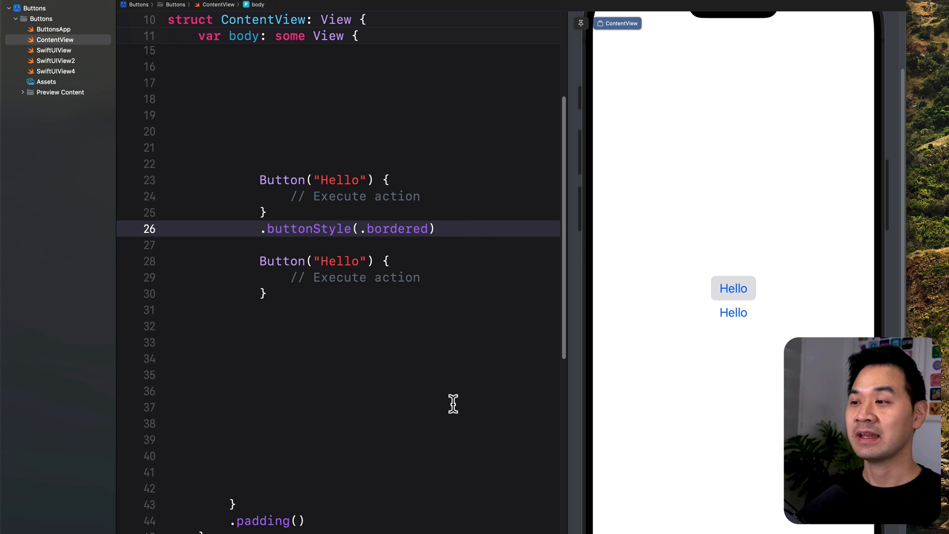
- Style the second button with .buttonStyle(.borderedProminent) and .tint(.green)
{"action": "left_click", "coordinate": [264, 293]}
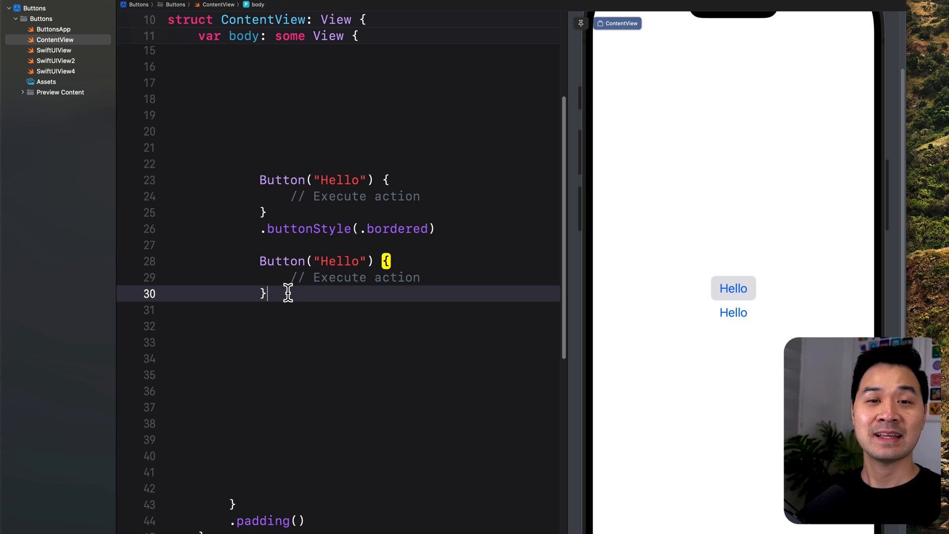
{"action": "type", "text": ".buttonStyle(."}
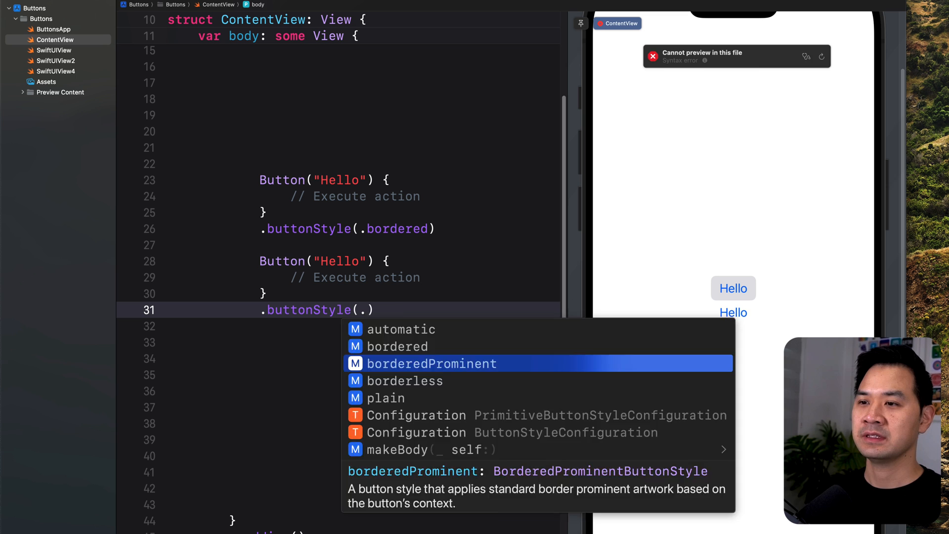
{"action": "left_click", "coordinate": [431, 364]}
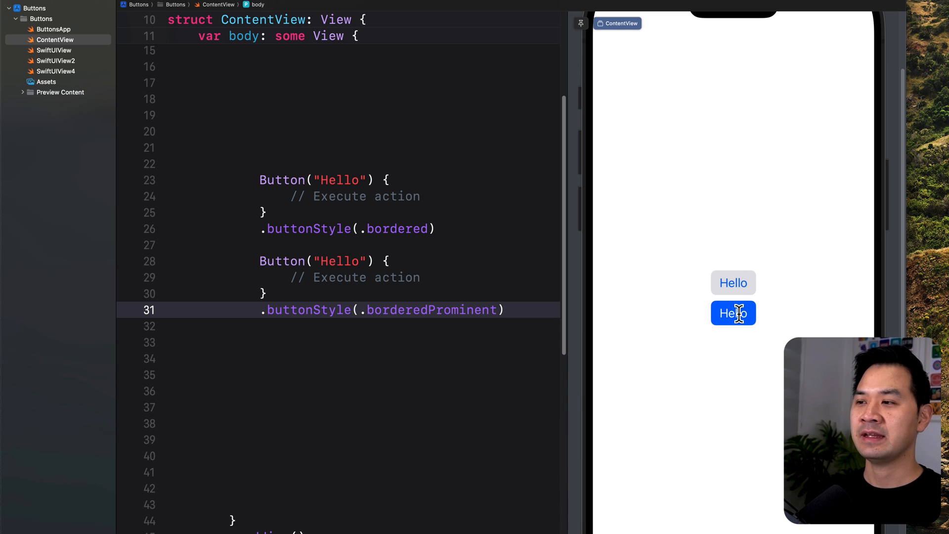
{"action": "mouse_move", "coordinate": [518, 309]}
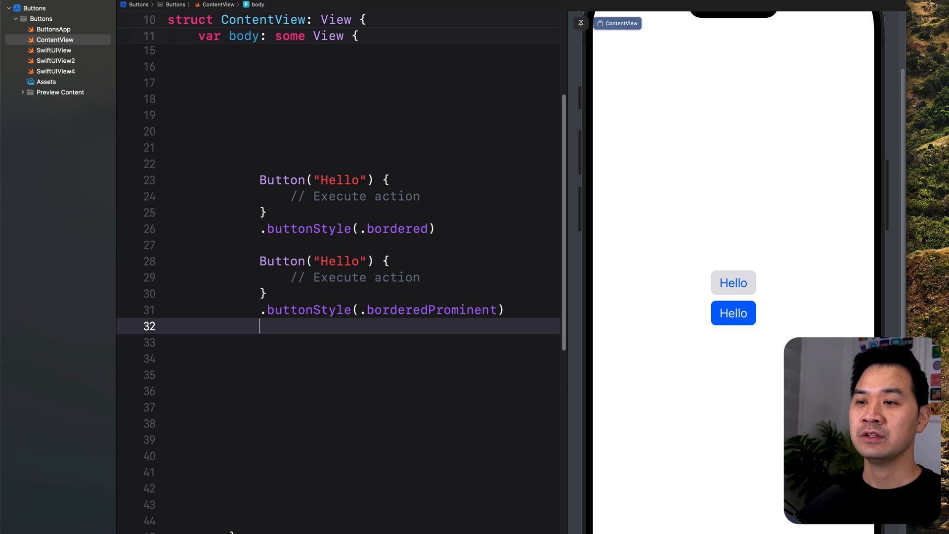
{"action": "type", "text": ".tint"}
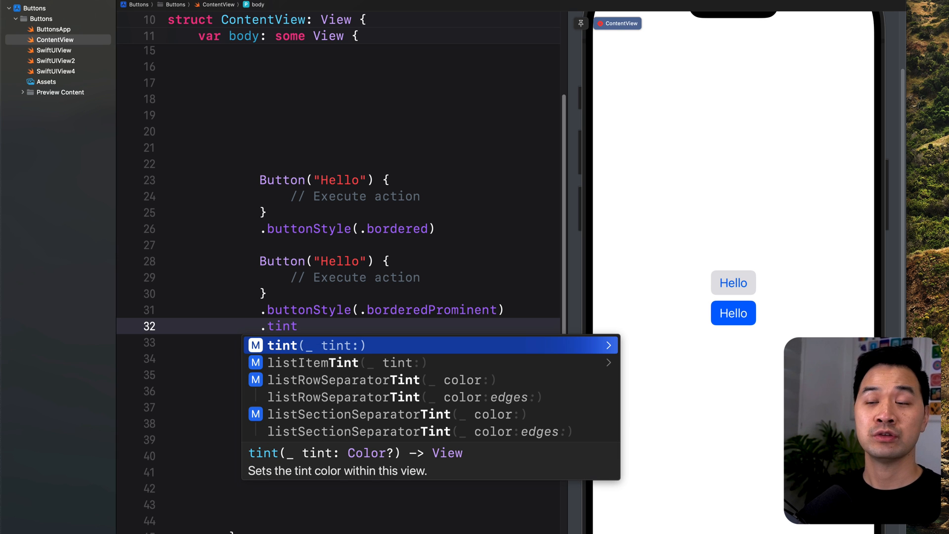
{"action": "type", "text": "(.green"}
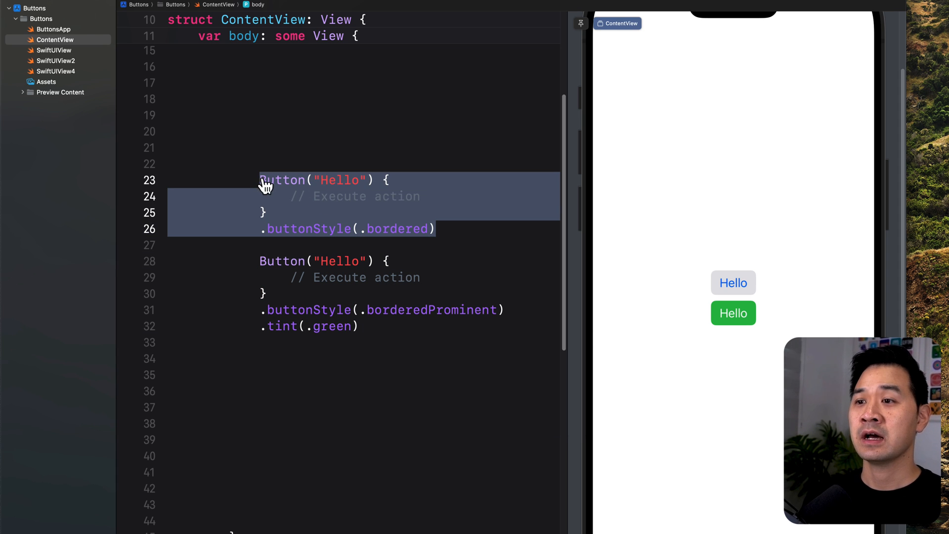
- Duplicate the first button below and give the copy .buttonStyle(.borderless)
{"action": "left_click", "coordinate": [358, 358]}
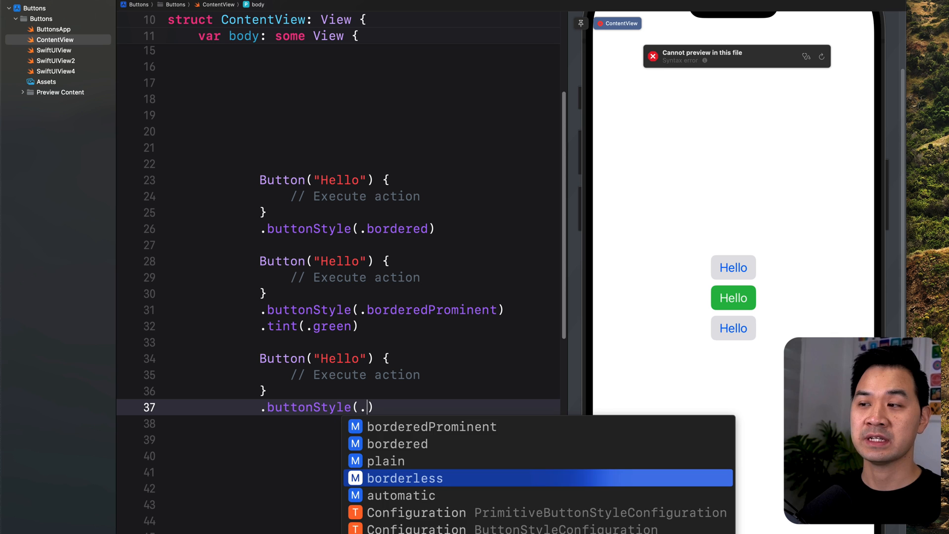
{"action": "left_click", "coordinate": [405, 478]}
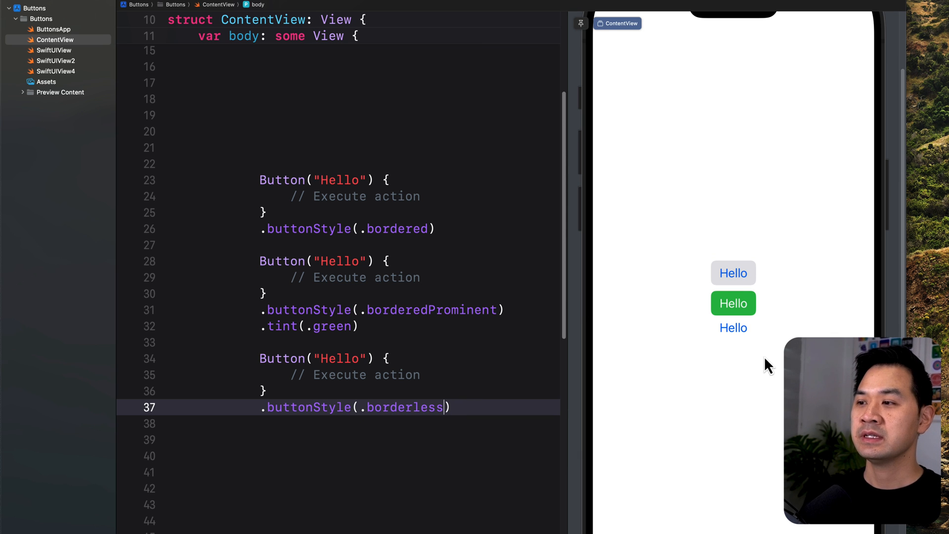
{"action": "mouse_move", "coordinate": [742, 428]}
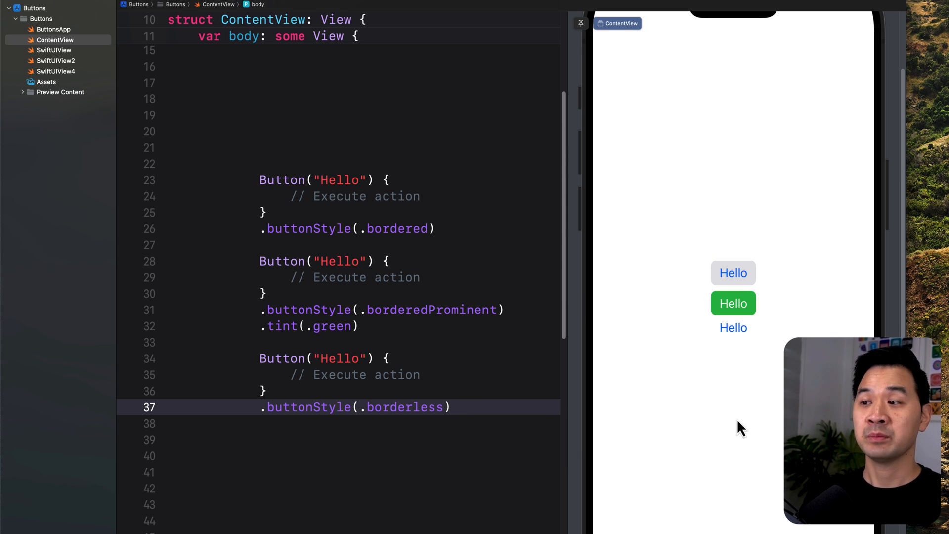
{"action": "mouse_move", "coordinate": [404, 433]}
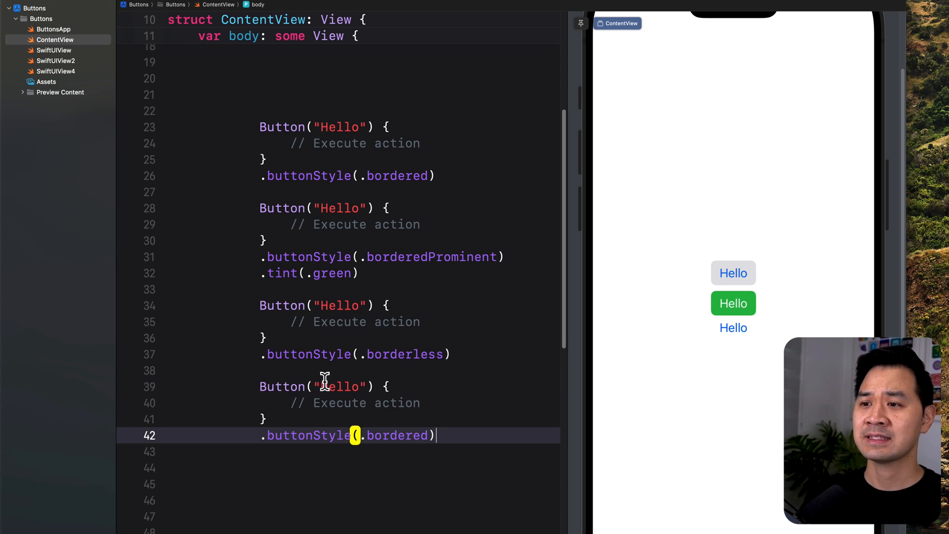
- Paste another button and change its style from .bordered to .plain
{"action": "key", "text": "Backspace"}
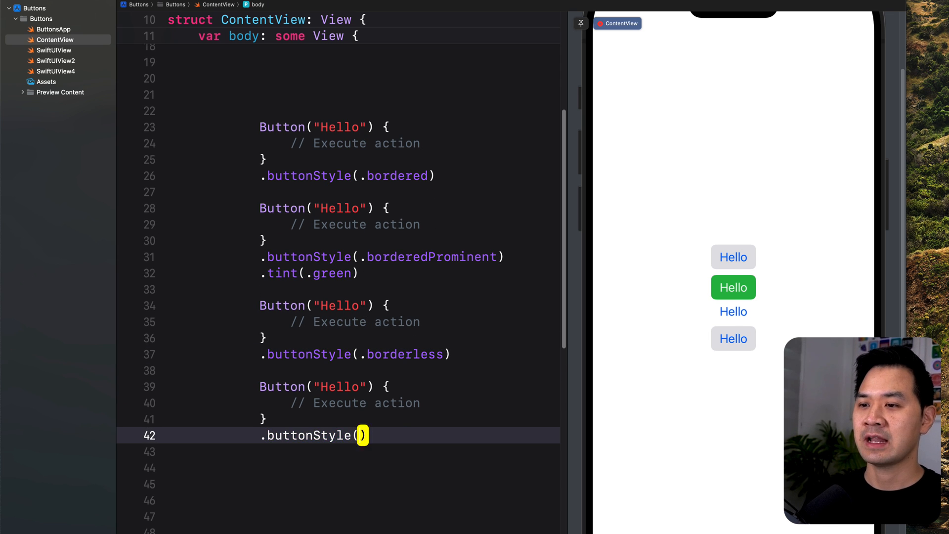
{"action": "type", "text": ".plain"}
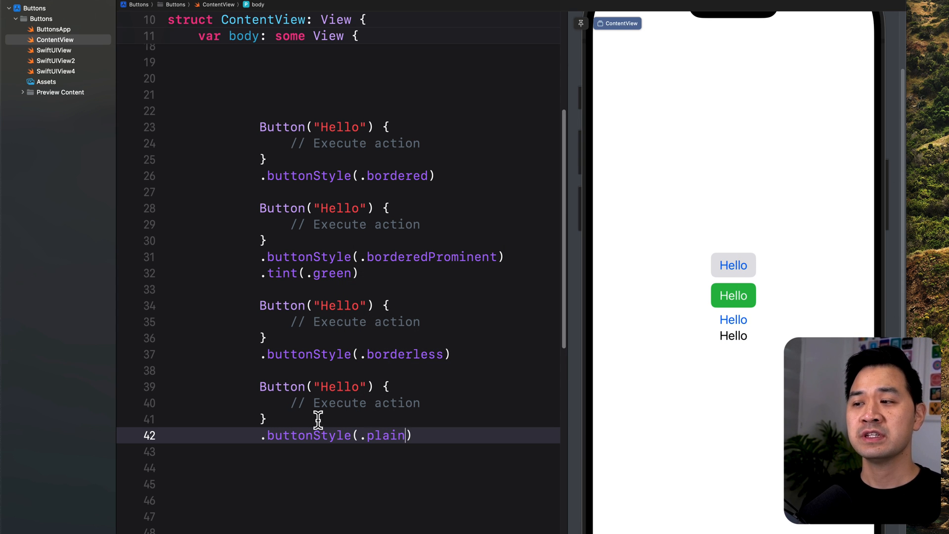
{"action": "mouse_move", "coordinate": [741, 336]}
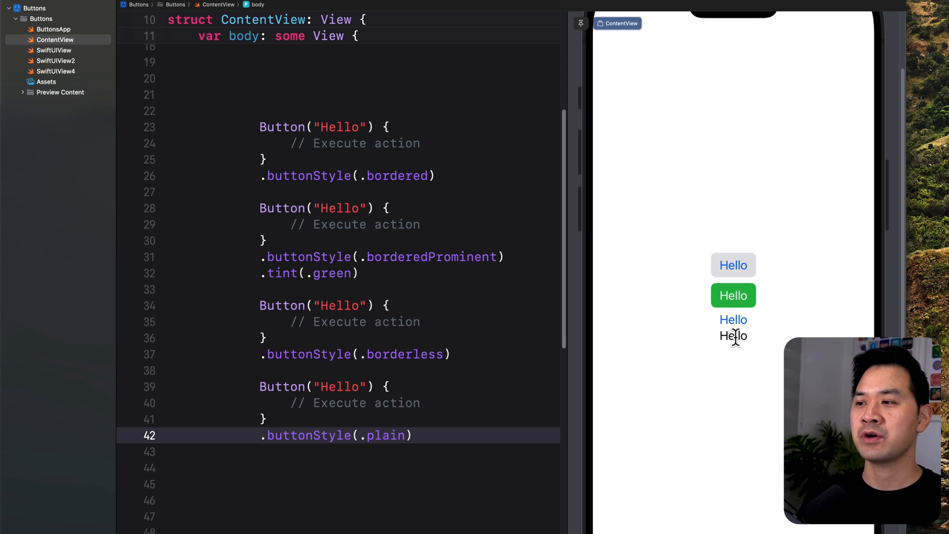
{"action": "mouse_move", "coordinate": [733, 320]}
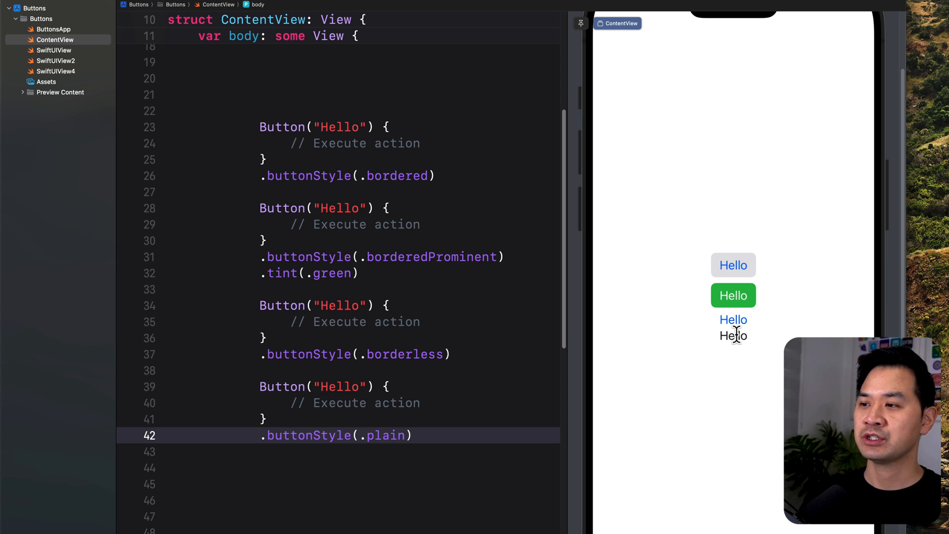
{"action": "mouse_move", "coordinate": [733, 319]}
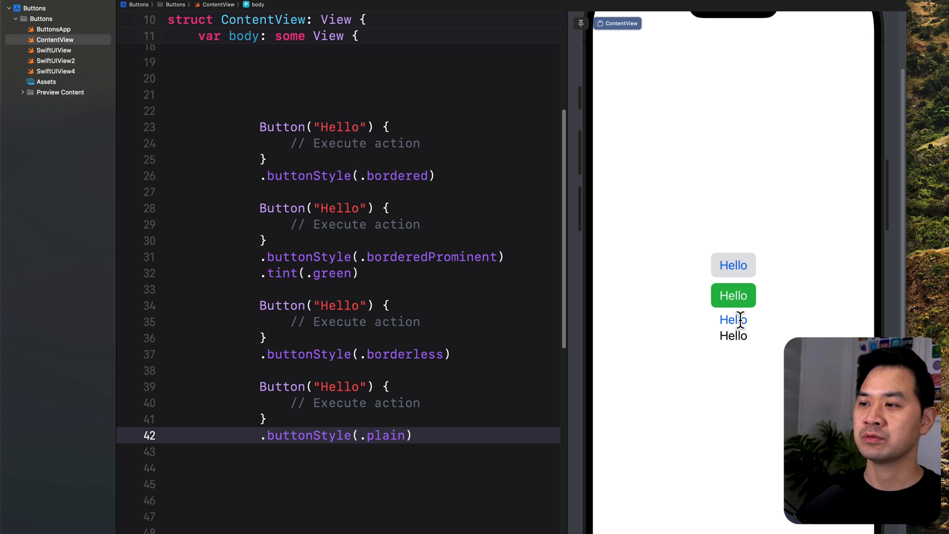
{"action": "mouse_move", "coordinate": [812, 325]}
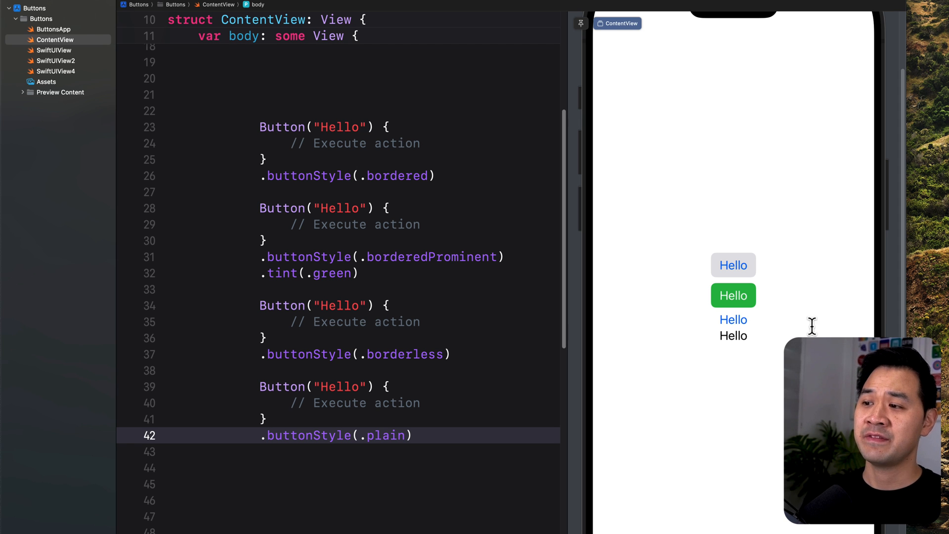
{"action": "mouse_move", "coordinate": [730, 323]}
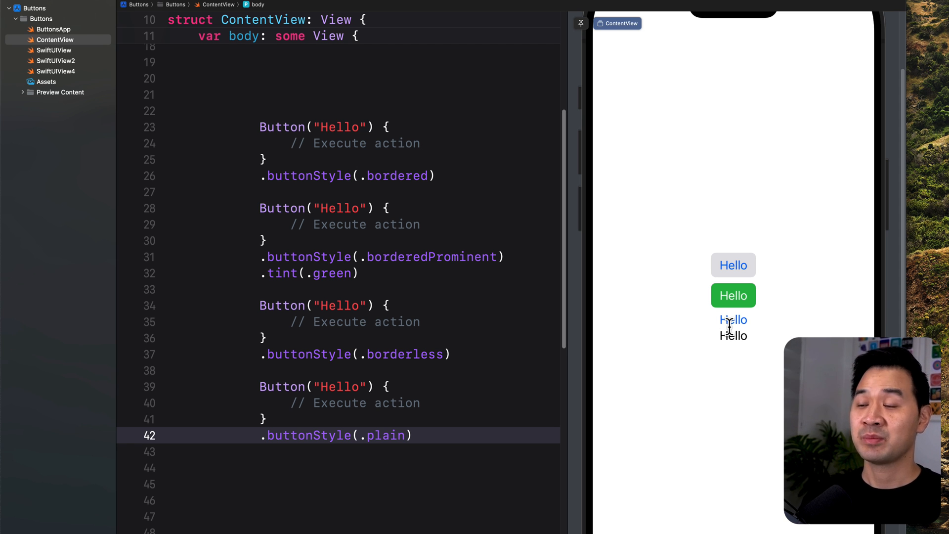
{"action": "mouse_move", "coordinate": [280, 458]}
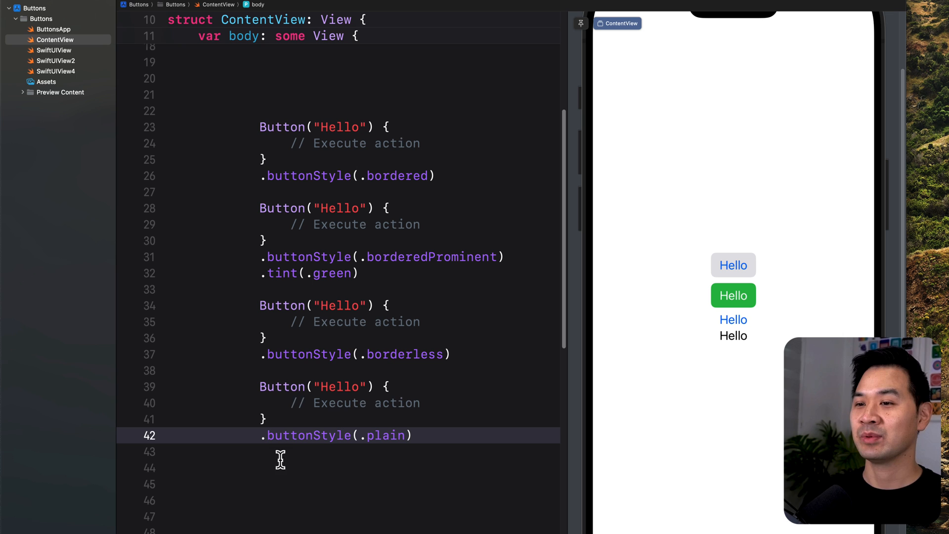
{"action": "scroll", "scroll_direction": "up", "scroll_amount": 3}
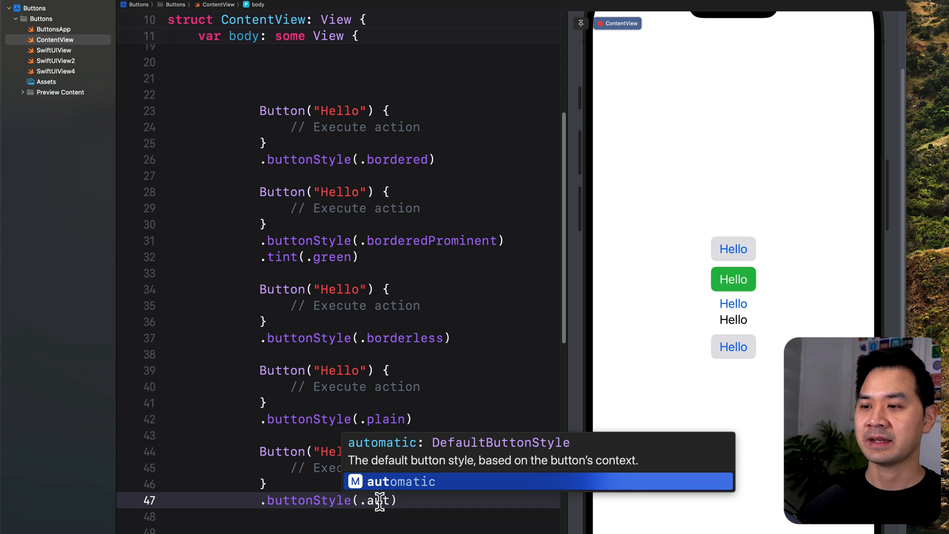
- Paste a fifth button and set its style to .buttonStyle(.automatic)
{"action": "left_click", "coordinate": [401, 481]}
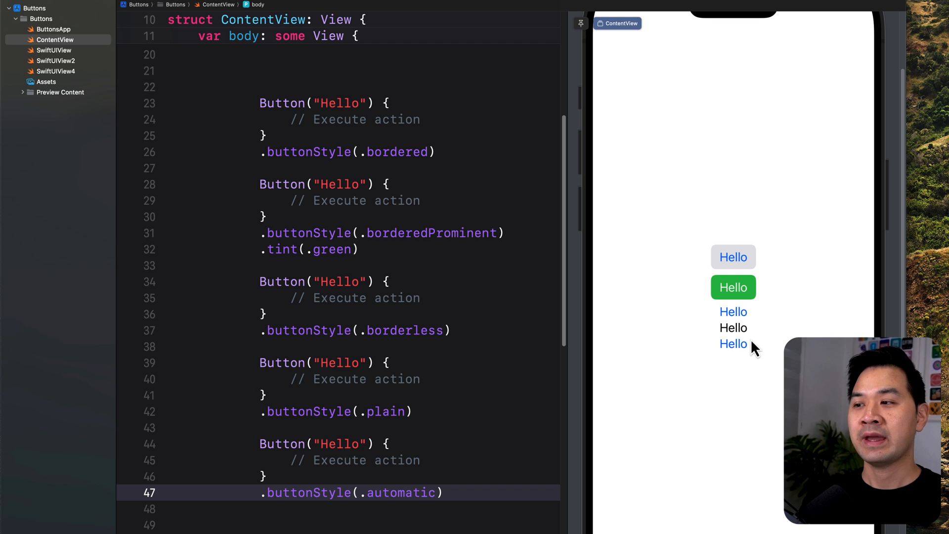
{"action": "mouse_move", "coordinate": [370, 502]}
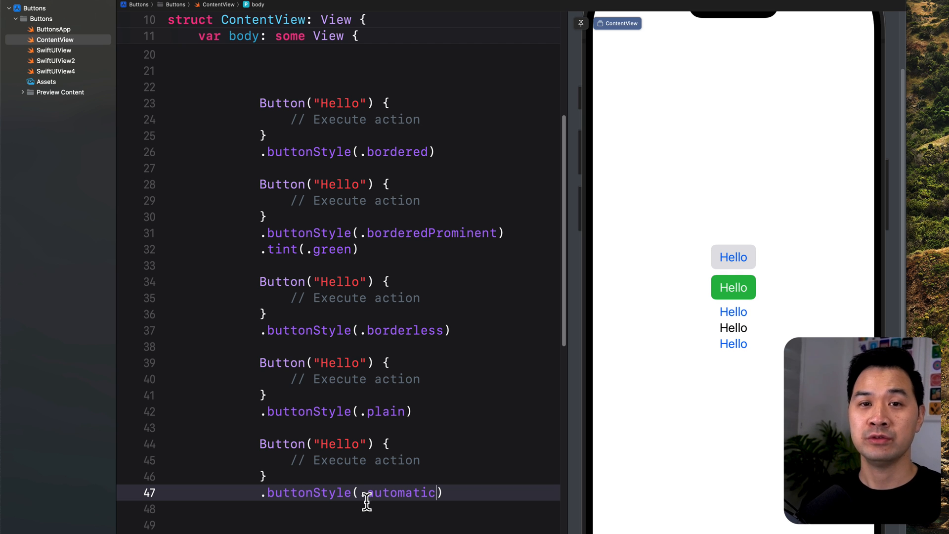
{"action": "mouse_move", "coordinate": [309, 508]}
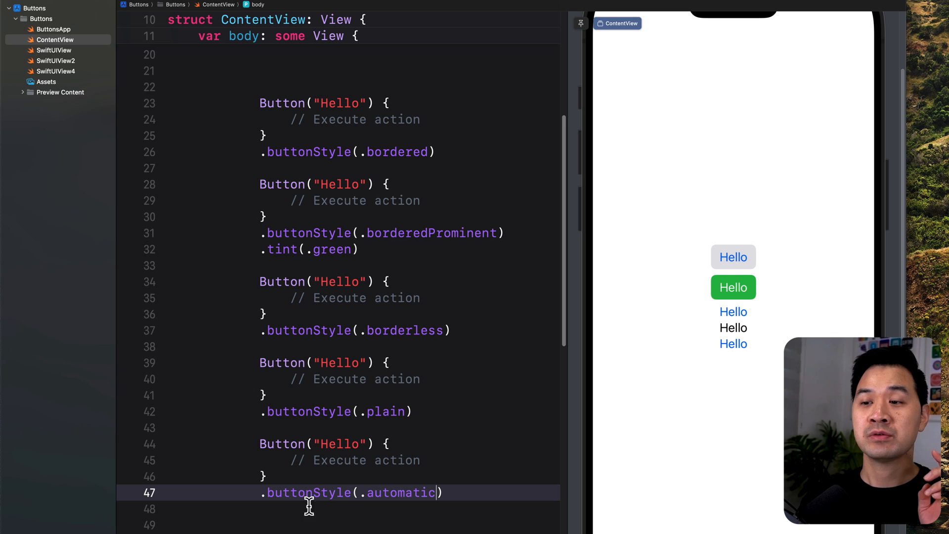
{"action": "mouse_move", "coordinate": [380, 492]}
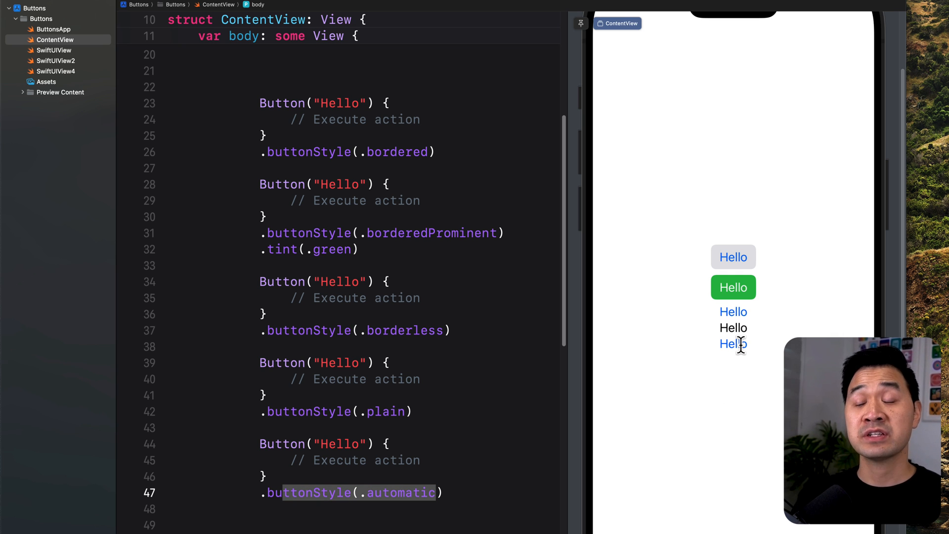
{"action": "mouse_move", "coordinate": [620, 415]}
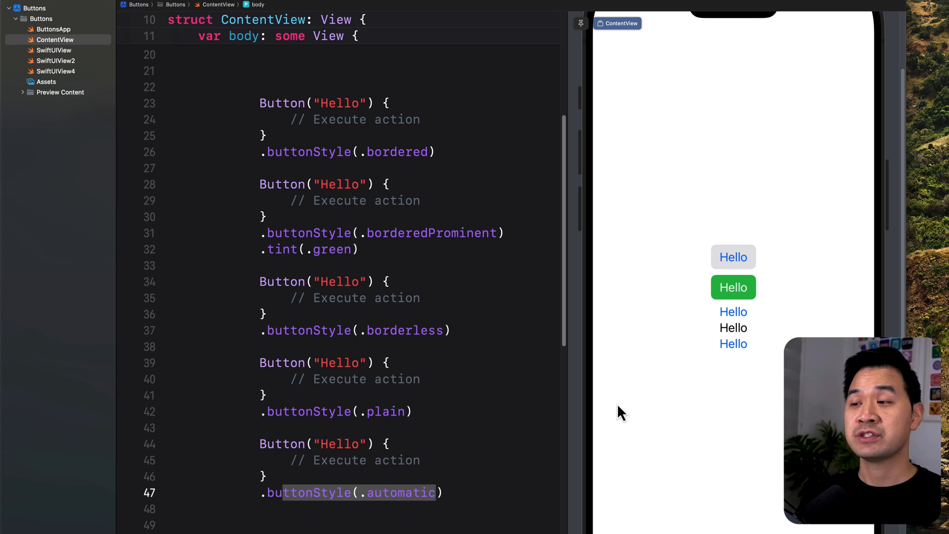
{"action": "mouse_move", "coordinate": [497, 405]}
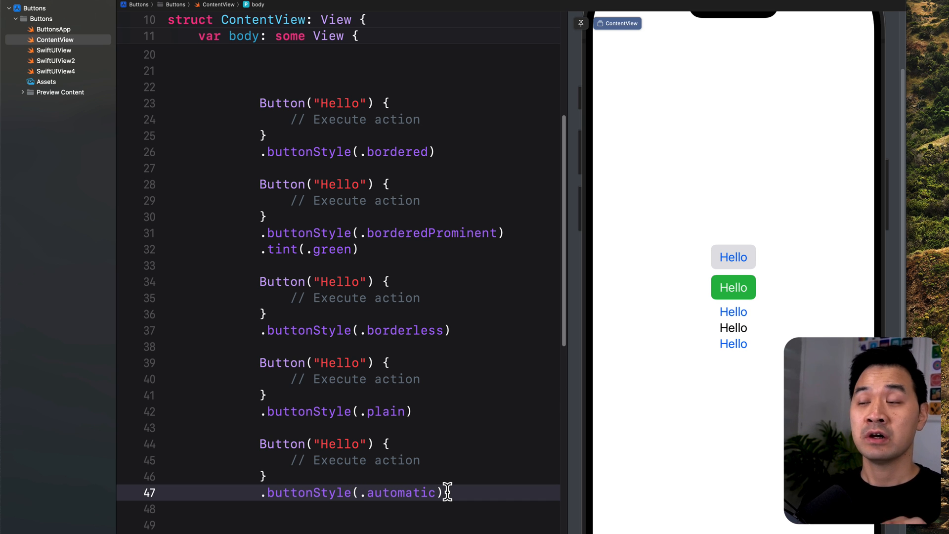
{"action": "mouse_move", "coordinate": [738, 256]}
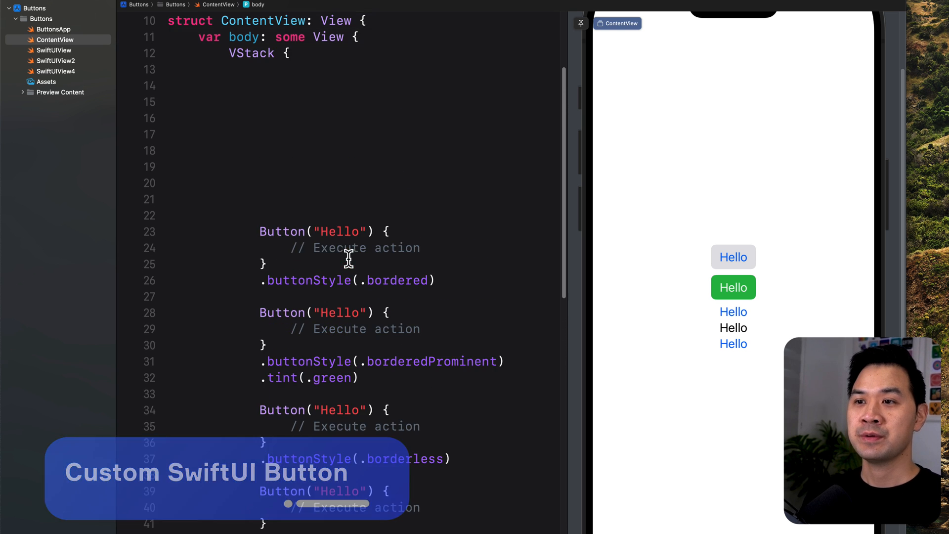
- Insert a Button(action:label:) with a Text "Button" label at the top of the VStack
{"action": "scroll", "scroll_direction": "up", "scroll_amount": 3}
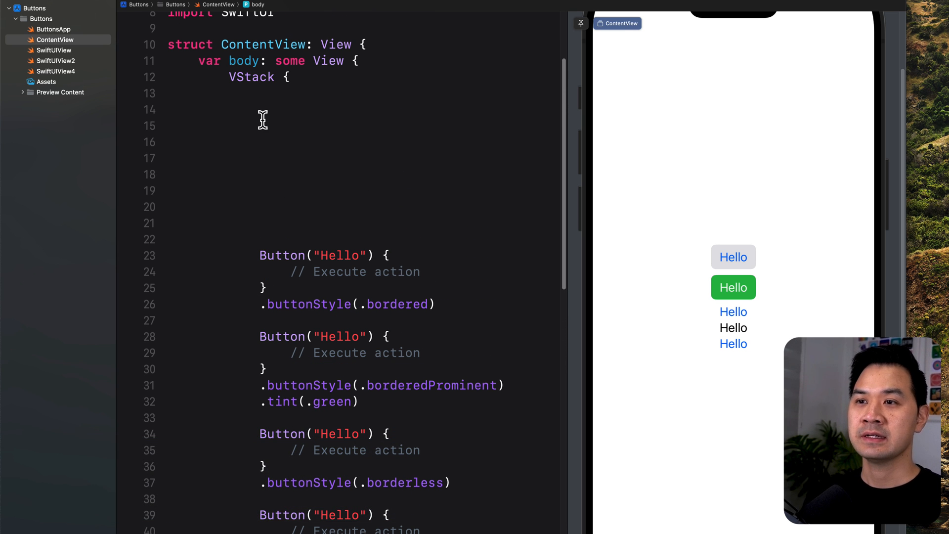
{"action": "type", "text": "Button"}
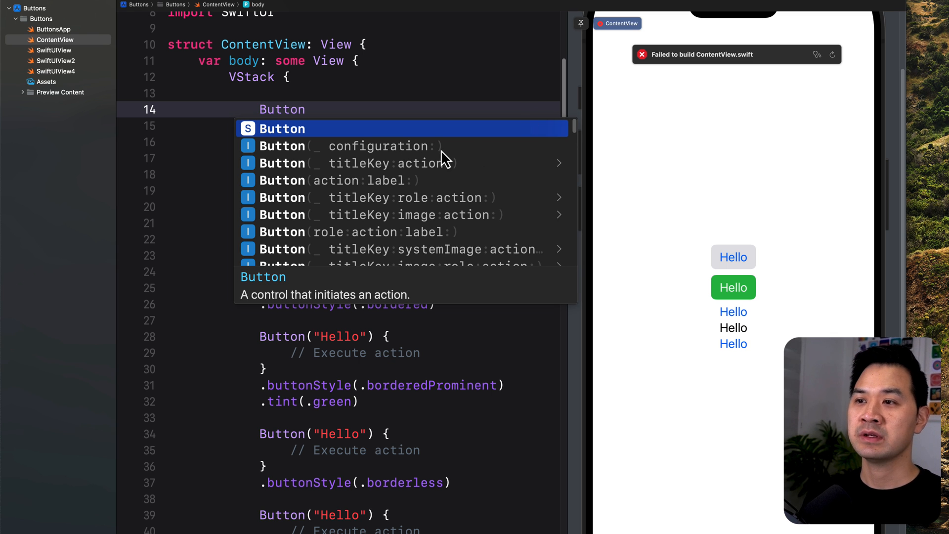
{"action": "mouse_move", "coordinate": [368, 172]}
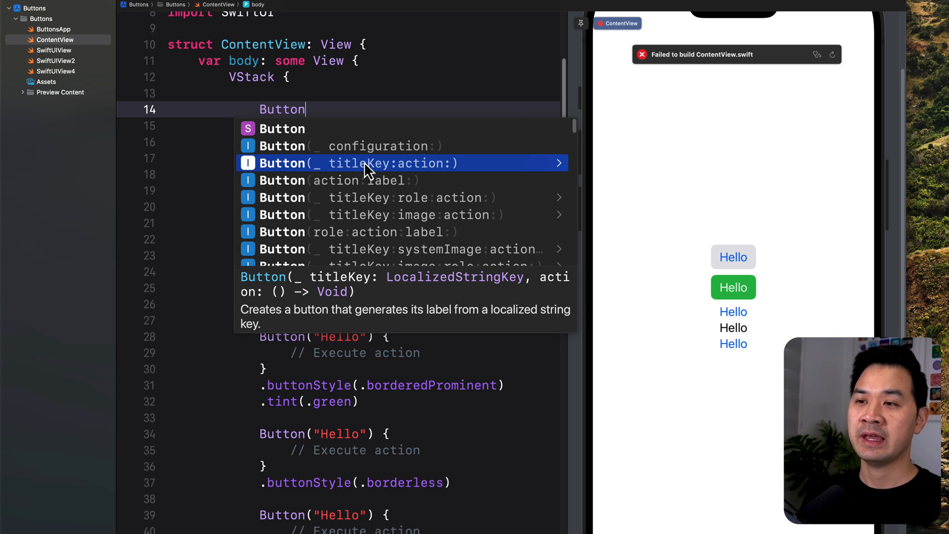
{"action": "mouse_move", "coordinate": [426, 522]}
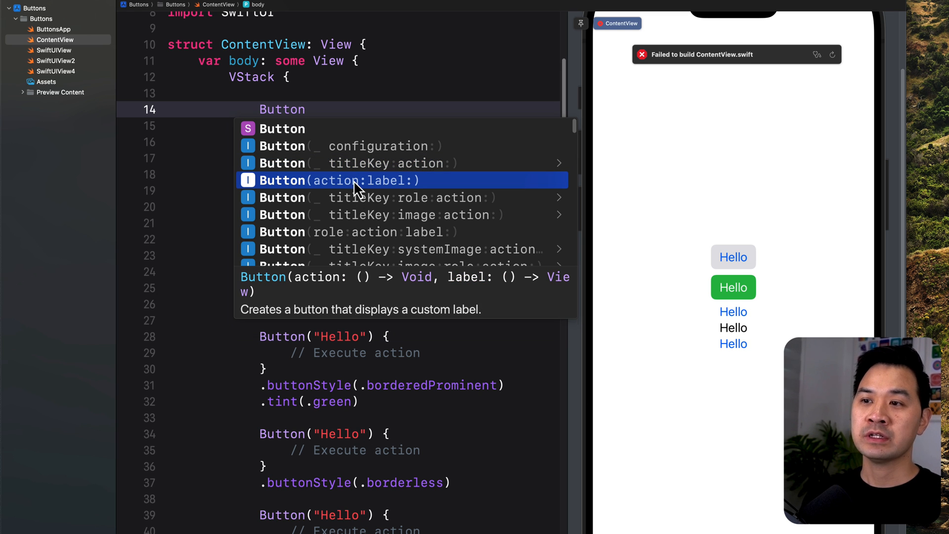
{"action": "left_click", "coordinate": [360, 180]}
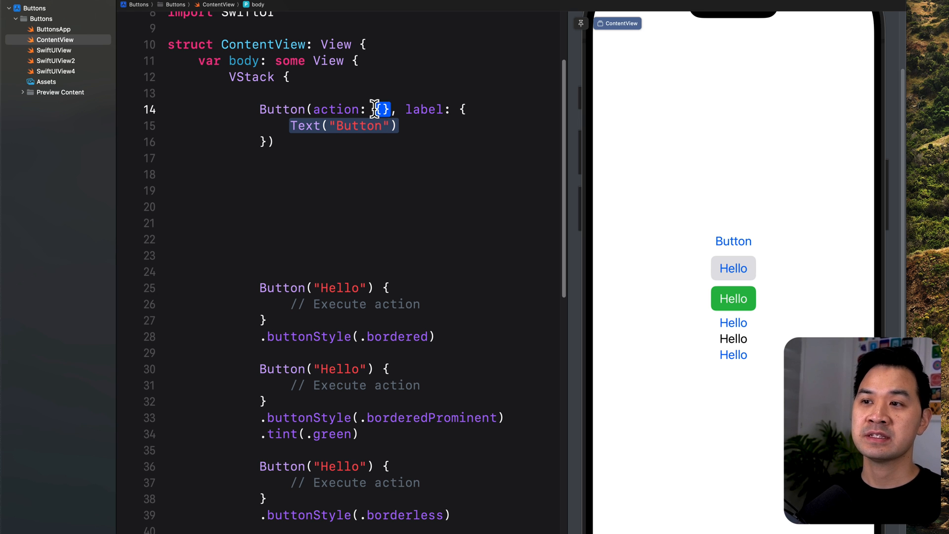
{"action": "mouse_move", "coordinate": [411, 125]}
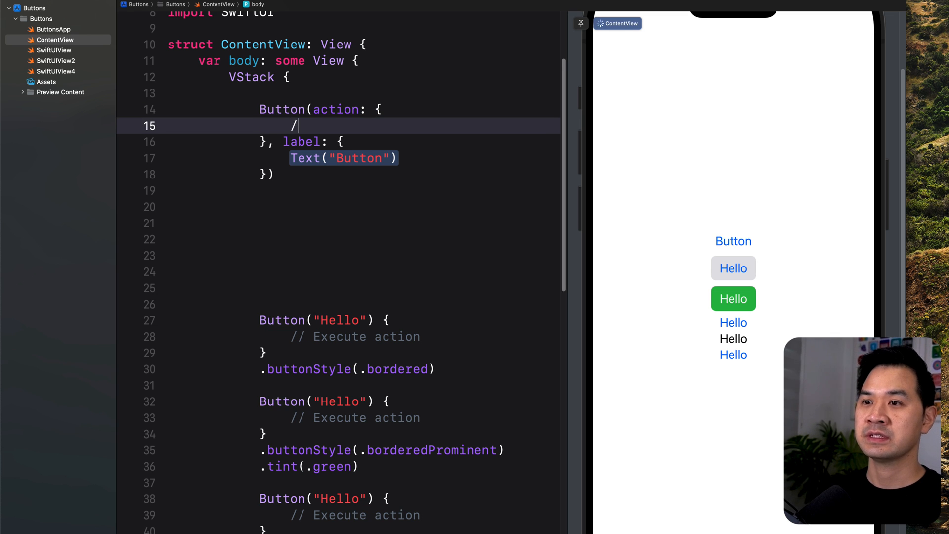
- Write // Execute action in the new button's action and select its Text label
{"action": "type", "text": "/ Exc"}
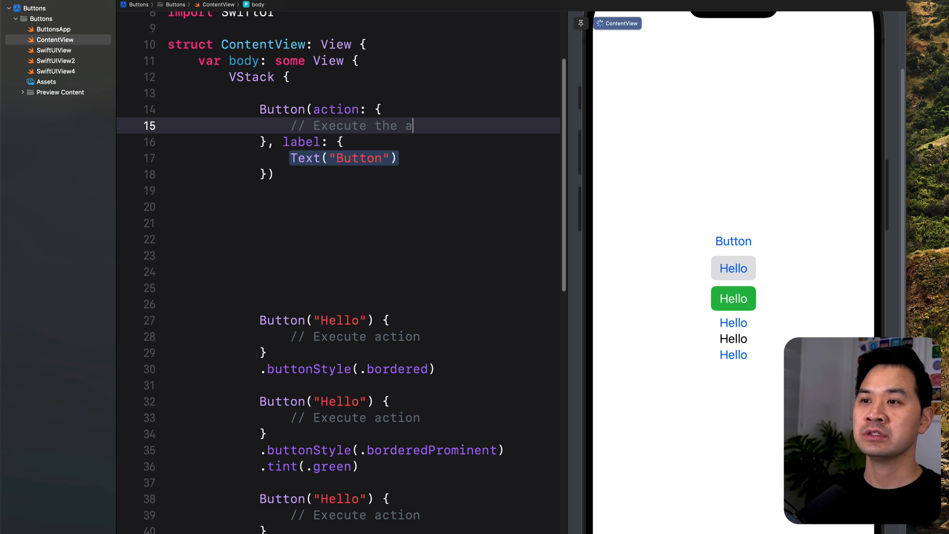
{"action": "type", "text": "ction"}
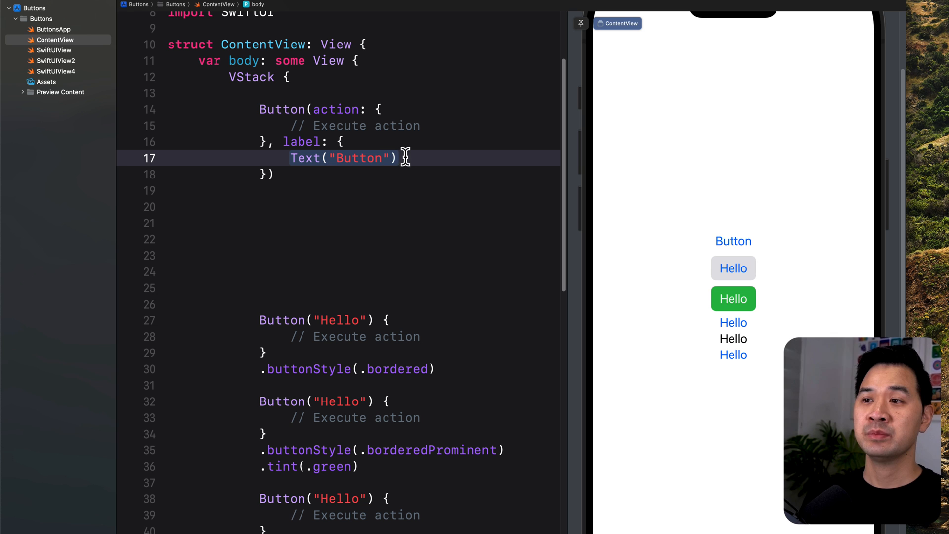
{"action": "double_click", "coordinate": [343, 158]}
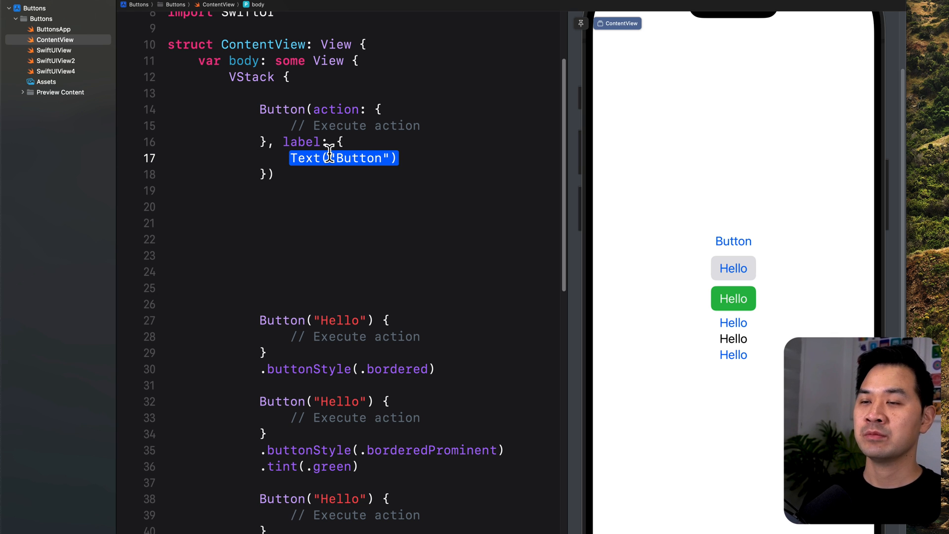
{"action": "left_click", "coordinate": [315, 158]}
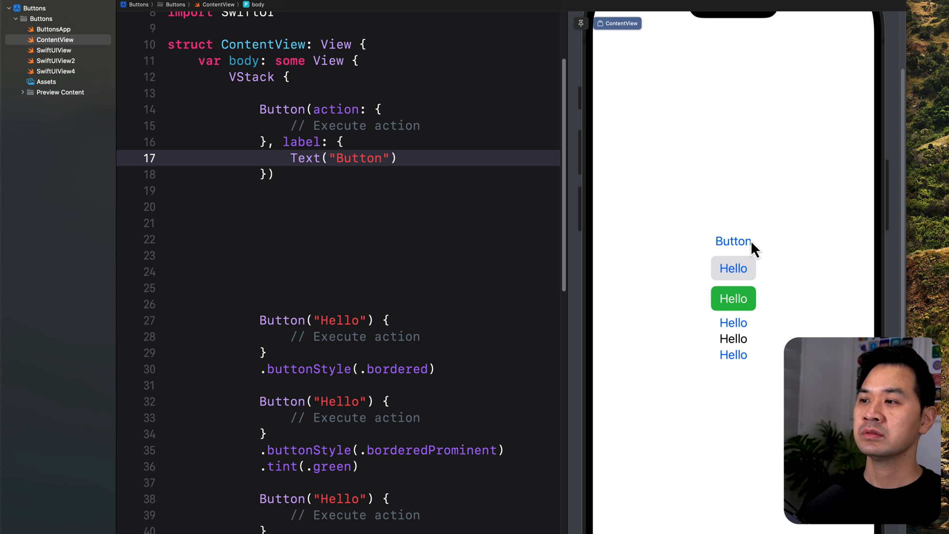
{"action": "left_click", "coordinate": [403, 158]}
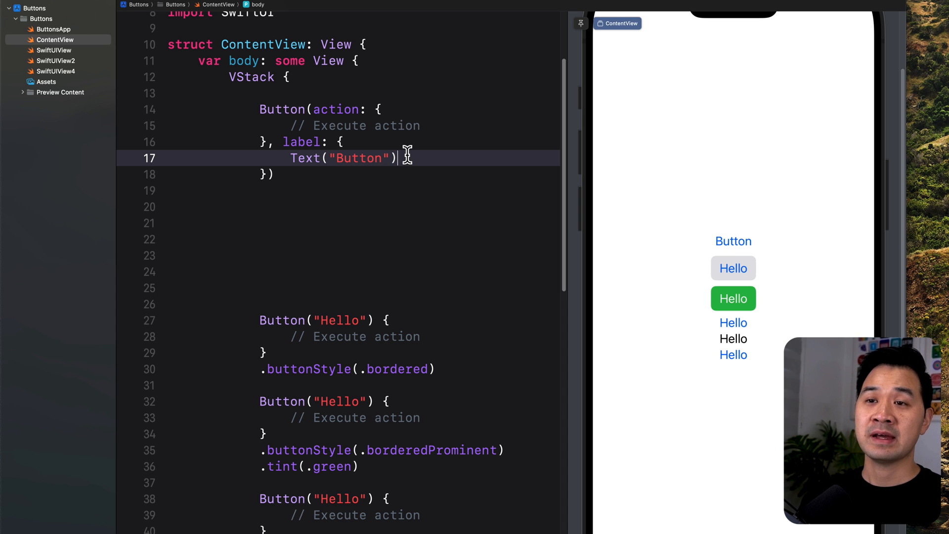
- Show the Assets catalog to check the donut image
{"action": "left_click", "coordinate": [46, 81]}
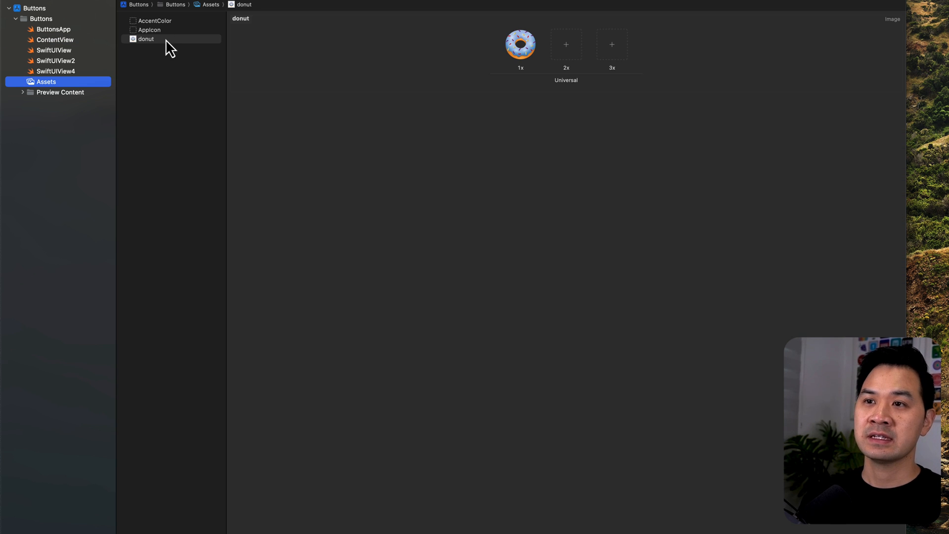
{"action": "mouse_move", "coordinate": [584, 235]}
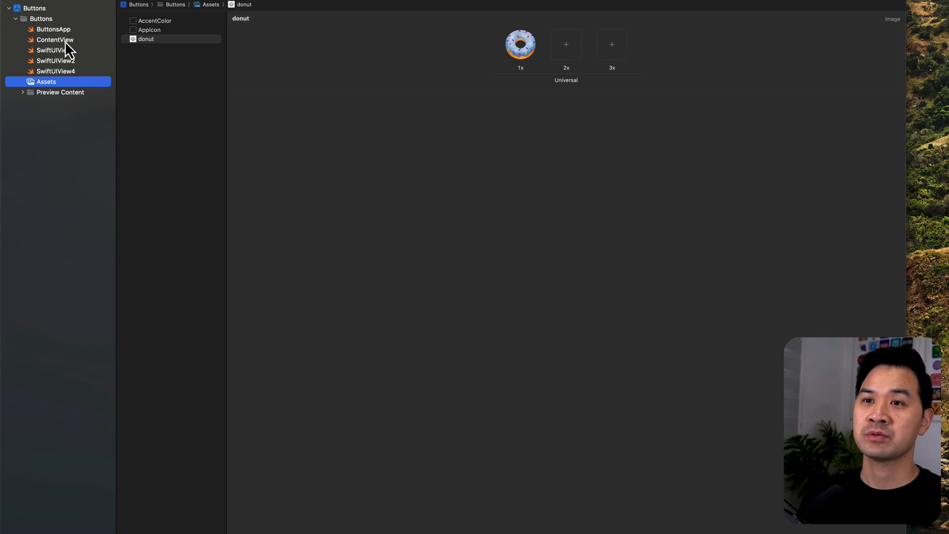
- Back in ContentView, replace the Text label with Image("donut")
{"action": "left_click", "coordinate": [55, 39]}
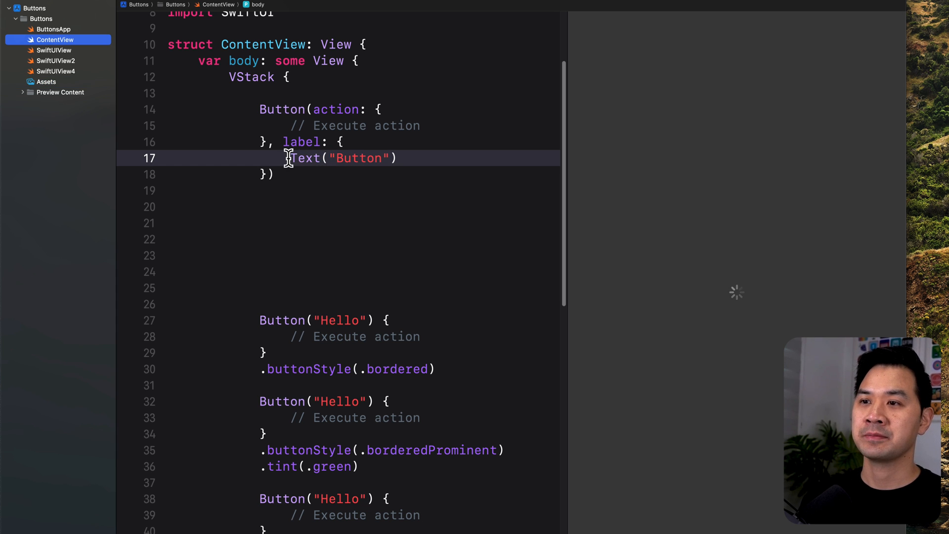
{"action": "type", "text": "Ima"}
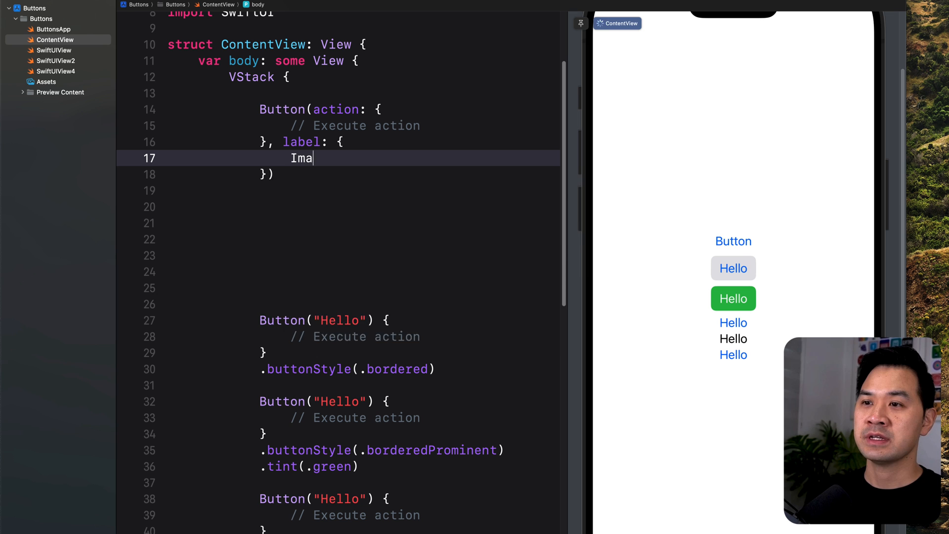
{"action": "type", "text": "ge("}
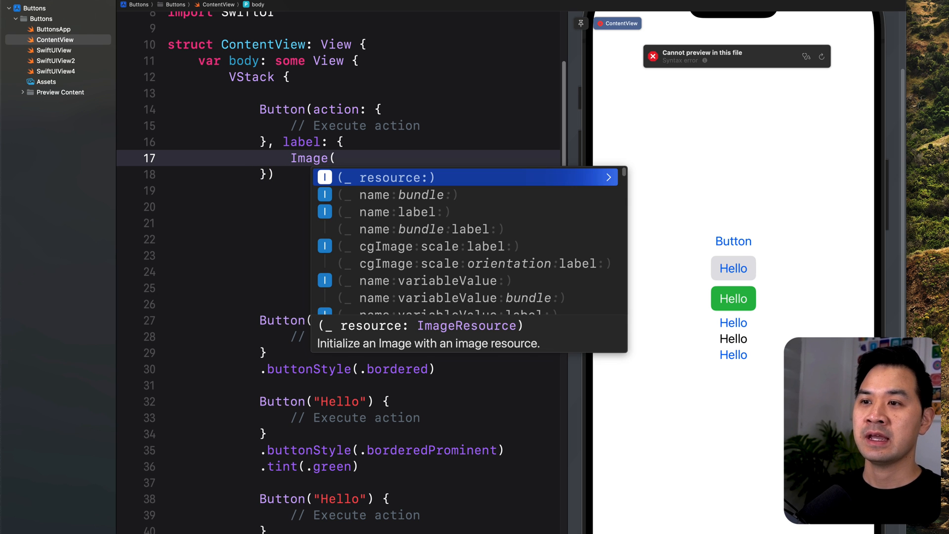
{"action": "type", "text": "\"donut\""}
{"action": "left_click", "coordinate": [339, 190]}
{"action": "type", "text": "."}
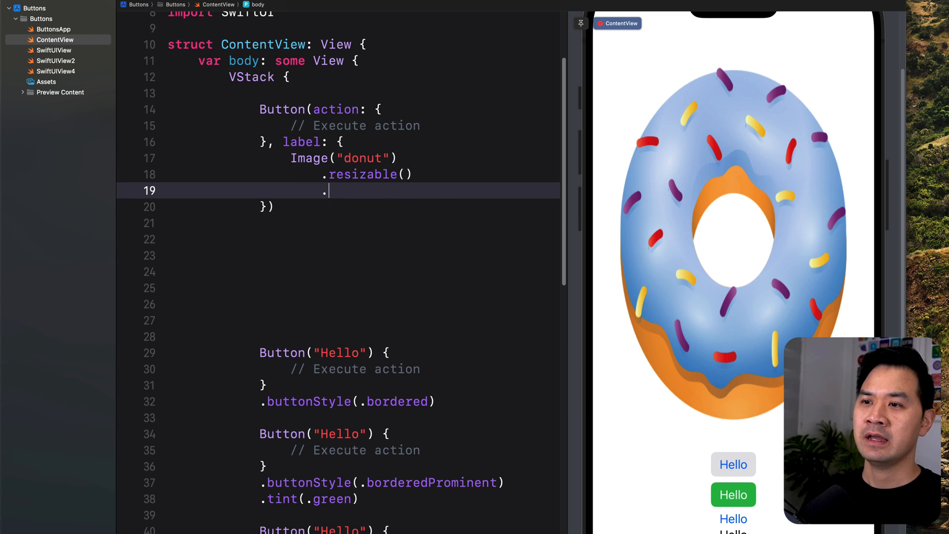
- Make the image resizable with .aspectRatio(contentMode: .fit) and .frame(height: 40)
{"action": "type", "text": "frame(height:"}
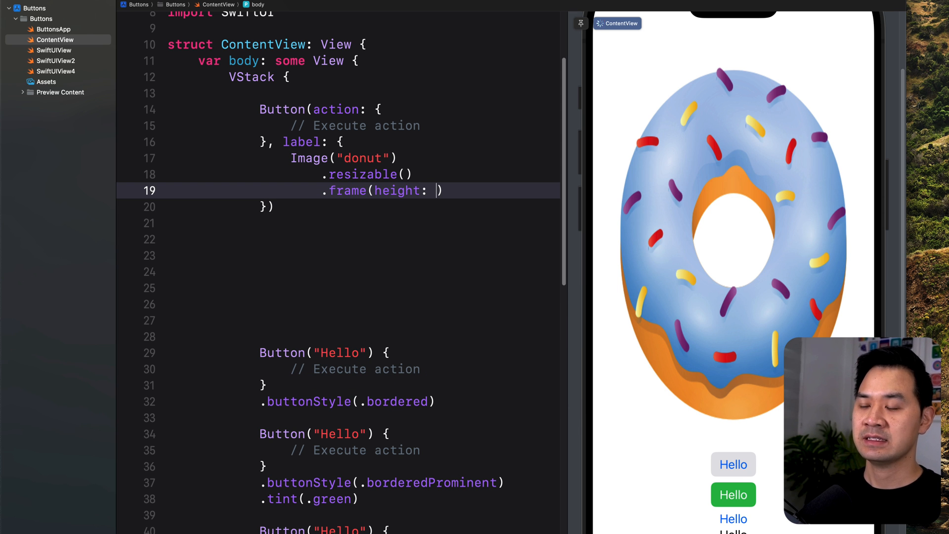
{"action": "type", "text": "40"}
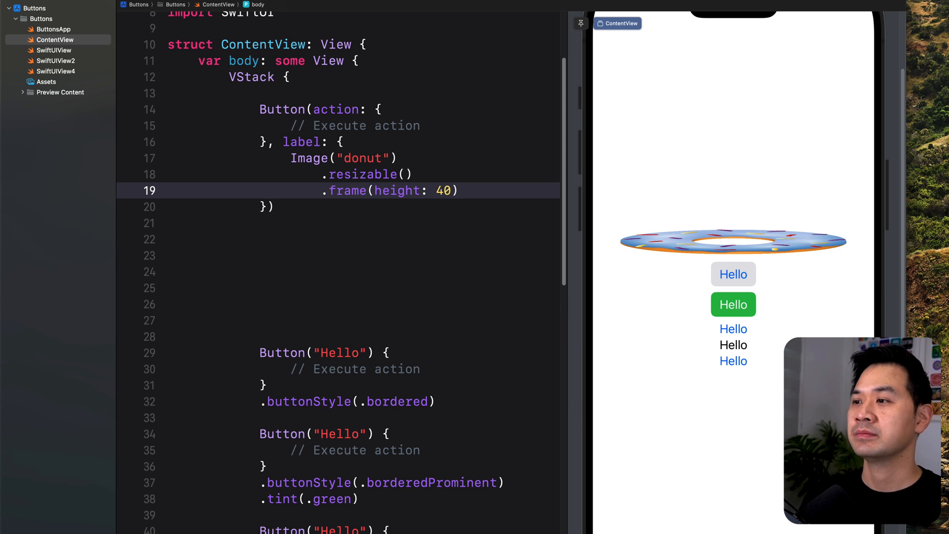
{"action": "left_click", "coordinate": [413, 174]}
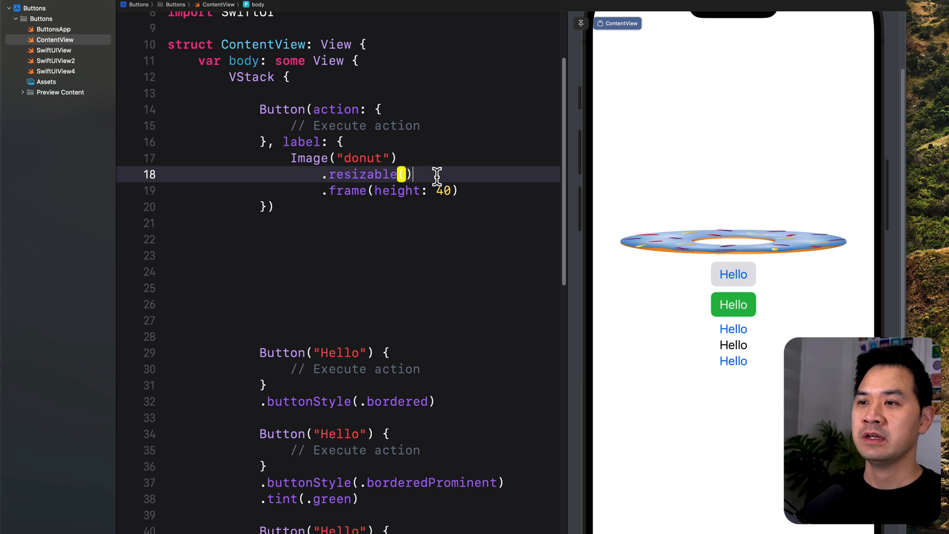
{"action": "type", "text": ".aspectRatio(contentMode: .fit"}
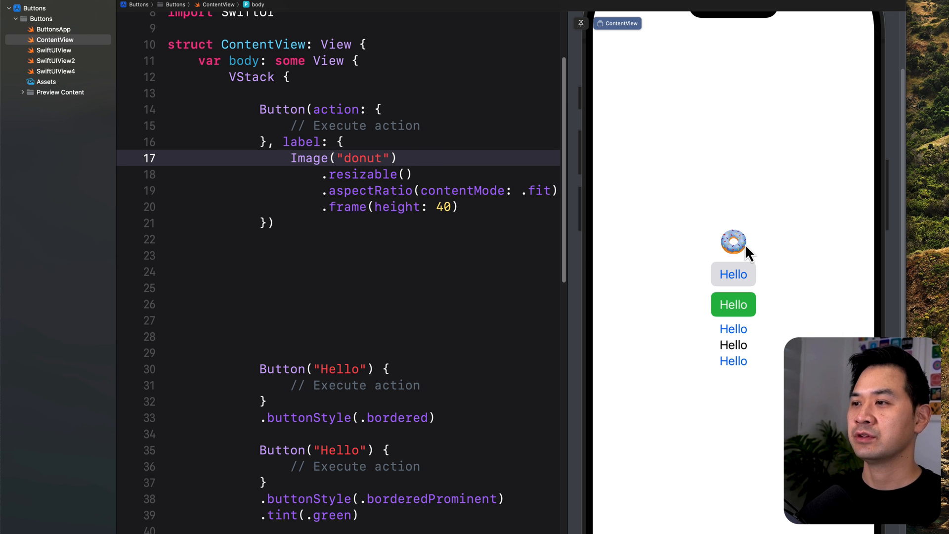
{"action": "mouse_move", "coordinate": [623, 258]}
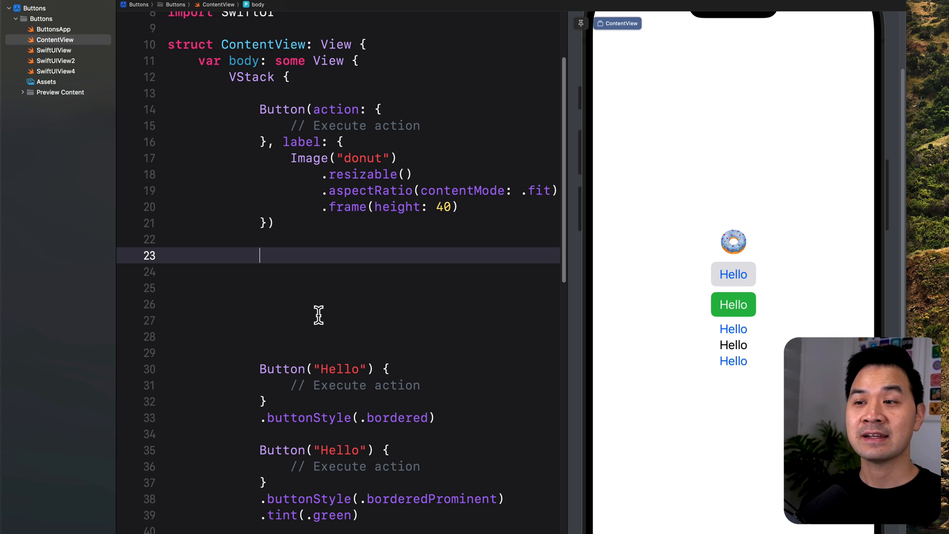
{"action": "mouse_move", "coordinate": [267, 256]}
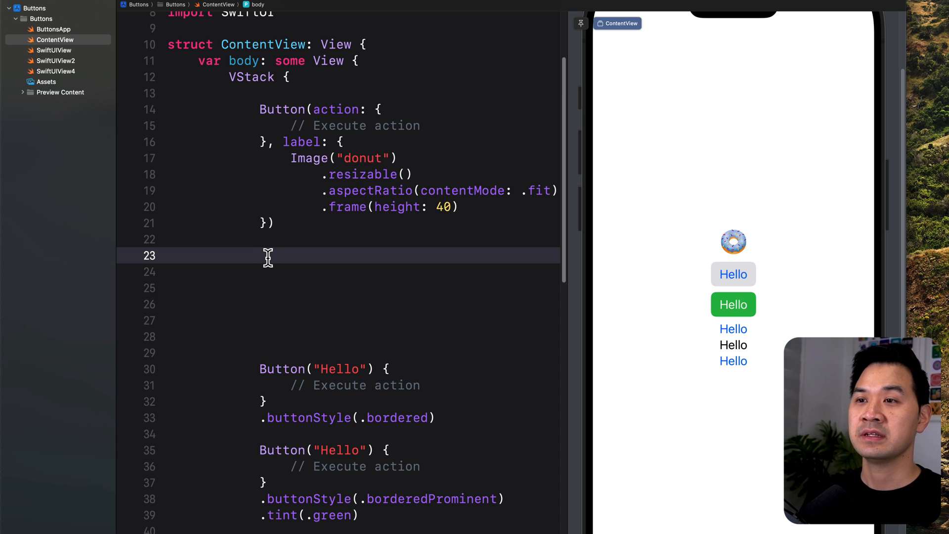
- Add a second trailing-closure Button with // Execute action and // Label comments, ready for label content
{"action": "type", "text": "Button(action: () -> Void, label: () -> Label"}
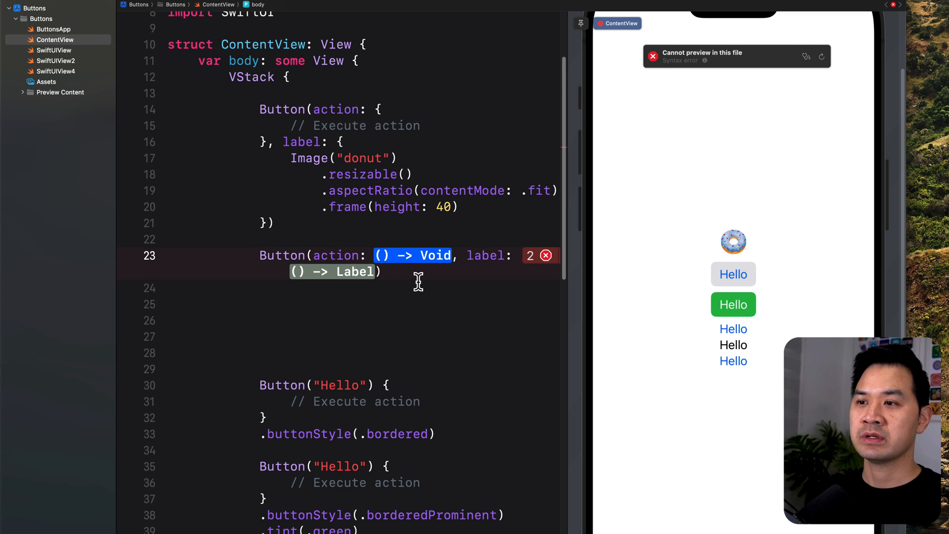
{"action": "mouse_move", "coordinate": [360, 314]}
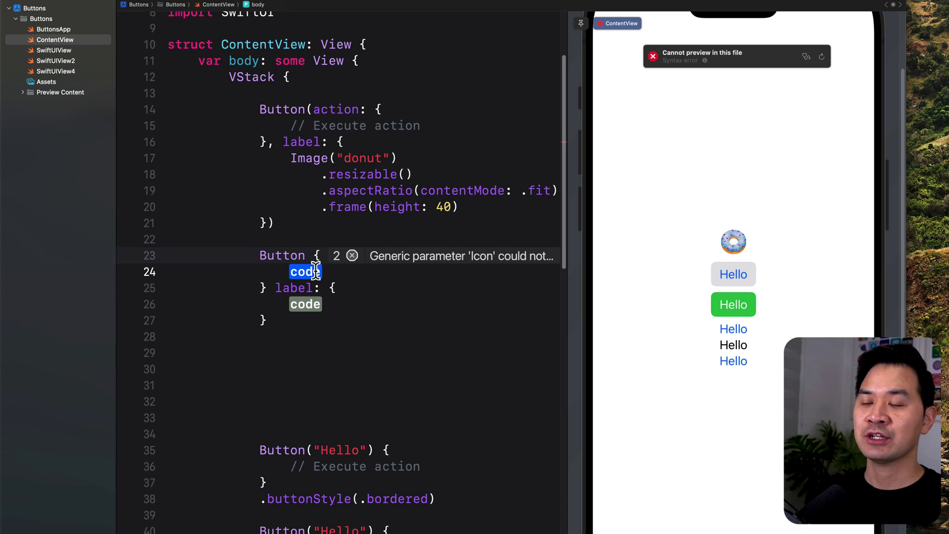
{"action": "type", "text": "// Execute action"}
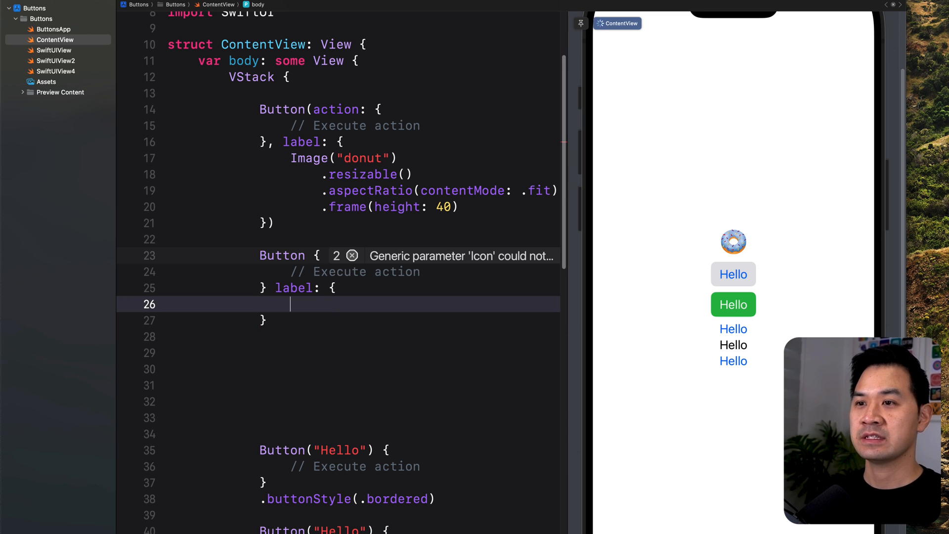
{"action": "type", "text": "// Label"}
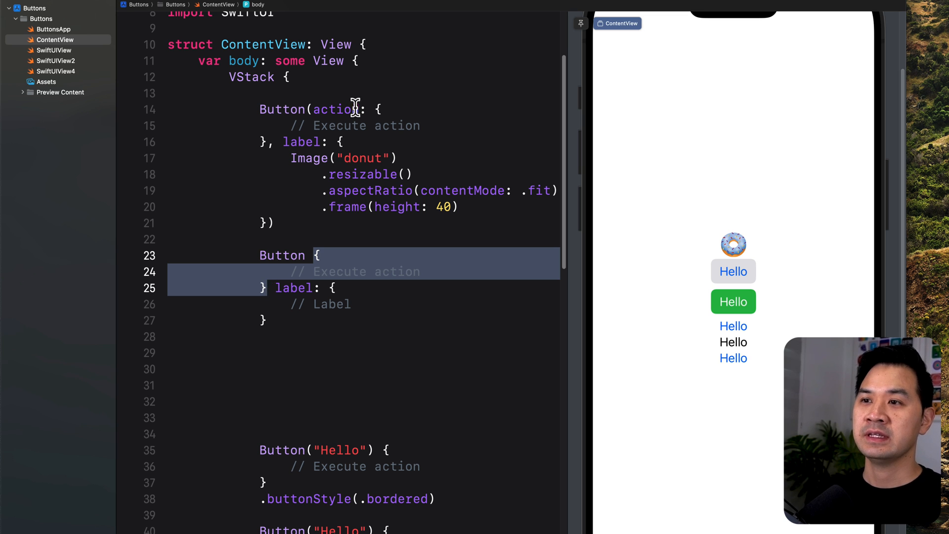
{"action": "mouse_move", "coordinate": [296, 299]}
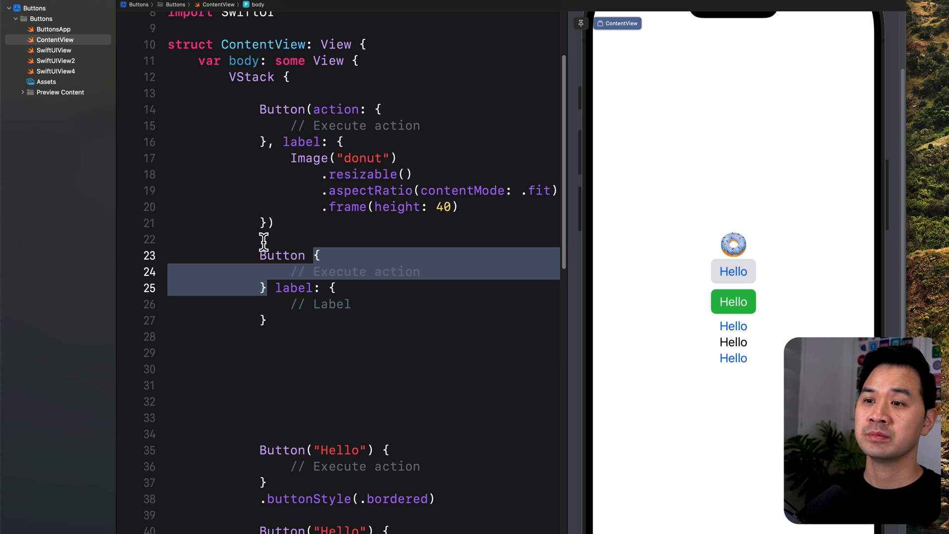
{"action": "left_click", "coordinate": [311, 109]}
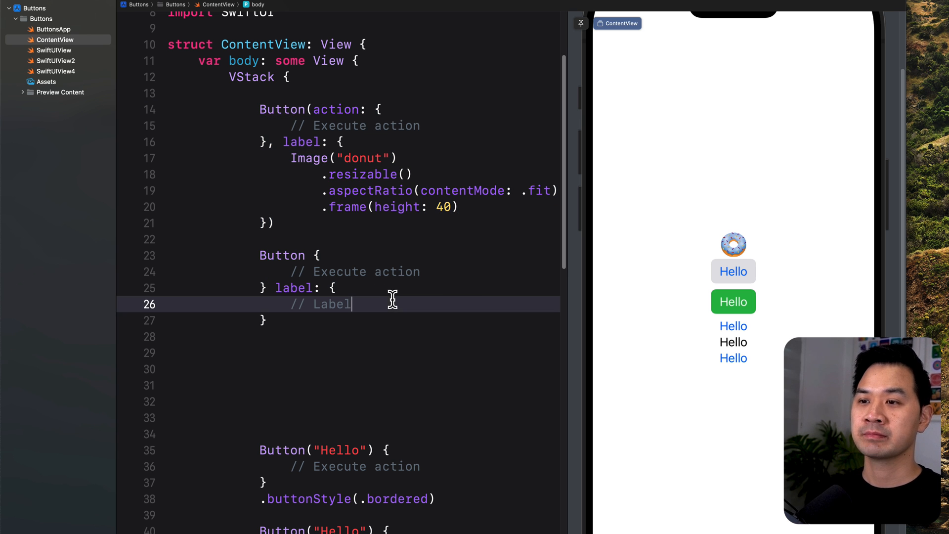
{"action": "key", "text": "return"}
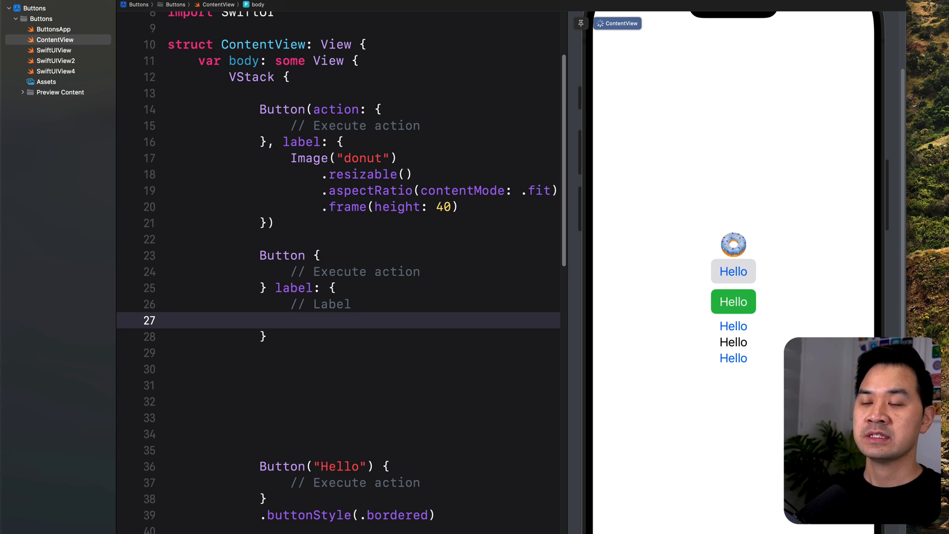
- Start an Image(systemName:) label and copy the square.and.arrow.up name from SF Symbols
{"action": "type", "text": "Im"}
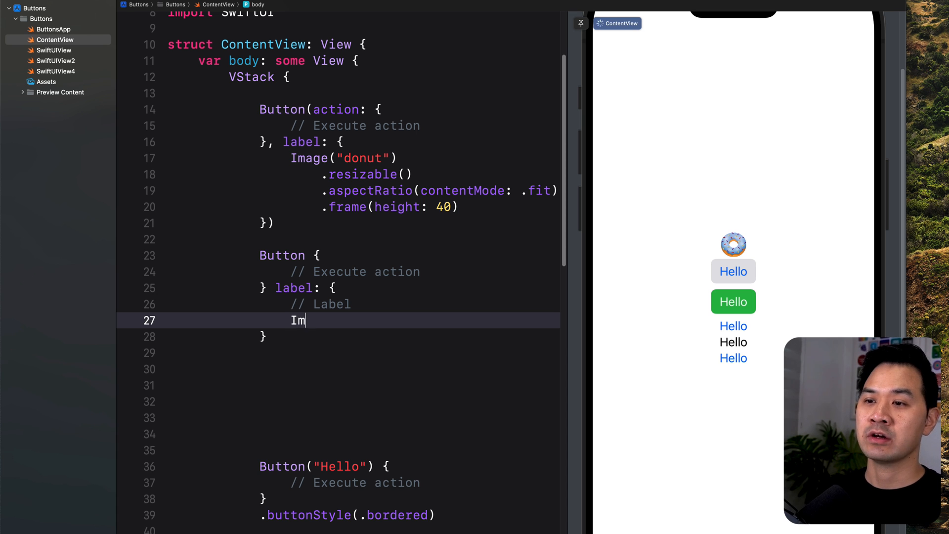
{"action": "type", "text": "age(sy"}
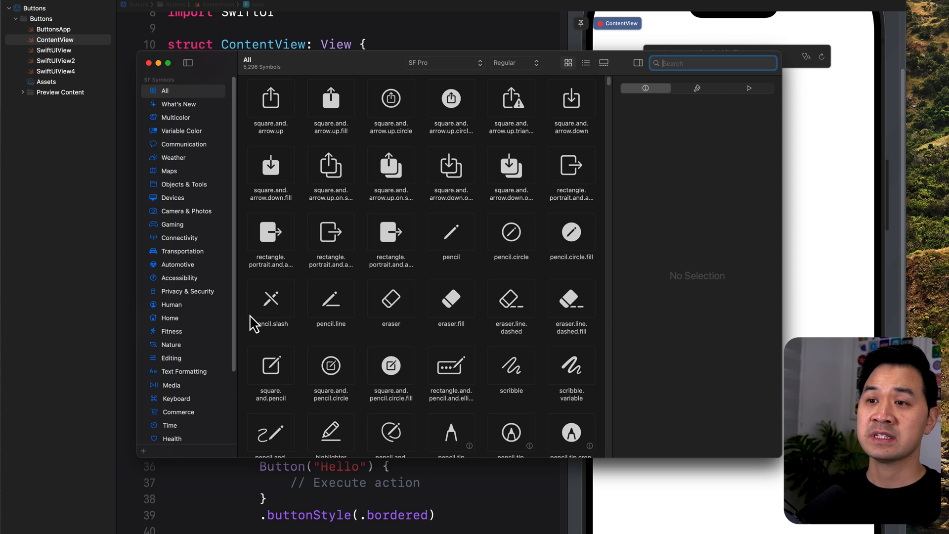
{"action": "mouse_move", "coordinate": [265, 303]}
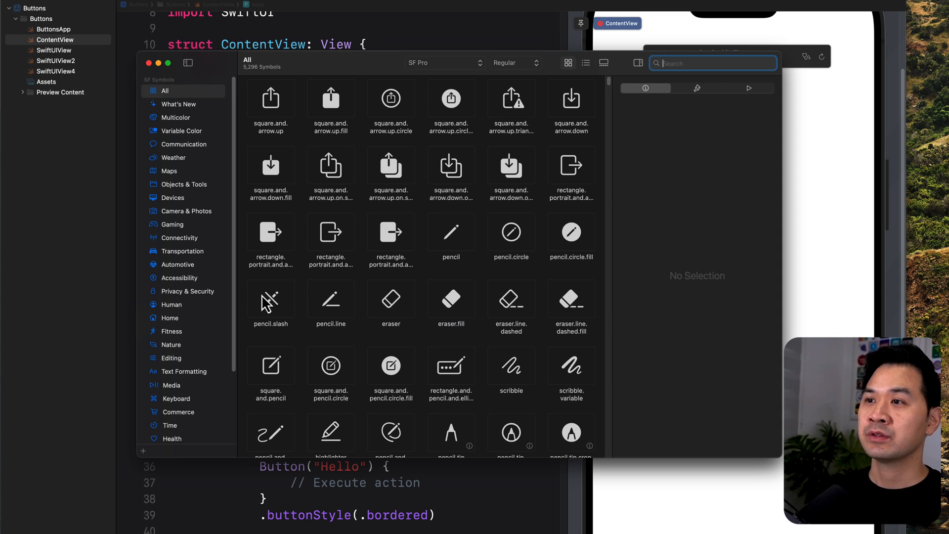
{"action": "mouse_move", "coordinate": [329, 243]}
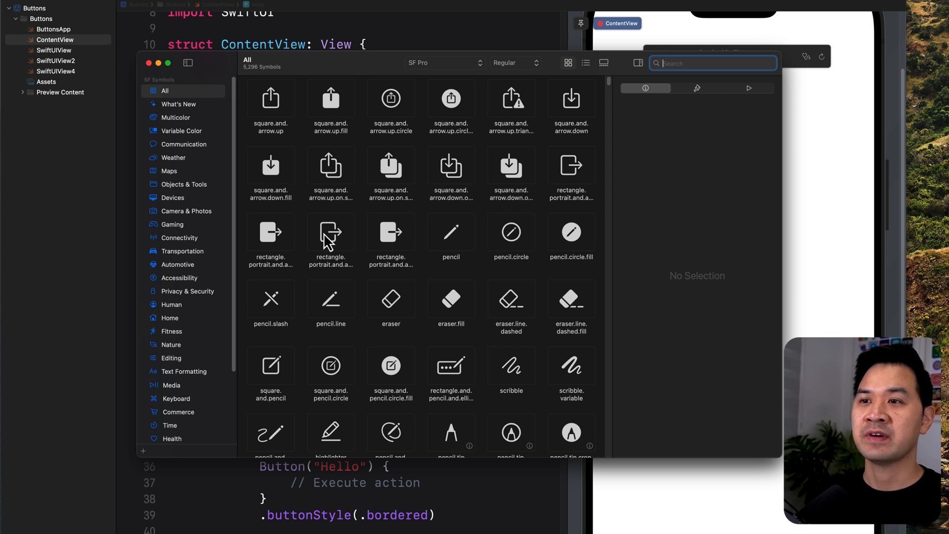
{"action": "mouse_move", "coordinate": [451, 397]}
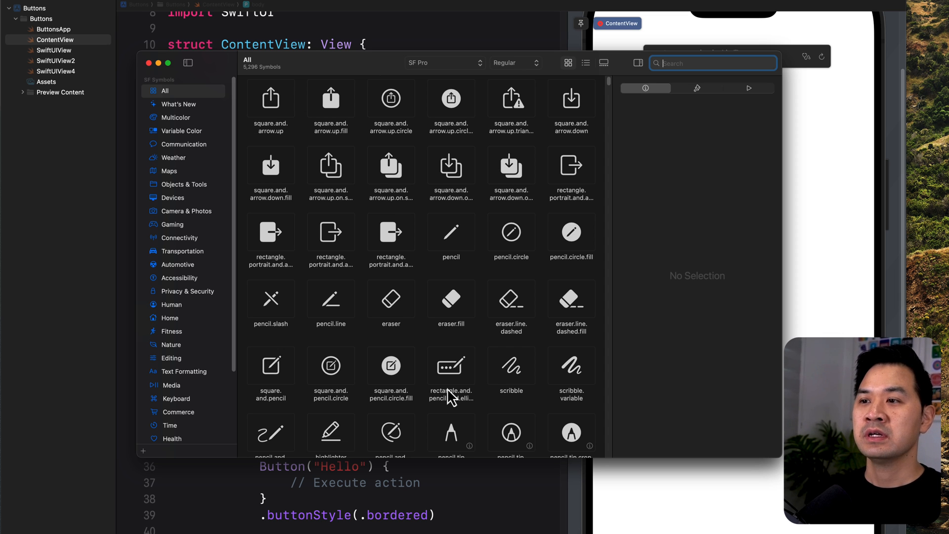
{"action": "mouse_move", "coordinate": [327, 210]}
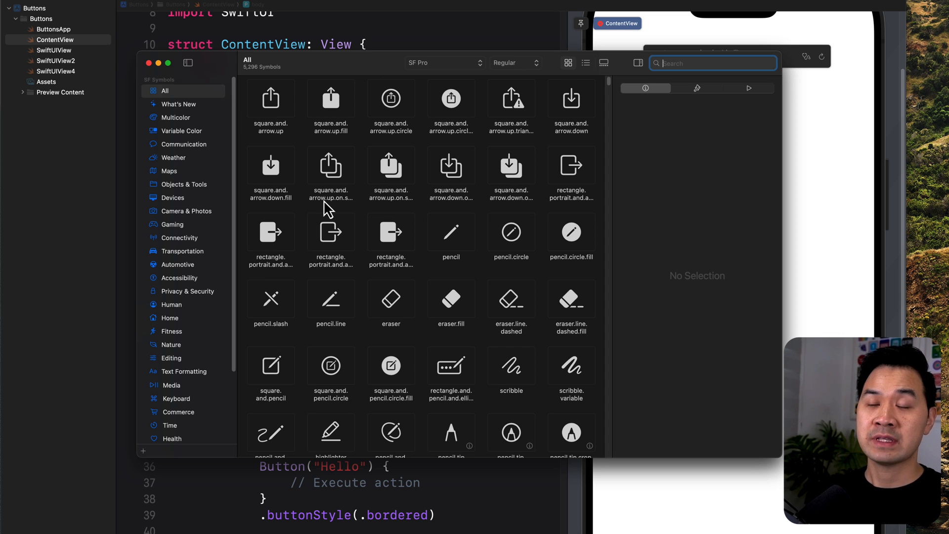
{"action": "mouse_move", "coordinate": [323, 157]}
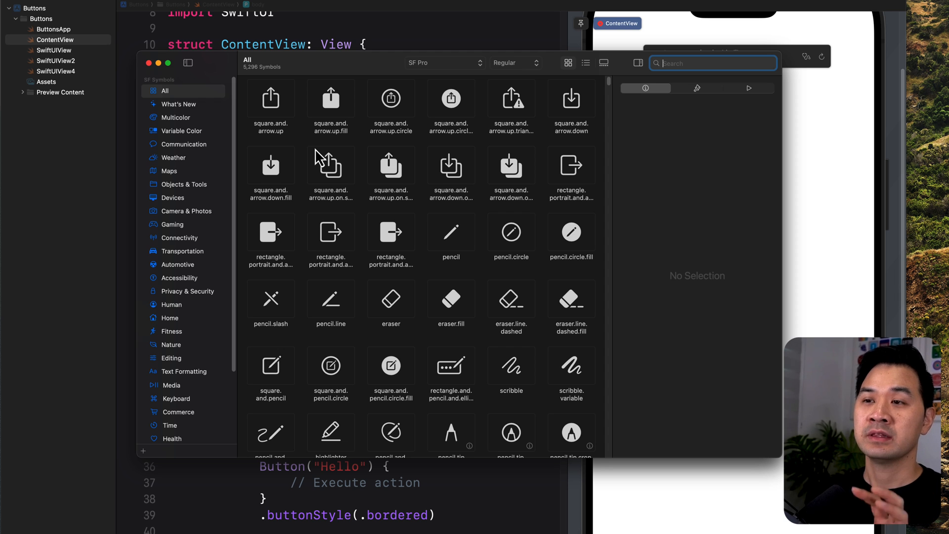
{"action": "left_click", "coordinate": [270, 98]}
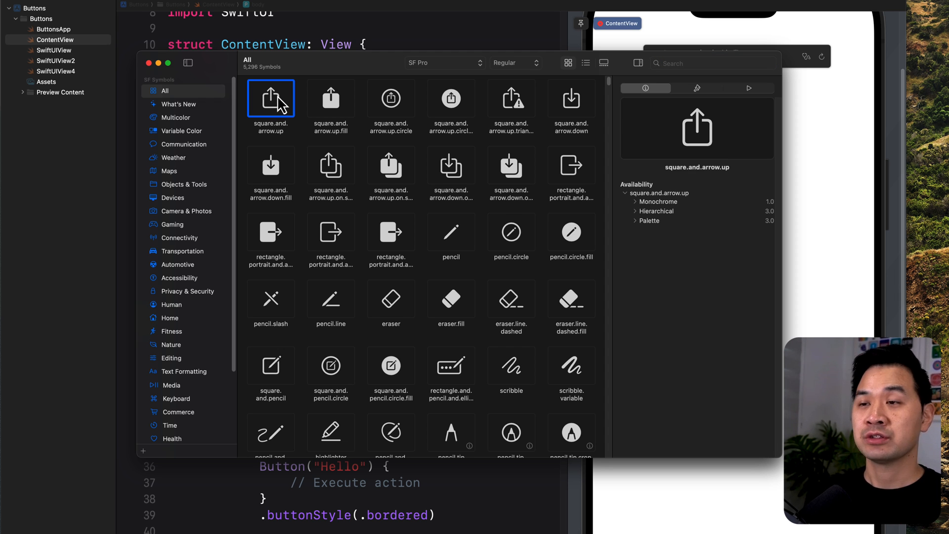
{"action": "mouse_move", "coordinate": [278, 103]}
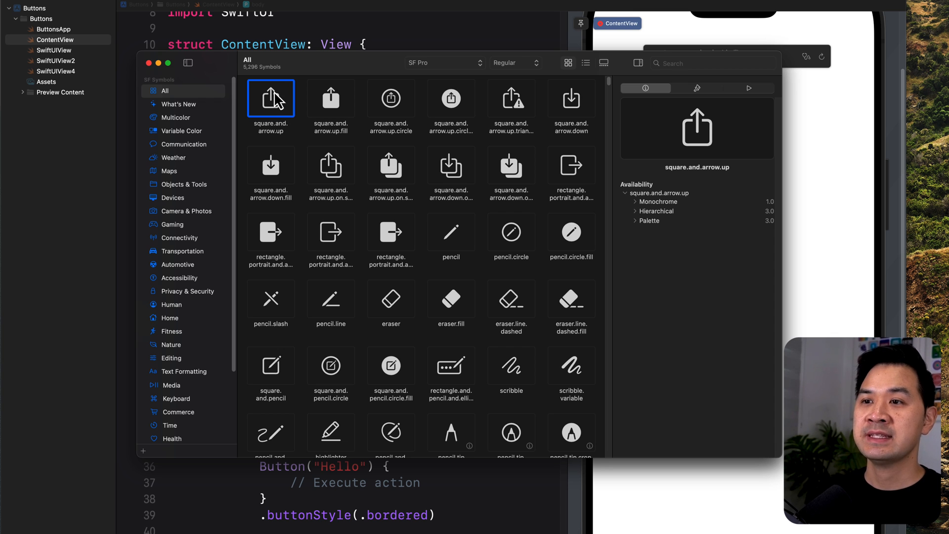
{"action": "right_click", "coordinate": [271, 98]}
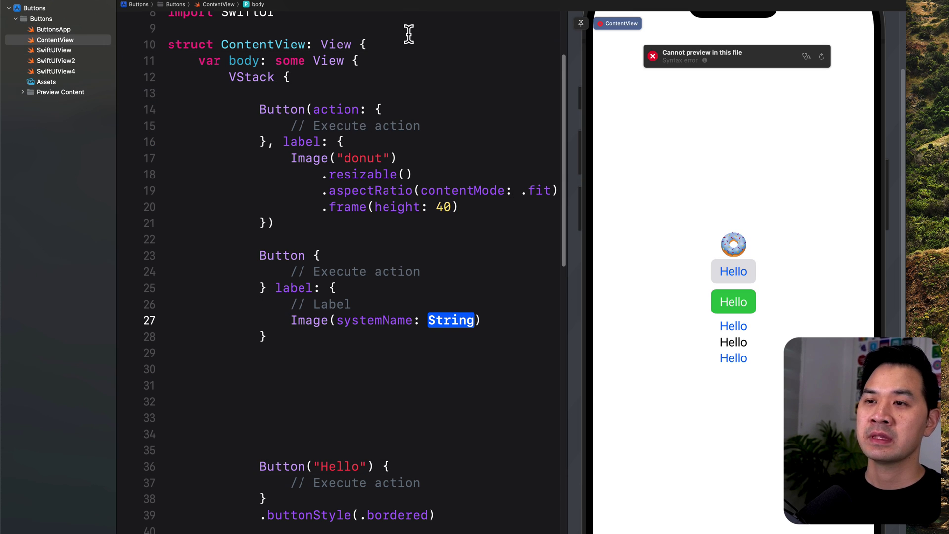
{"action": "mouse_move", "coordinate": [347, 330]}
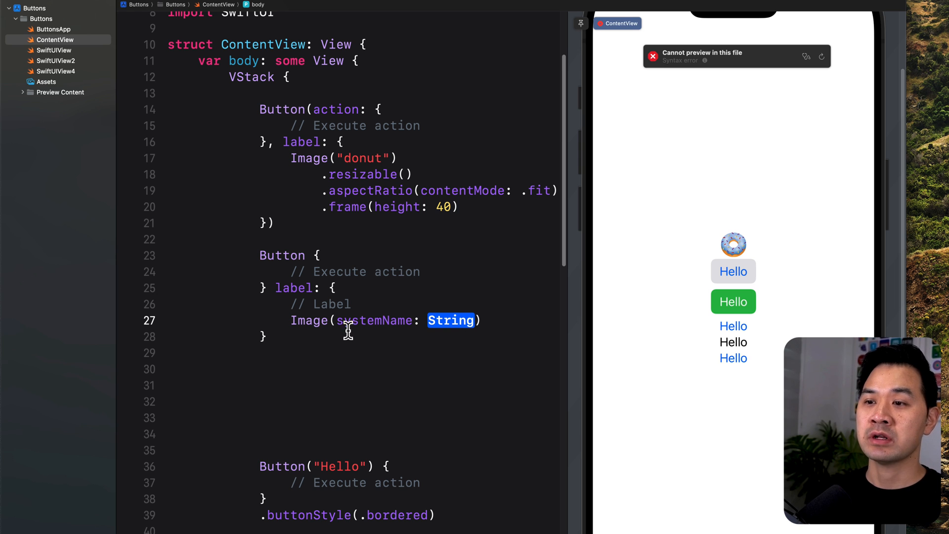
- Set the image name to square.and.arrow.up and add Text("Upload") to the button label
{"action": "left_click", "coordinate": [345, 320]}
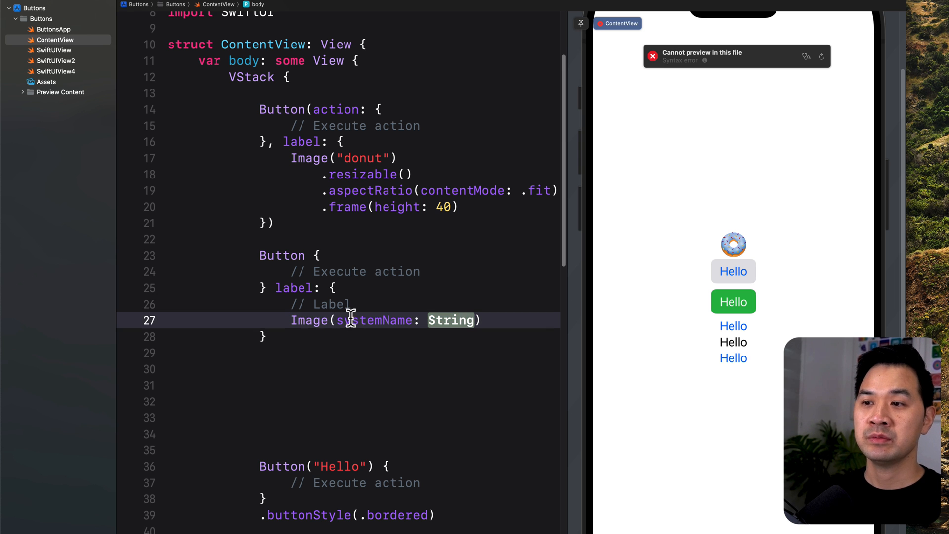
{"action": "double_click", "coordinate": [450, 320]}
{"action": "type", "text": "\"square.and.arrow.up\""}
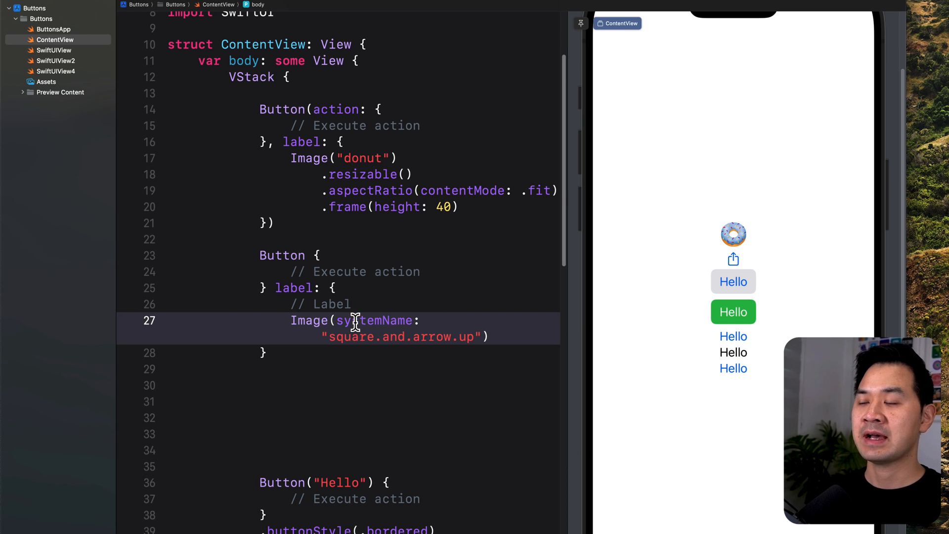
{"action": "mouse_move", "coordinate": [348, 353]}
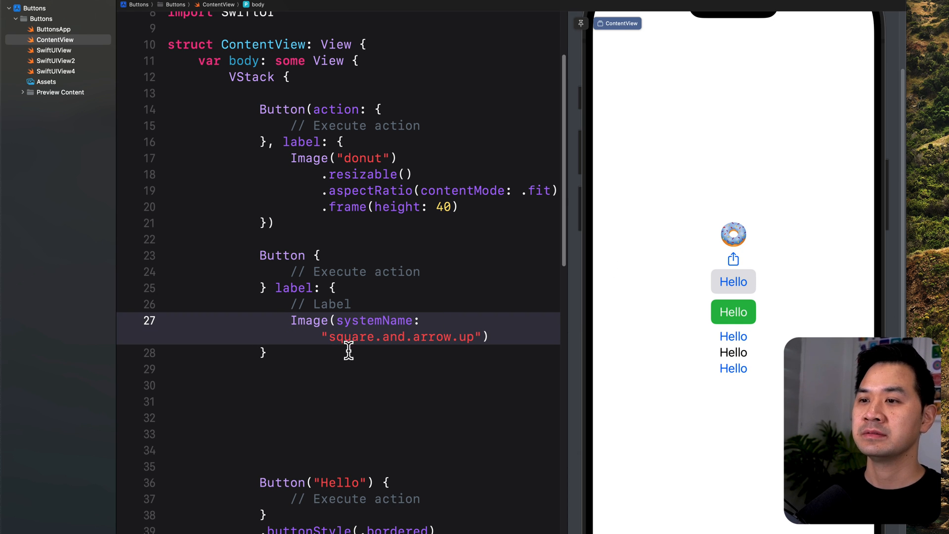
{"action": "mouse_move", "coordinate": [497, 339]}
{"action": "type", "text": "Text(\""}
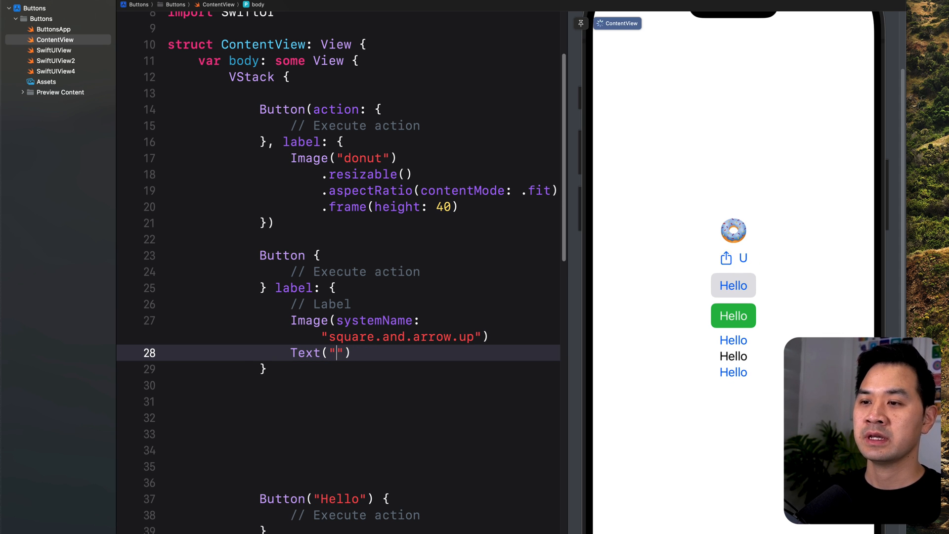
{"action": "type", "text": "Upload"}
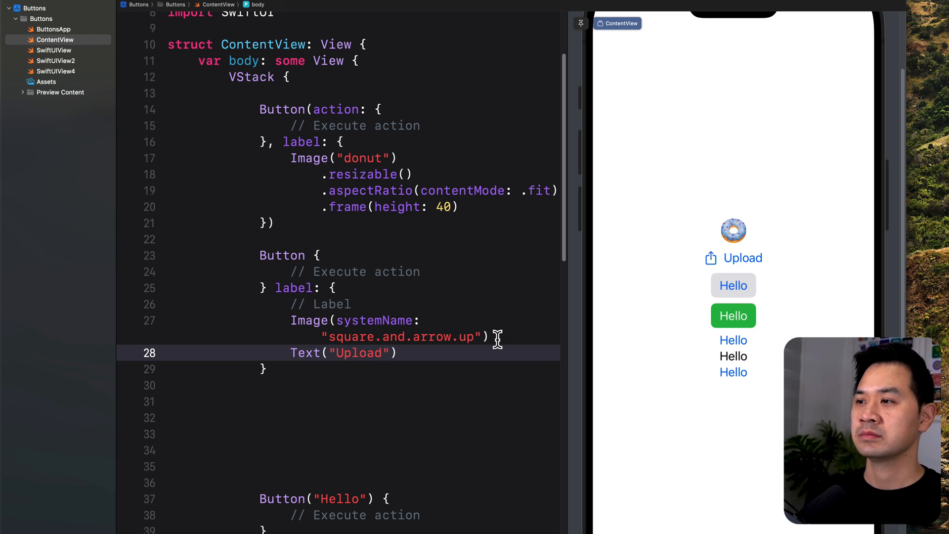
{"action": "mouse_move", "coordinate": [742, 258]}
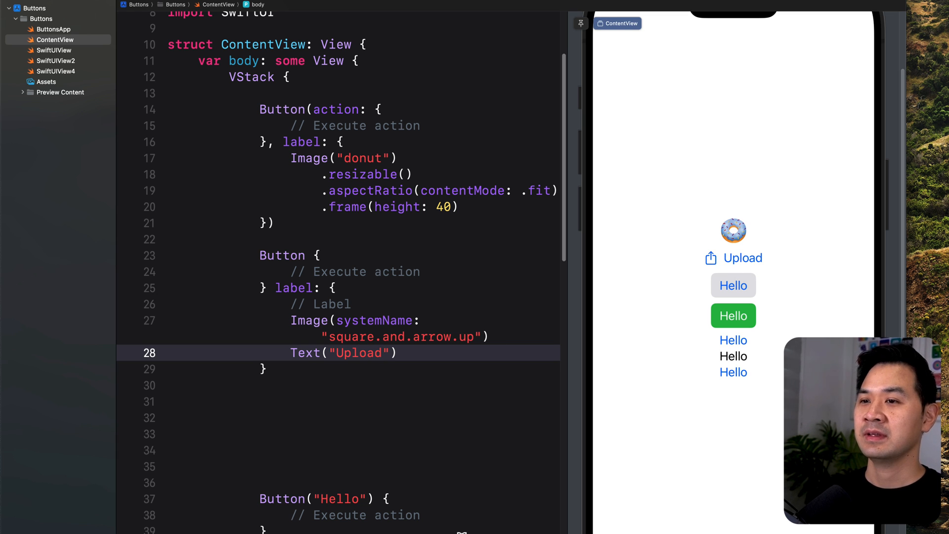
{"action": "mouse_move", "coordinate": [280, 413]}
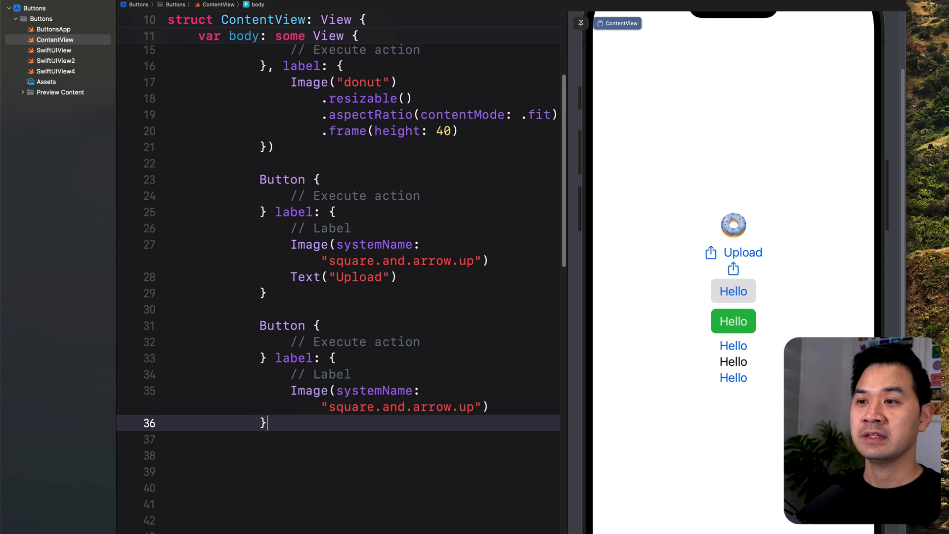
- Give the icon-only share button .borderedProminent style and the Upload button .bordered style
{"action": "type", "text": ".buttonStyle(."}
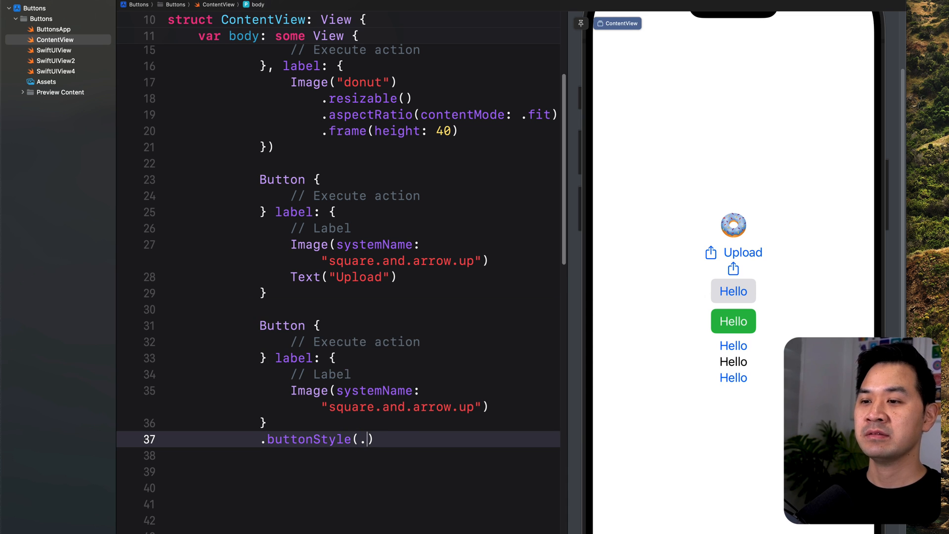
{"action": "type", "text": "borderedProminent"}
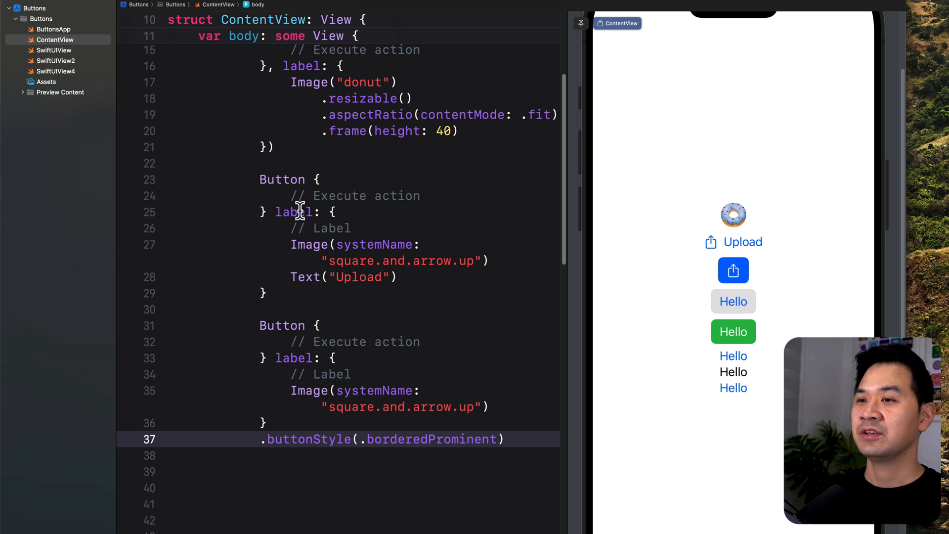
{"action": "left_click", "coordinate": [270, 293]}
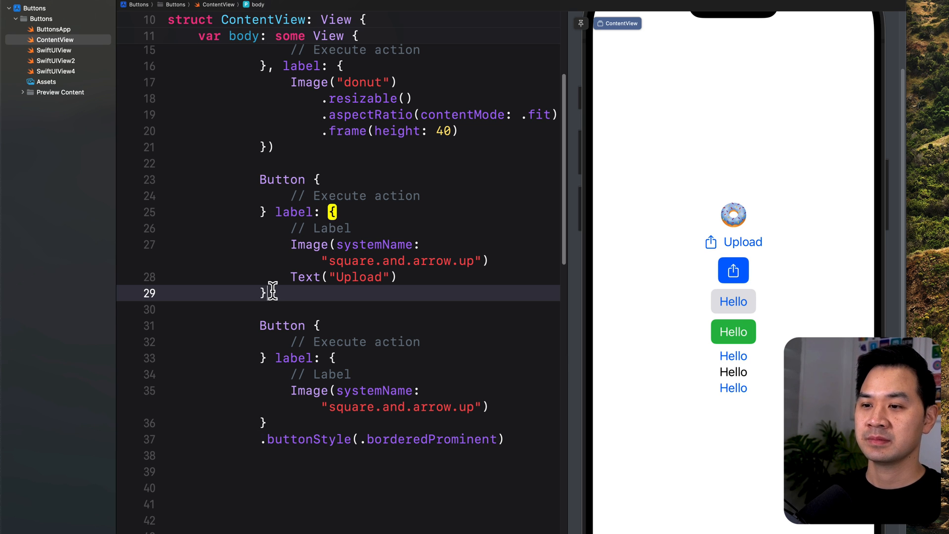
{"action": "type", "text": ".buttonStyle(."}
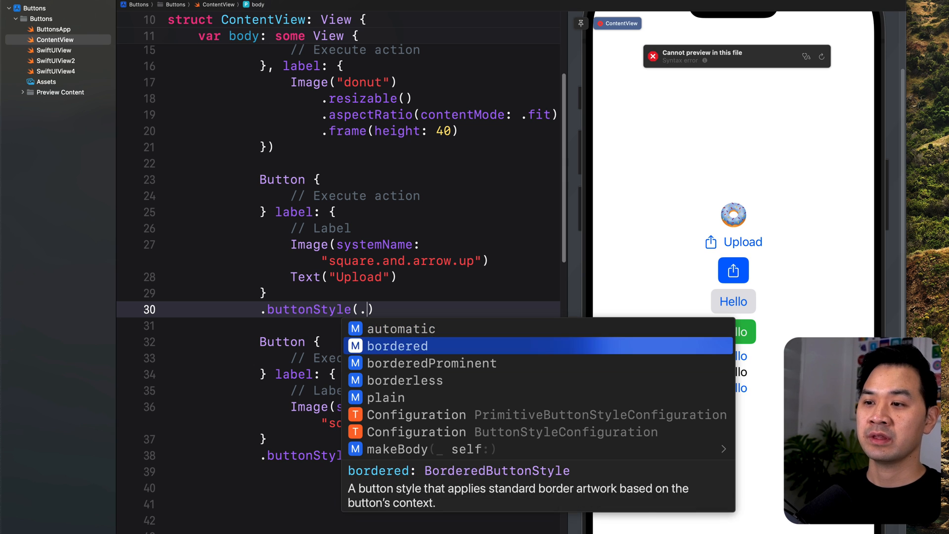
{"action": "left_click", "coordinate": [397, 345]}
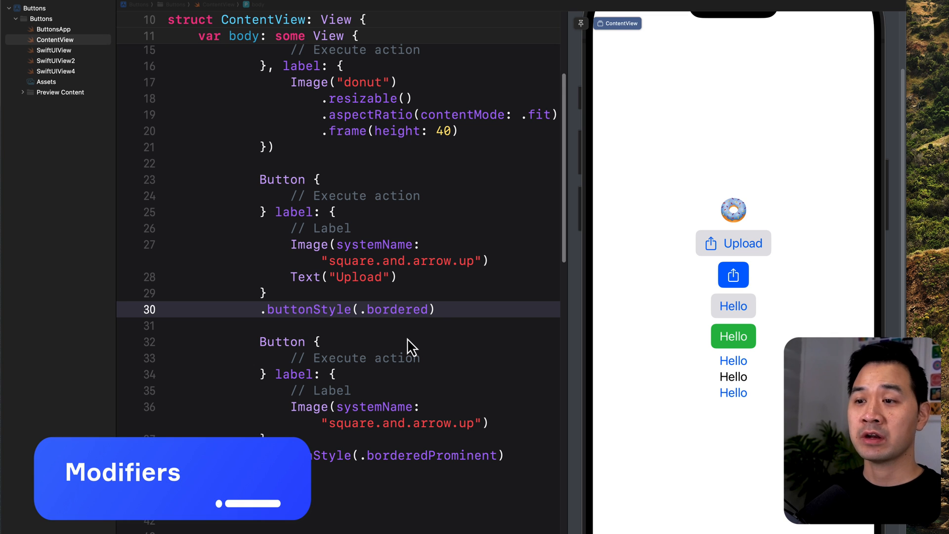
{"action": "mouse_move", "coordinate": [458, 305]}
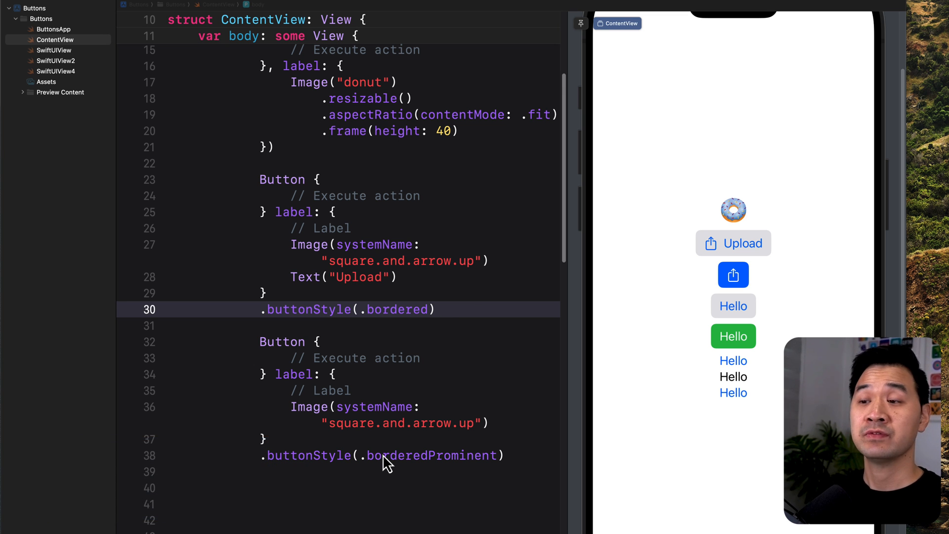
{"action": "scroll", "scroll_direction": "up", "scroll_amount": 3}
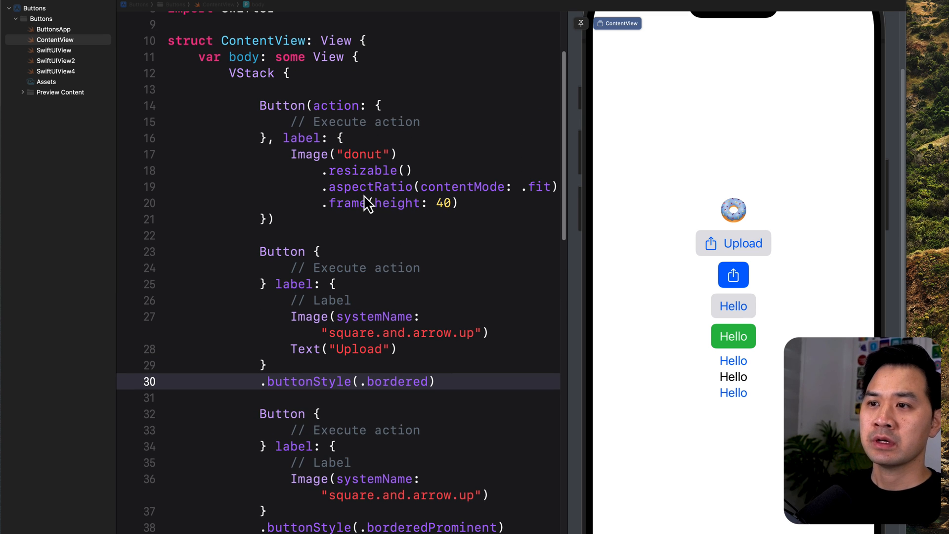
{"action": "mouse_move", "coordinate": [356, 345]}
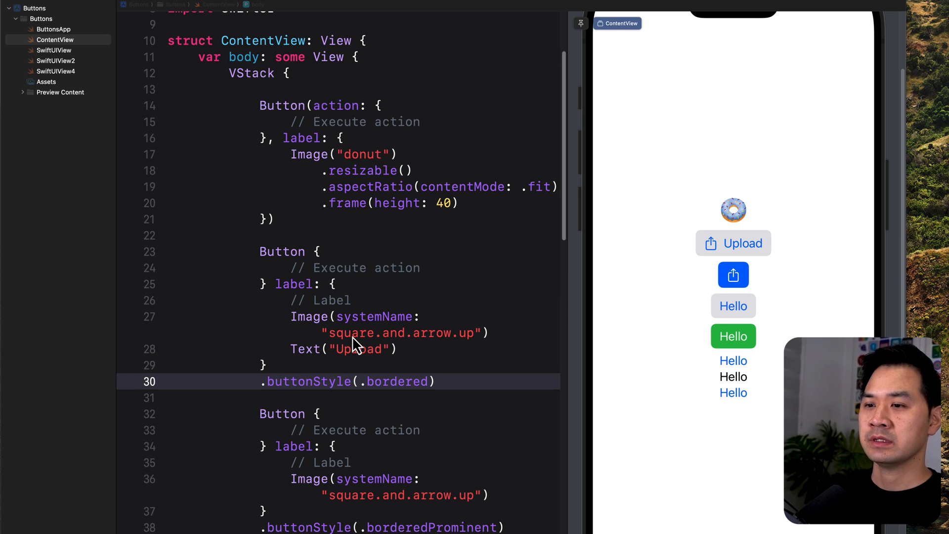
{"action": "scroll", "scroll_direction": "down", "scroll_amount": 3}
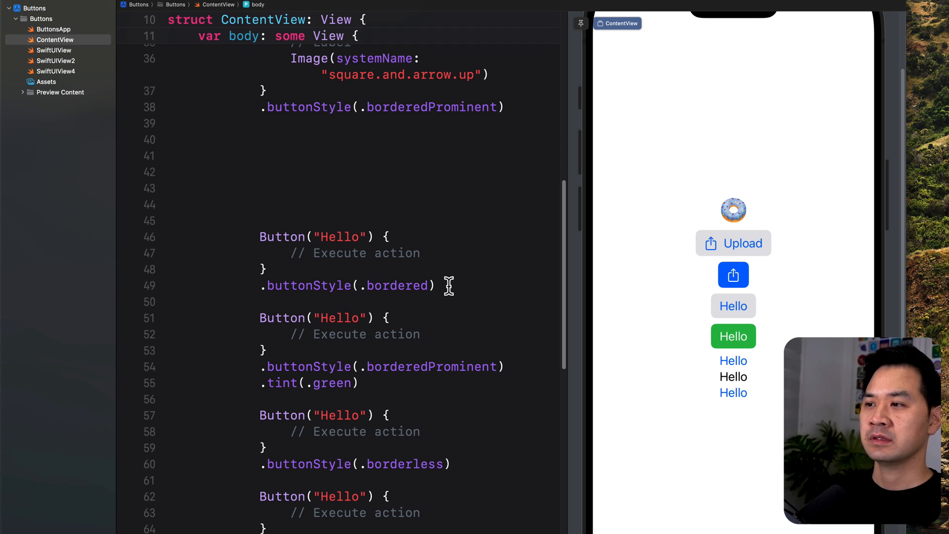
- Try a .font(Font.system(size:)) modifier on the bordered Hello button with sizes 10 and 30
{"action": "left_click", "coordinate": [486, 286]}
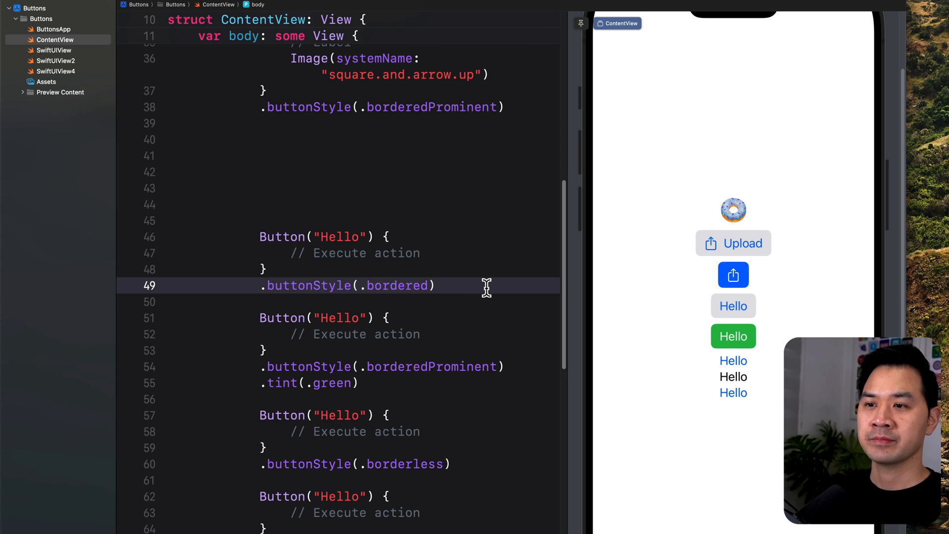
{"action": "type", "text": ".font"}
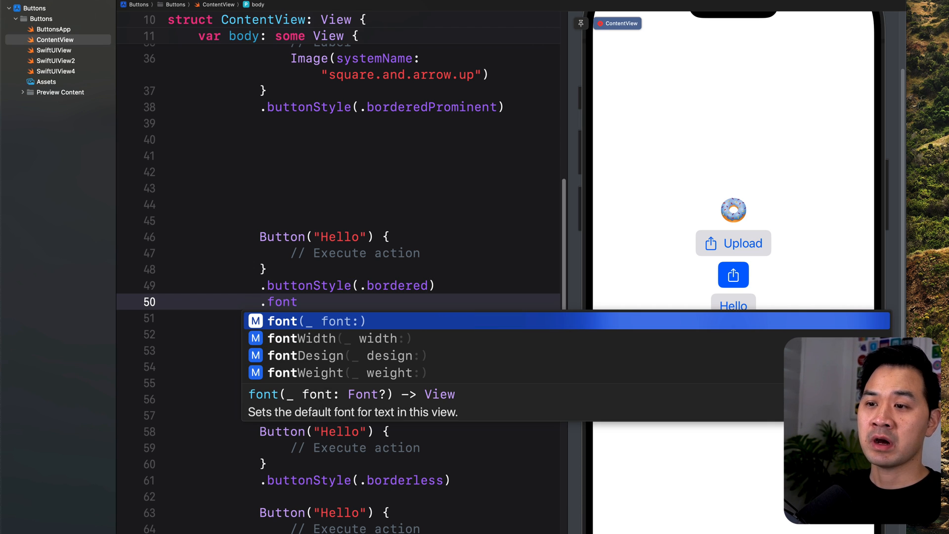
{"action": "type", "text": "("}
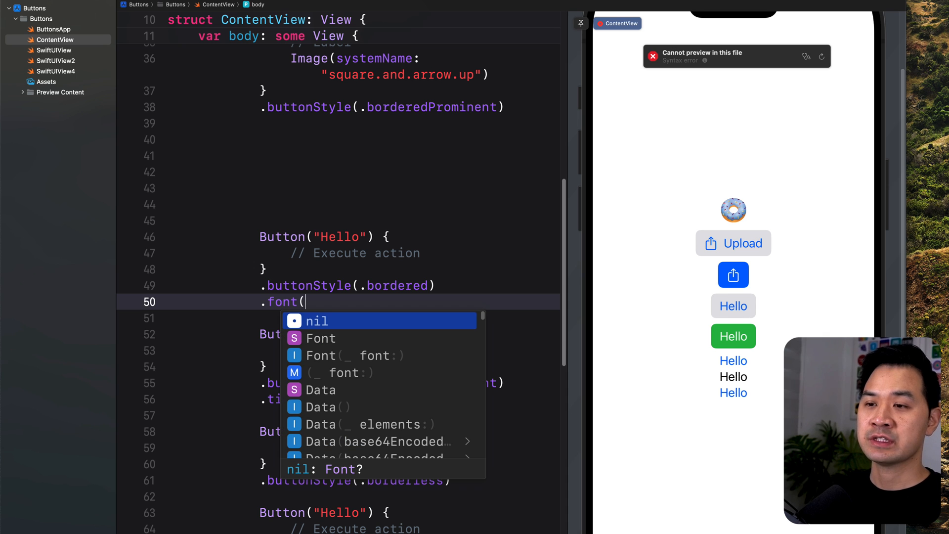
{"action": "type", "text": "Font.system(size: CGFloat"}
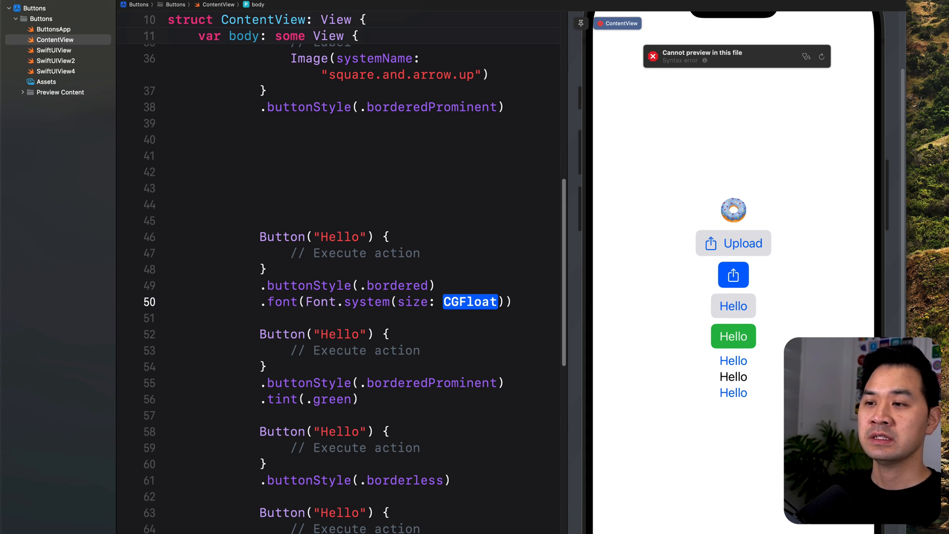
{"action": "type", "text": "10"}
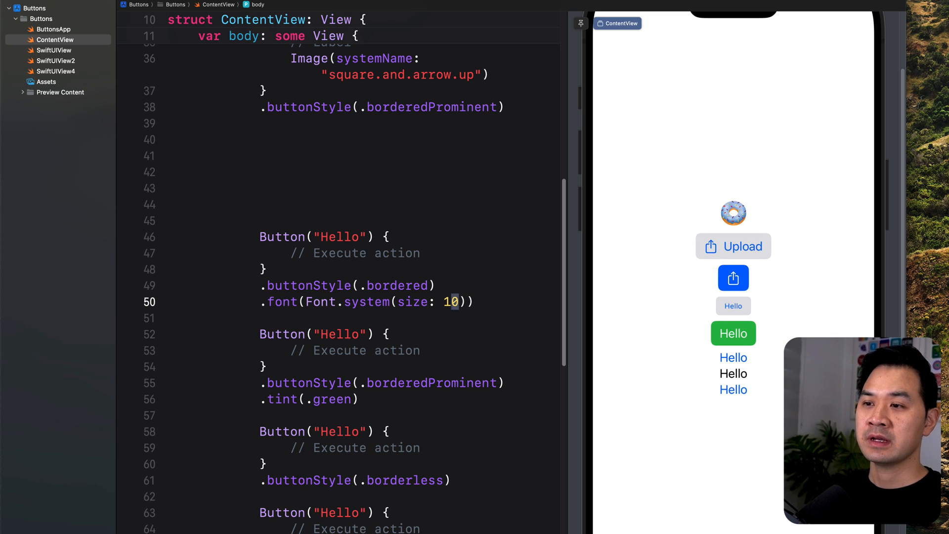
{"action": "type", "text": "30"}
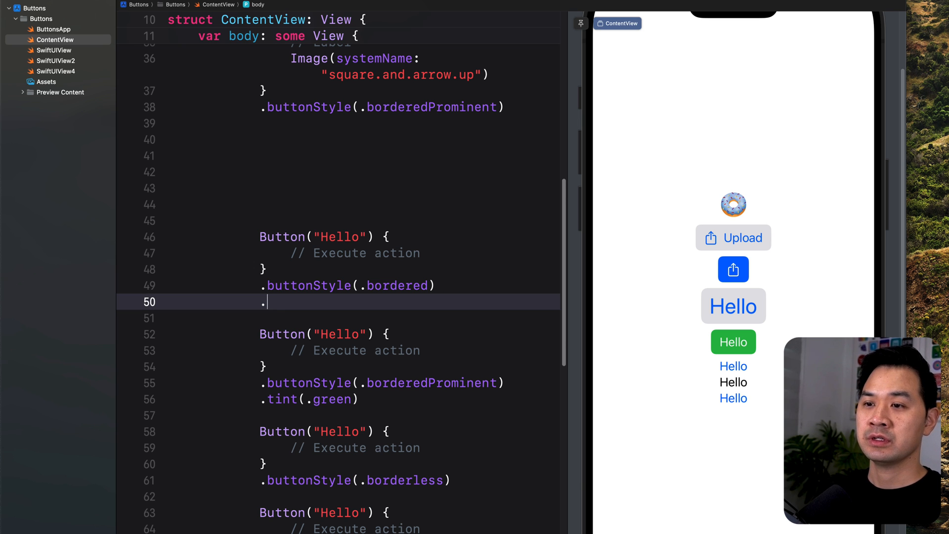
{"action": "type", "text": "font(.)"}
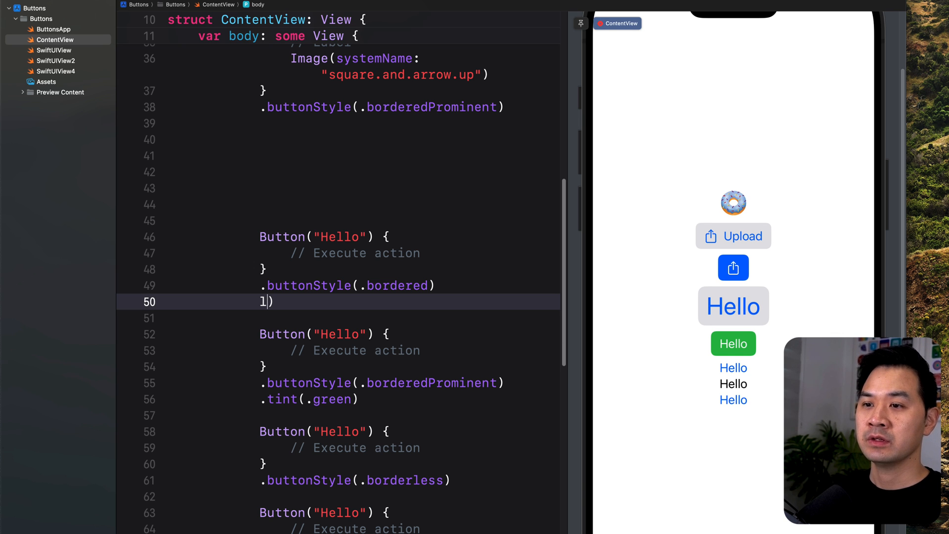
- Replace it with .font(.largeTitle), then change largeTitle to headline
{"action": "type", "text": ".font(.largeTitle"}
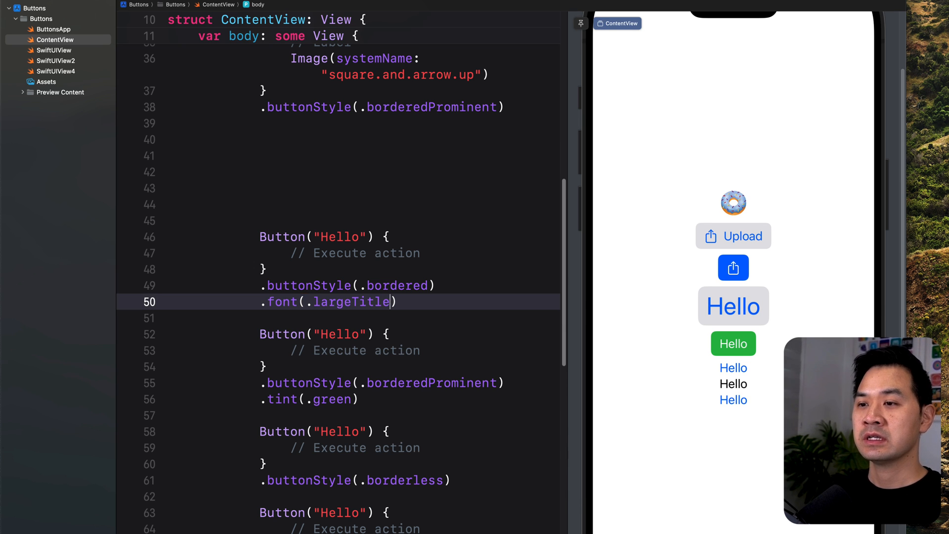
{"action": "double_click", "coordinate": [350, 302]}
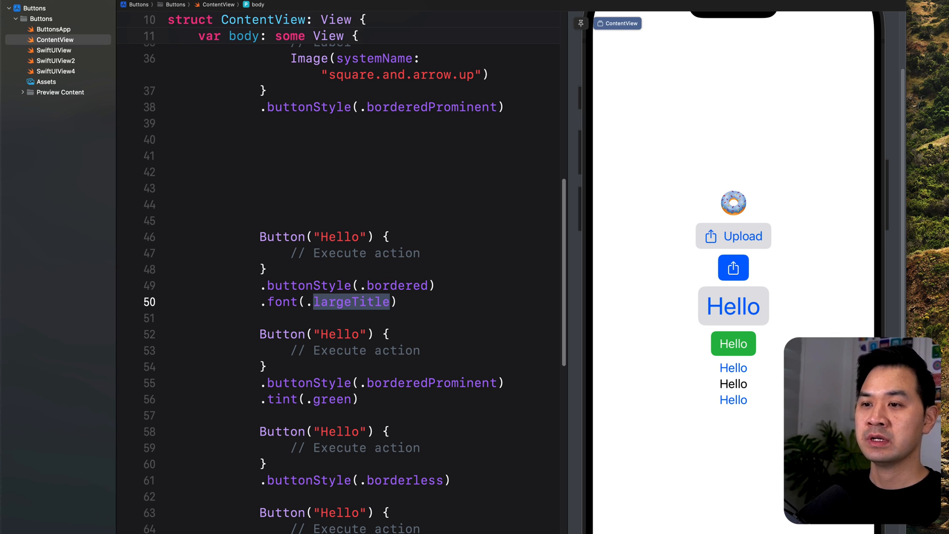
{"action": "type", "text": "headline"}
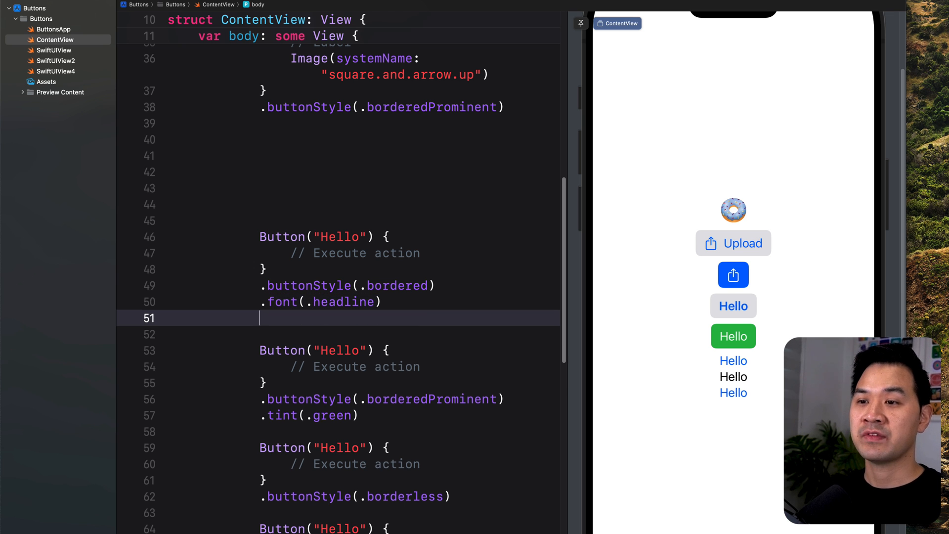
- Add a foregroundStyle modifier to the headline Hello button, trying .cyan then settling on .red
{"action": "type", "text": ".fore"}
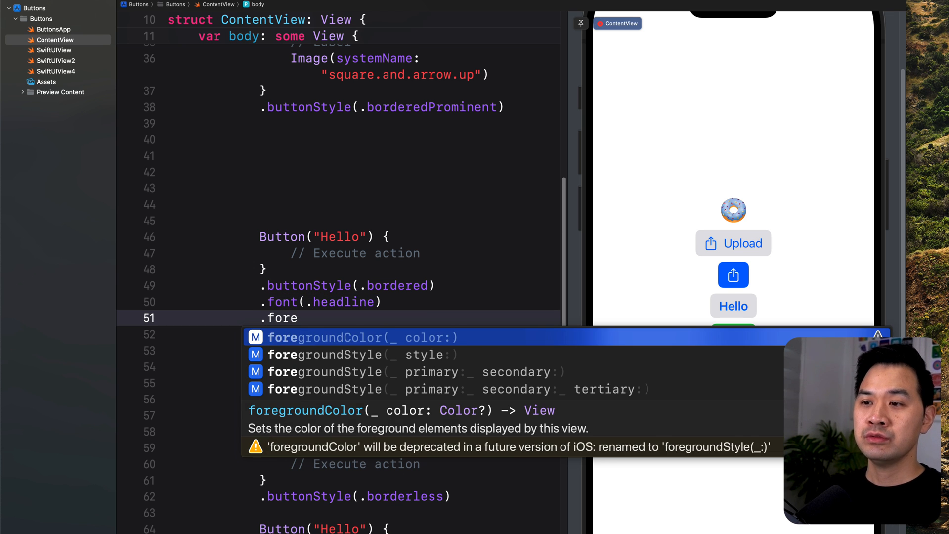
{"action": "left_click", "coordinate": [323, 355]}
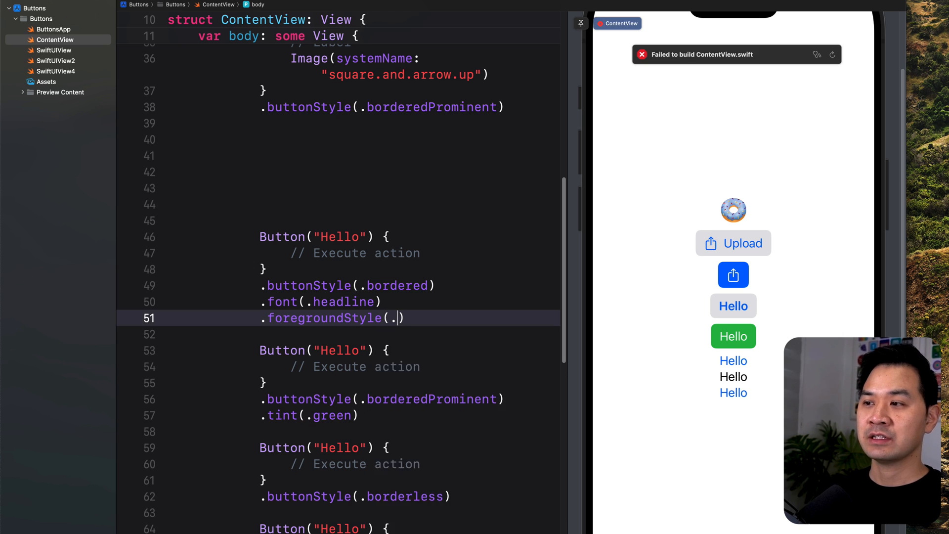
{"action": "type", "text": "."}
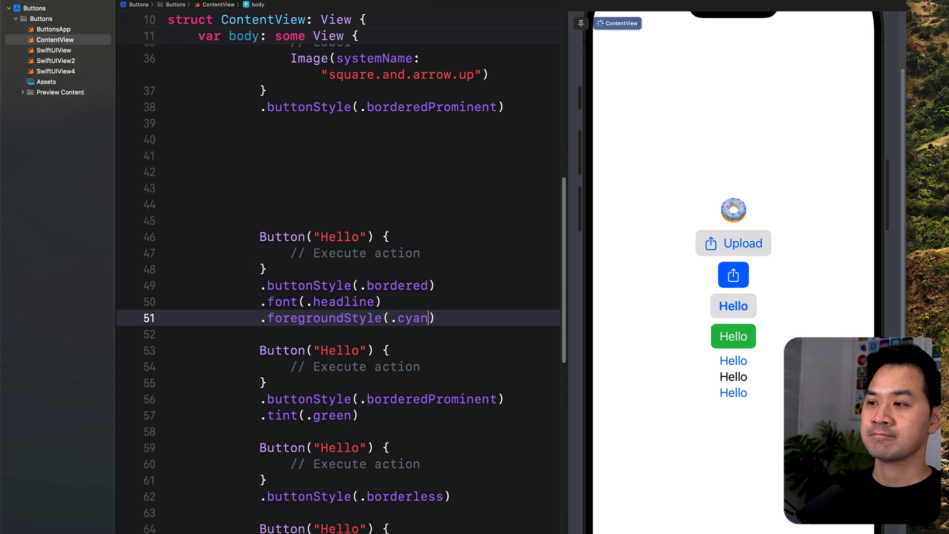
{"action": "key", "text": "Backspace"}
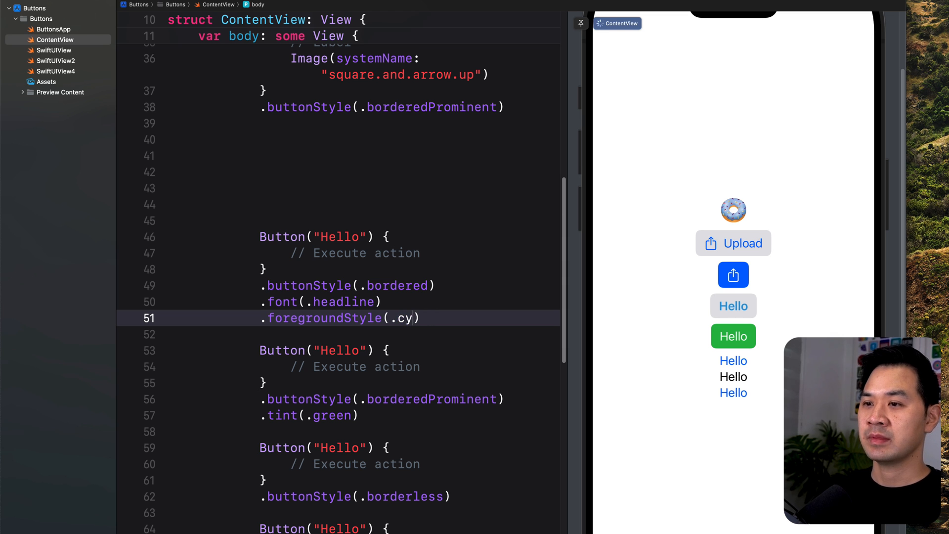
{"action": "type", "text": "red"}
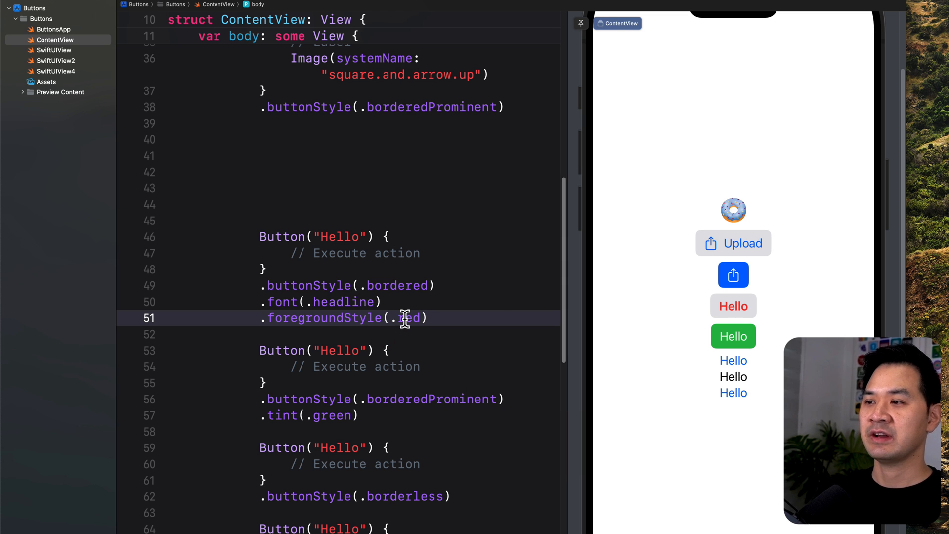
{"action": "mouse_move", "coordinate": [216, 306]}
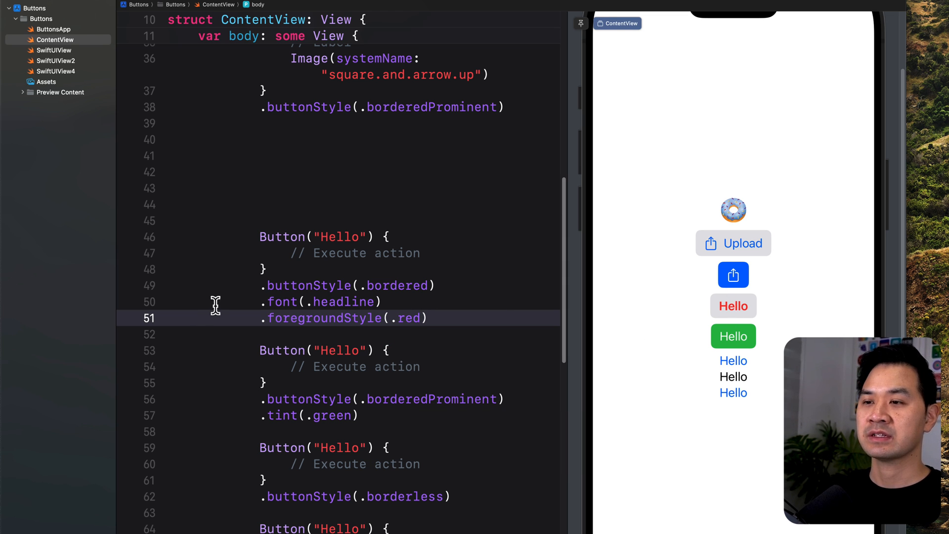
{"action": "mouse_move", "coordinate": [303, 253]}
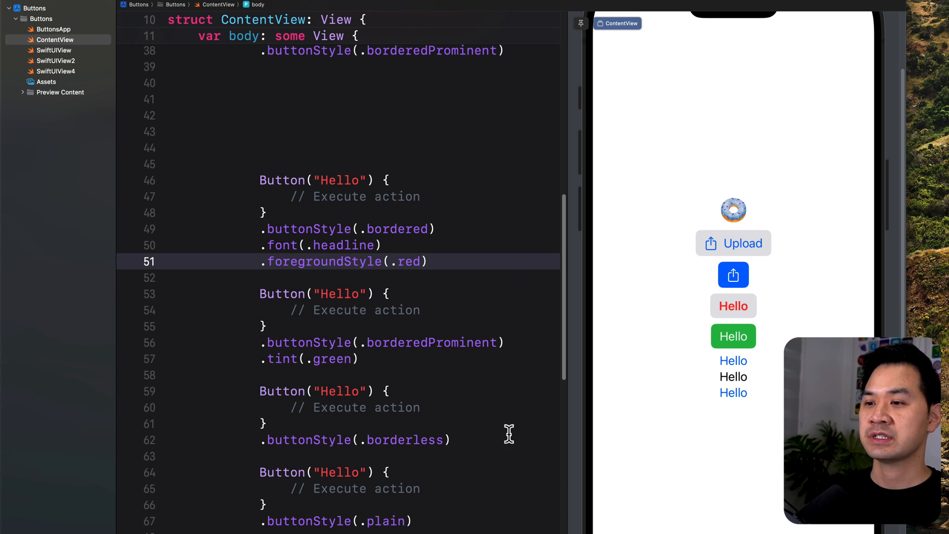
- Add a .bold() modifier to the borderless Hello button
{"action": "type", "text": ".bold("}
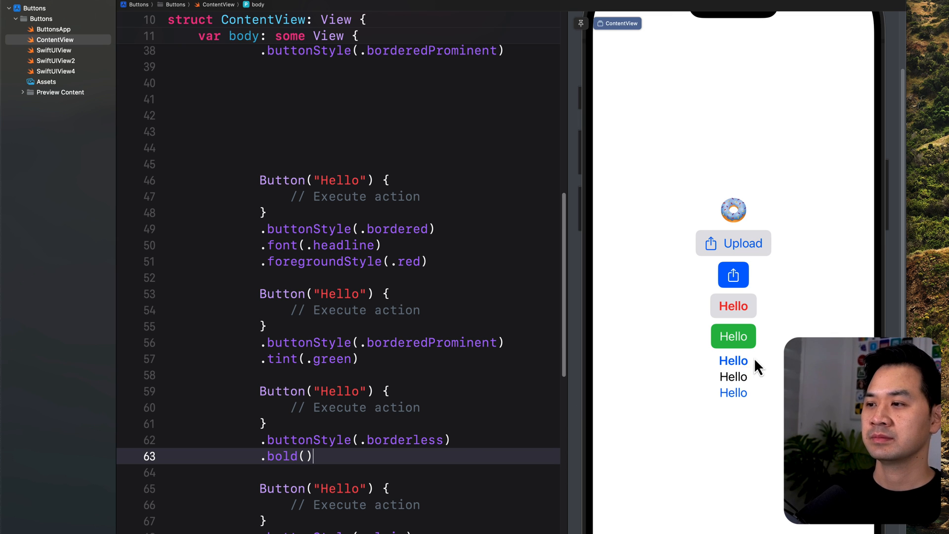
{"action": "mouse_move", "coordinate": [590, 375]}
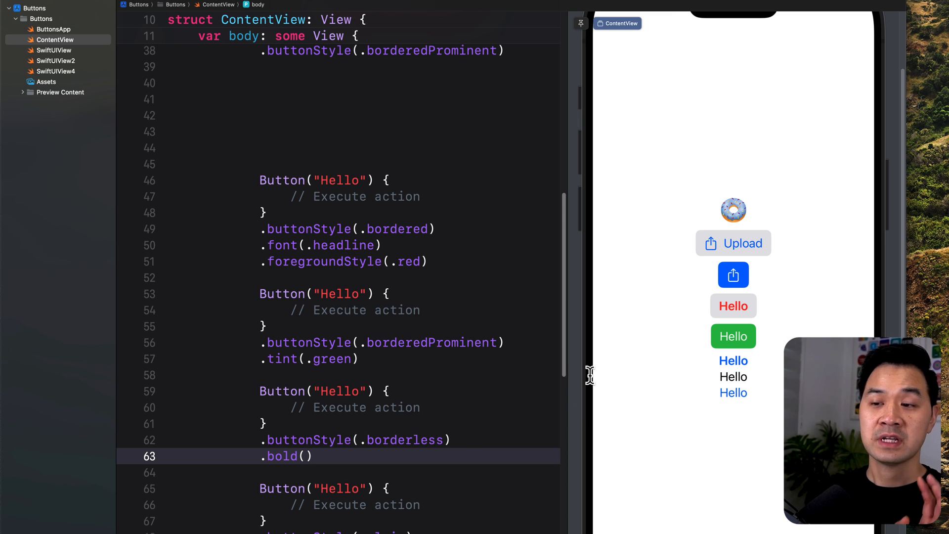
{"action": "mouse_move", "coordinate": [282, 306]}
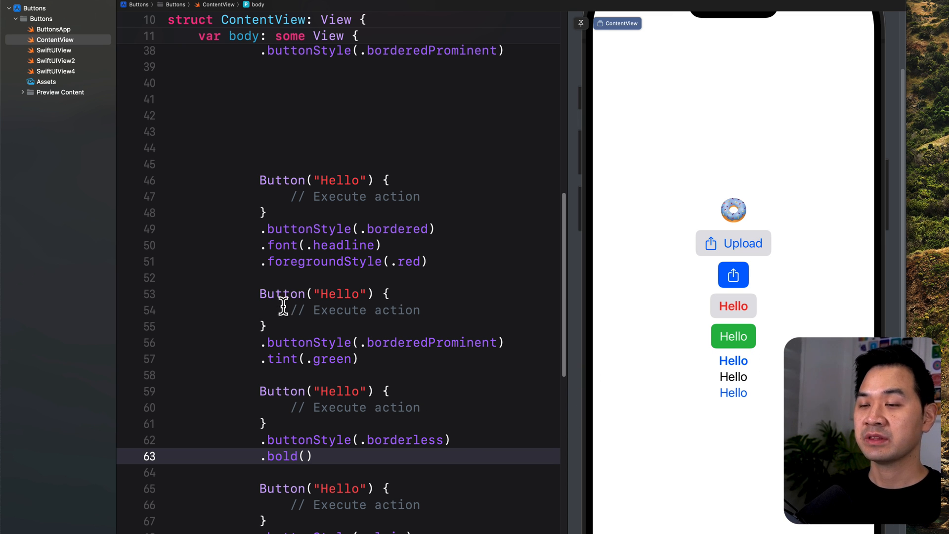
{"action": "mouse_move", "coordinate": [323, 390]}
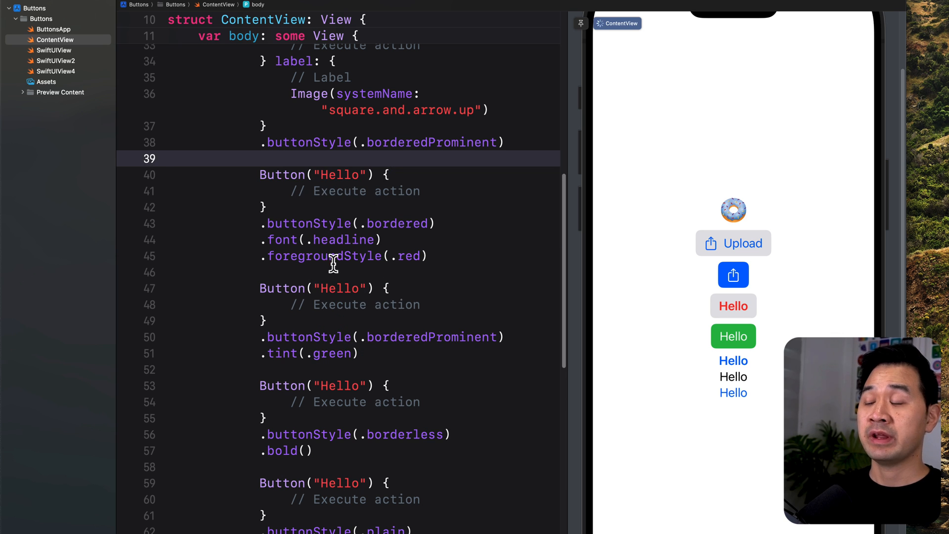
{"action": "mouse_move", "coordinate": [404, 334]}
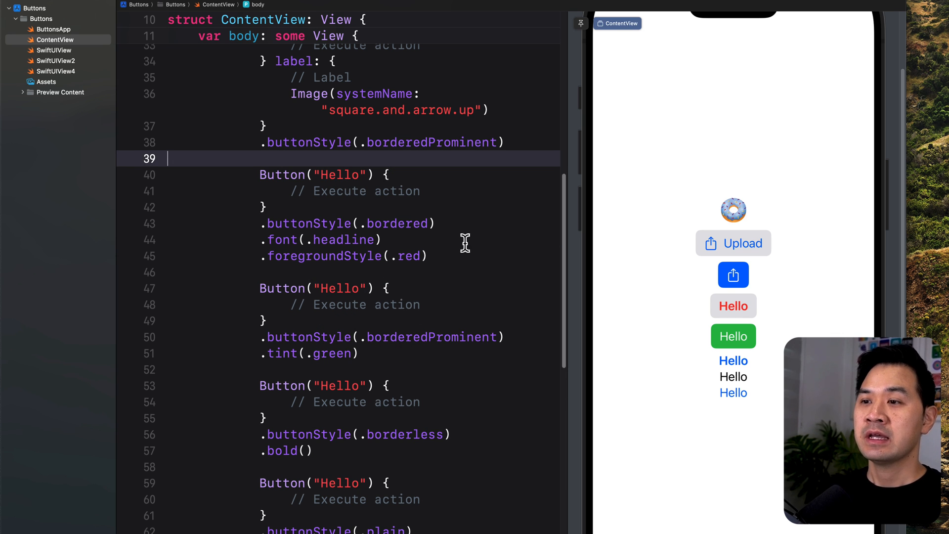
{"action": "mouse_move", "coordinate": [454, 256]}
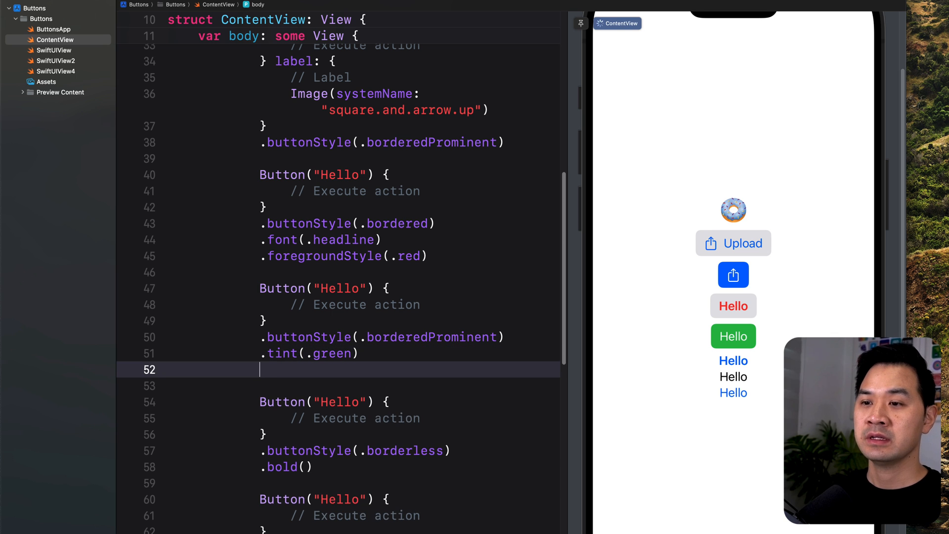
- Type .accessibility after .tint(.green) to browse the accessibility modifier completions
{"action": "type", "text": ".acc"}
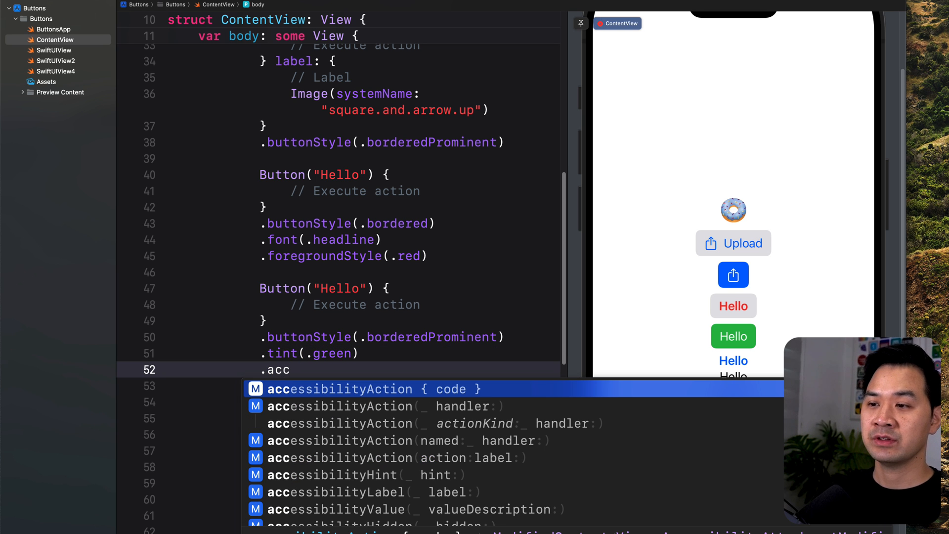
{"action": "type", "text": "ess"}
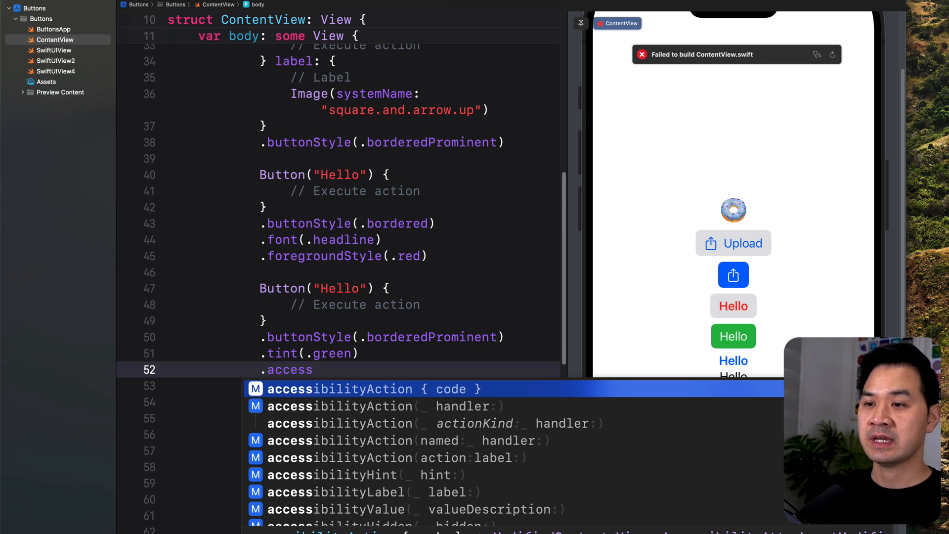
{"action": "type", "text": "ibility"}
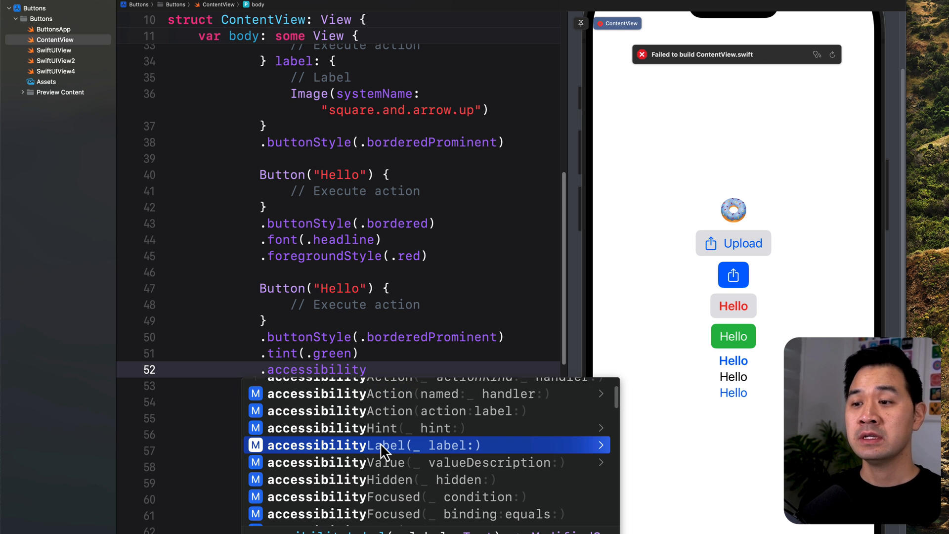
{"action": "mouse_move", "coordinate": [388, 414]}
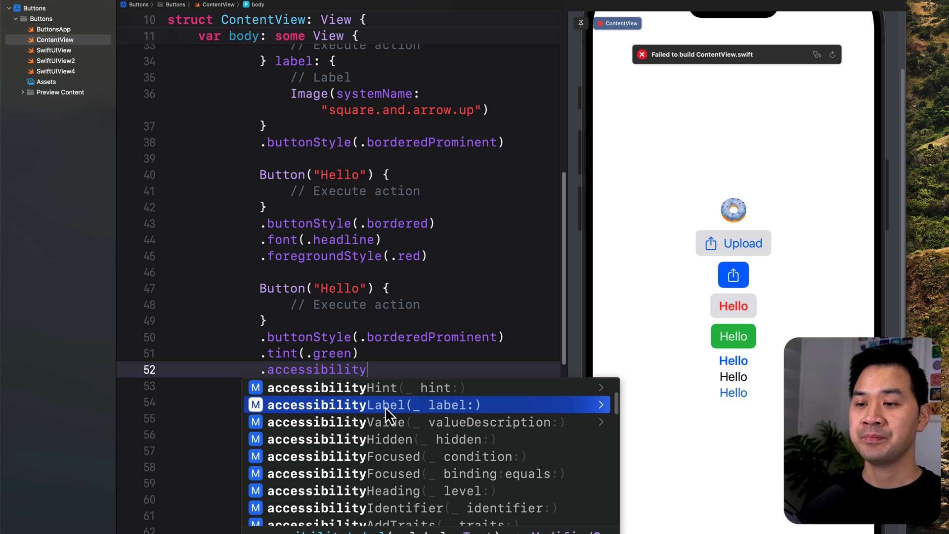
{"action": "mouse_move", "coordinate": [362, 524]}
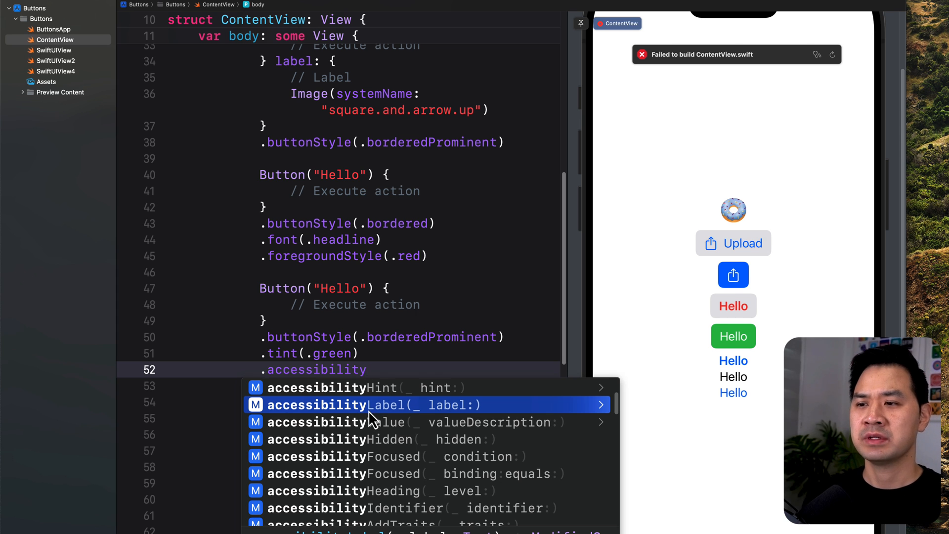
{"action": "mouse_move", "coordinate": [378, 396]}
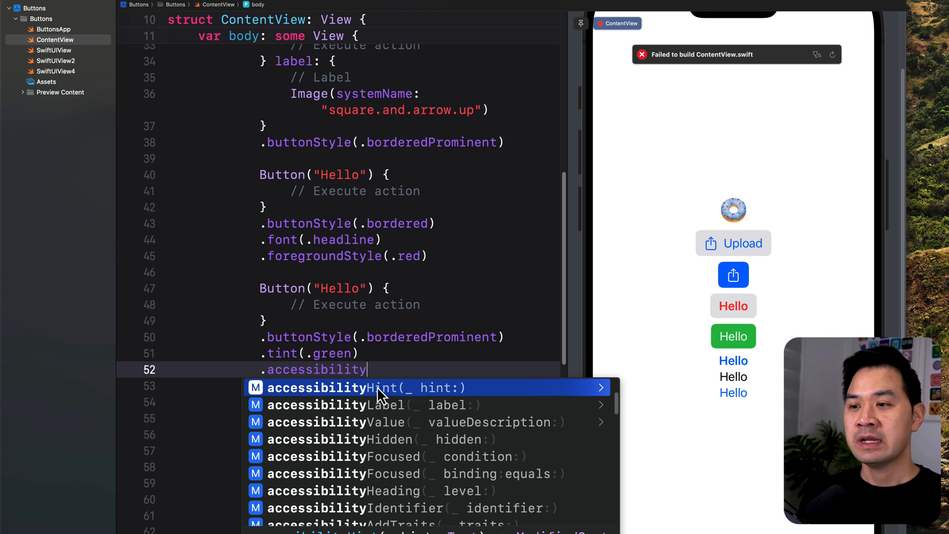
{"action": "mouse_move", "coordinate": [373, 423]}
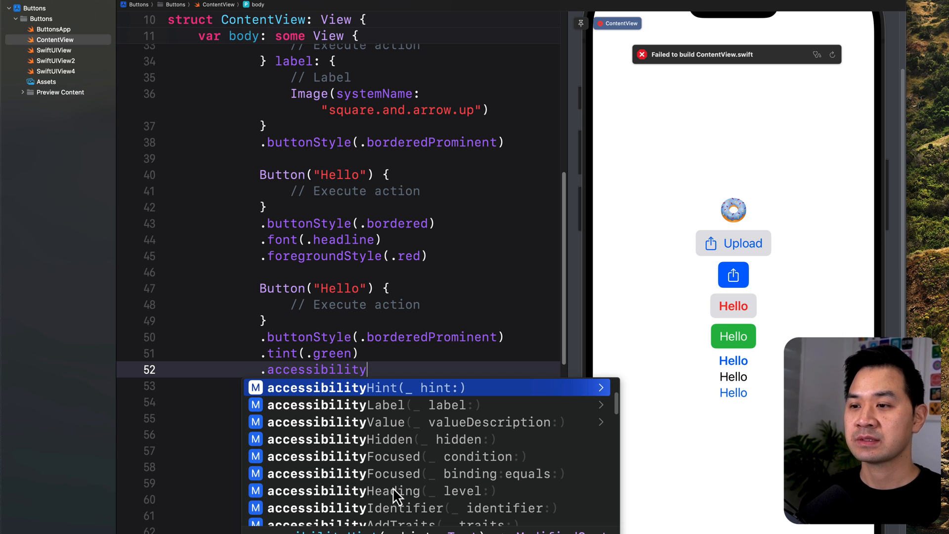
{"action": "mouse_move", "coordinate": [463, 311]}
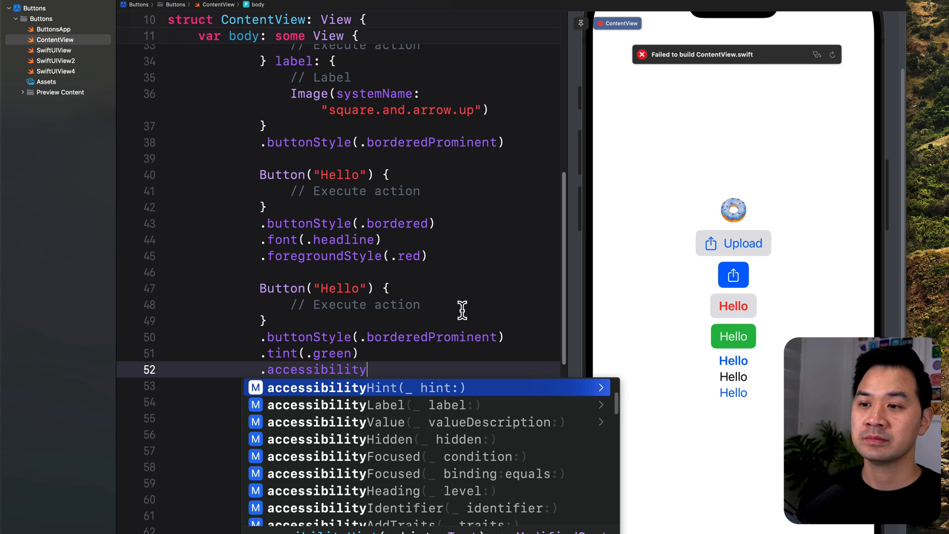